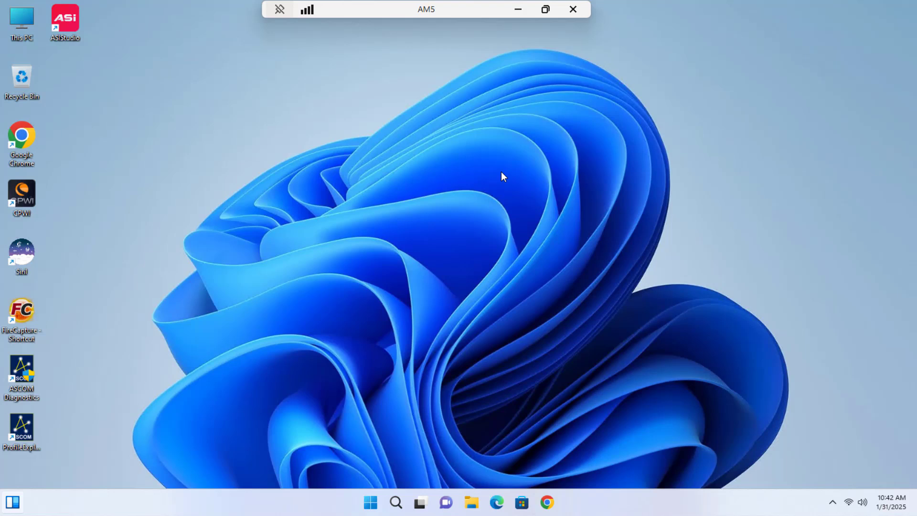
mouse_move(550, 502)
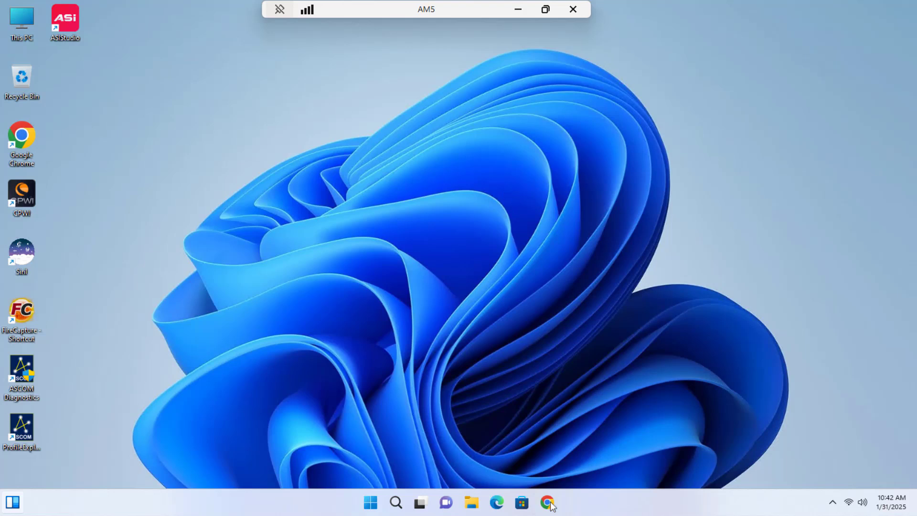
Go to graxpert.com in Chrome via the 'gr' autocomplete suggestion.
click(547, 502)
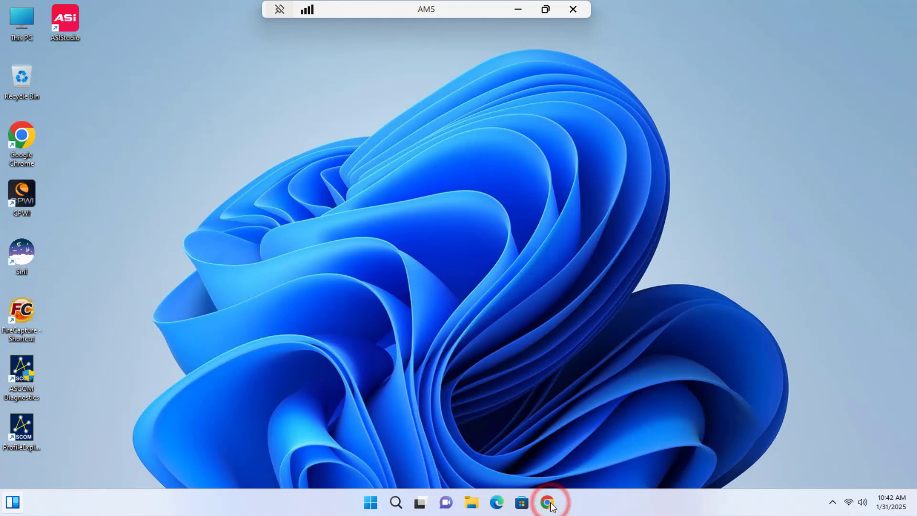
click(546, 503)
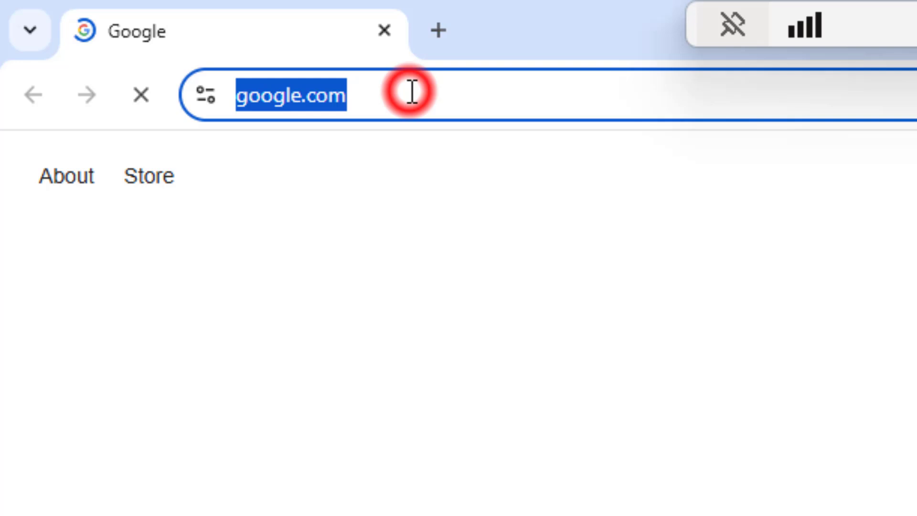
text(graxpert)
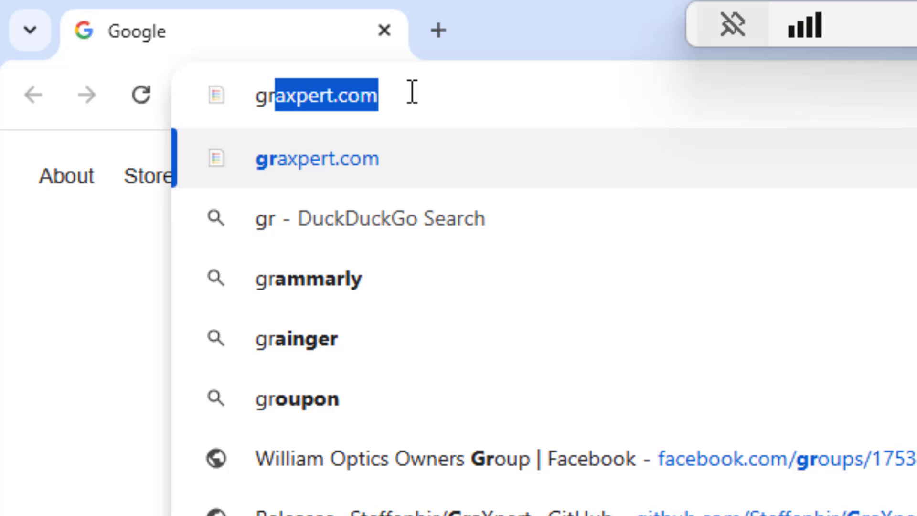
key(Enter)
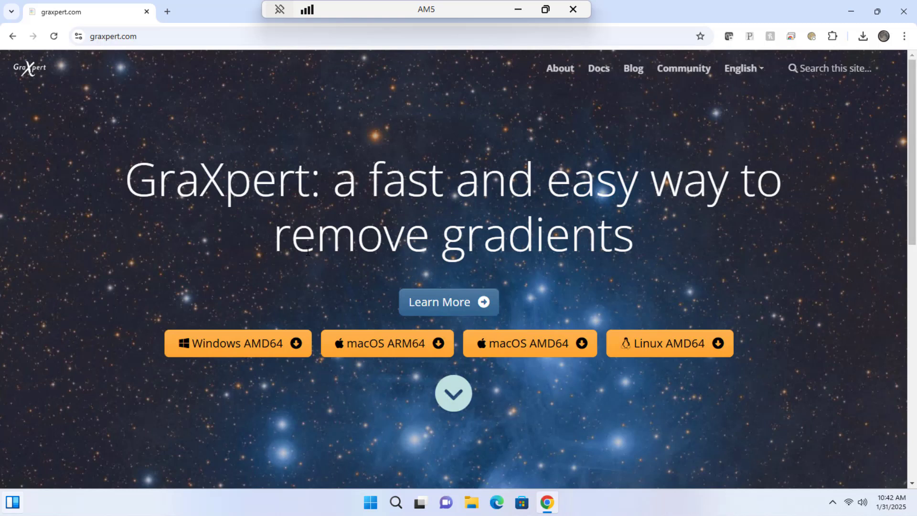
mouse_move(246, 347)
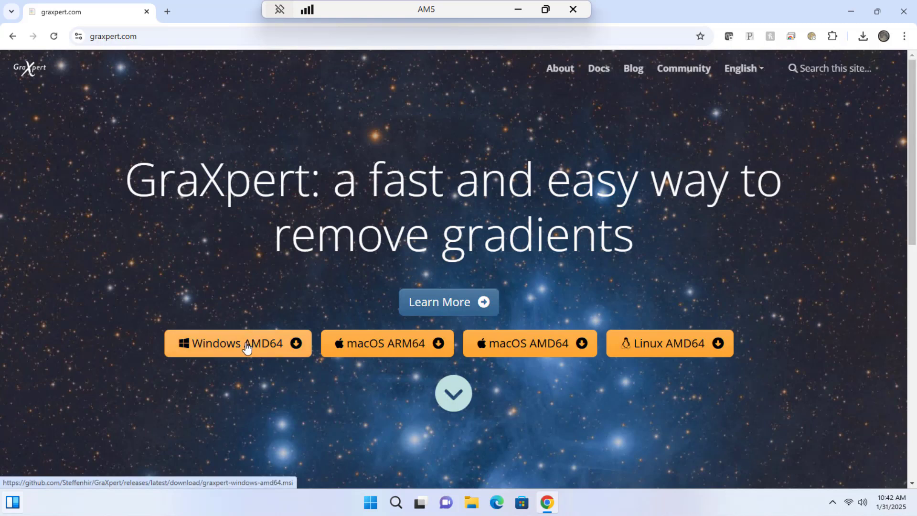
Download the GraXpert Windows AMD64 installer and save it to the Downloads folder.
click(249, 346)
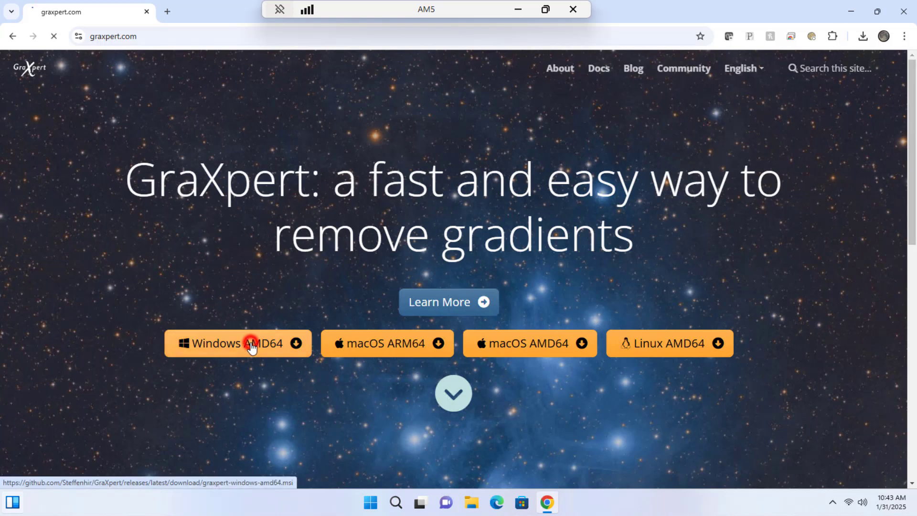
click(250, 343)
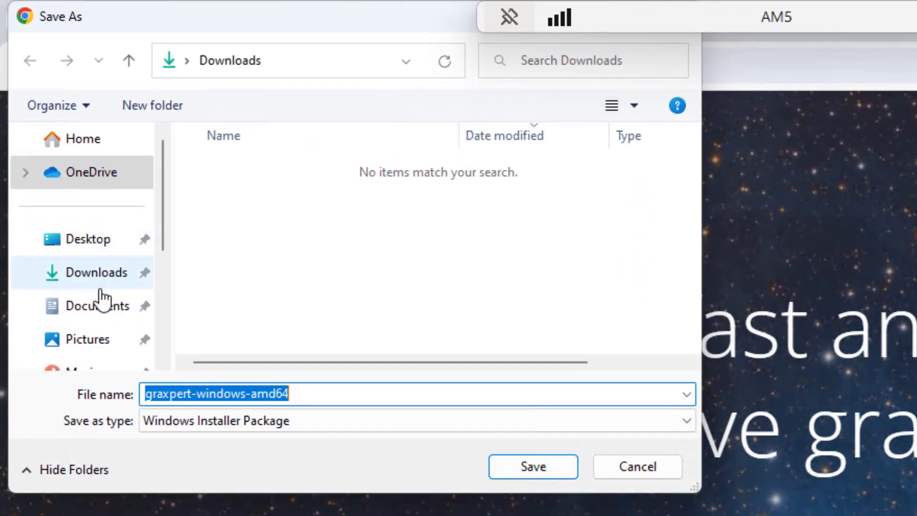
mouse_move(363, 306)
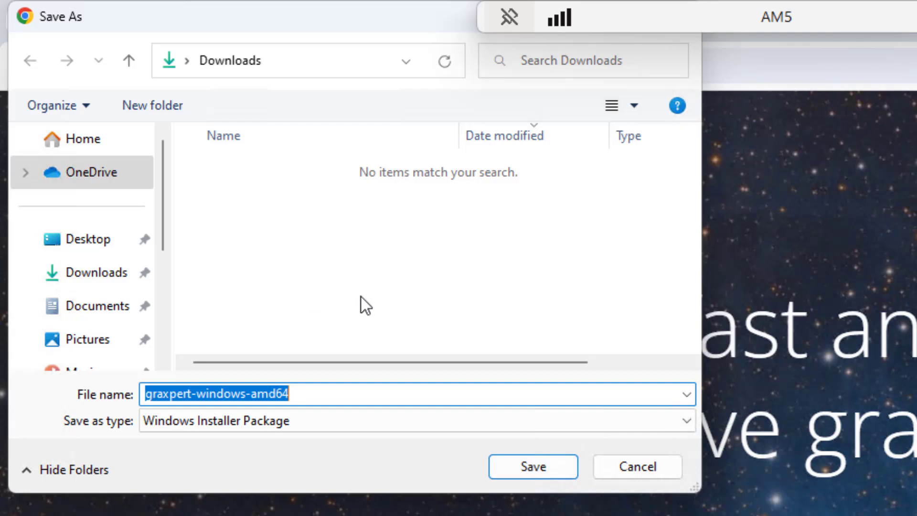
mouse_move(518, 470)
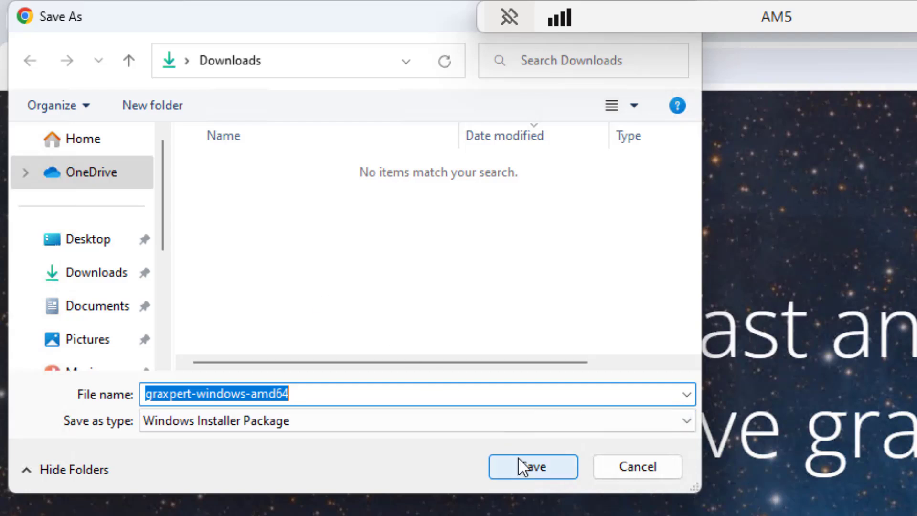
click(513, 461)
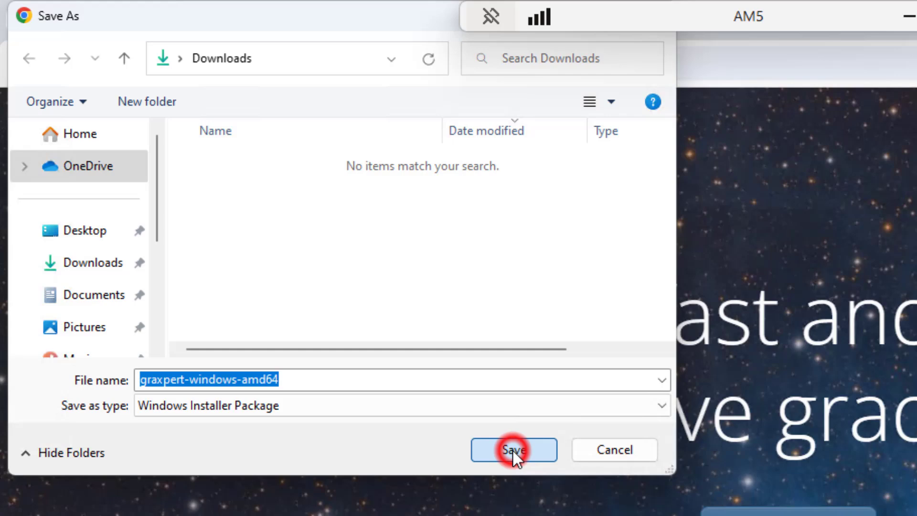
click(513, 449)
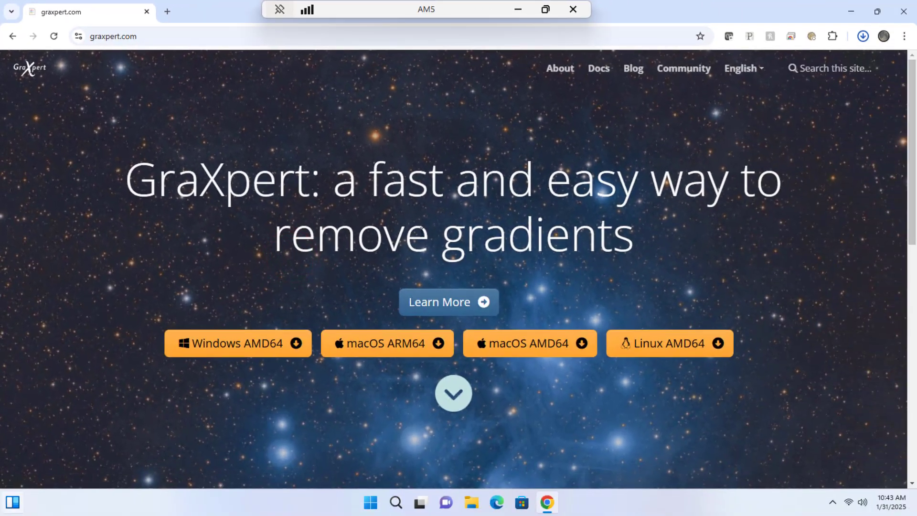
click(863, 34)
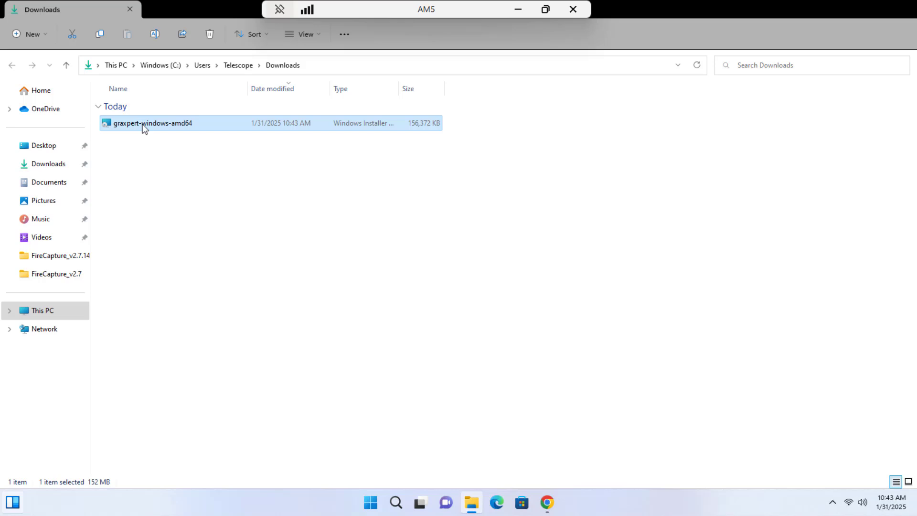
mouse_move(137, 129)
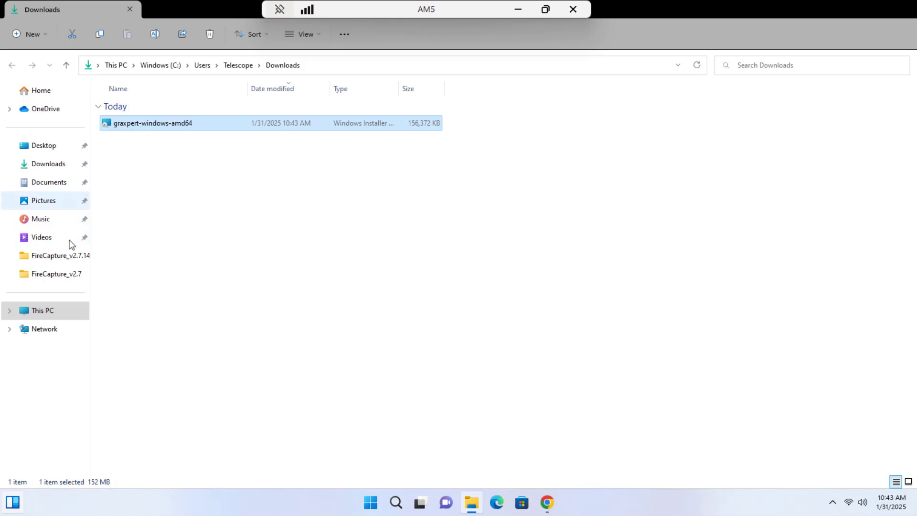
mouse_move(149, 251)
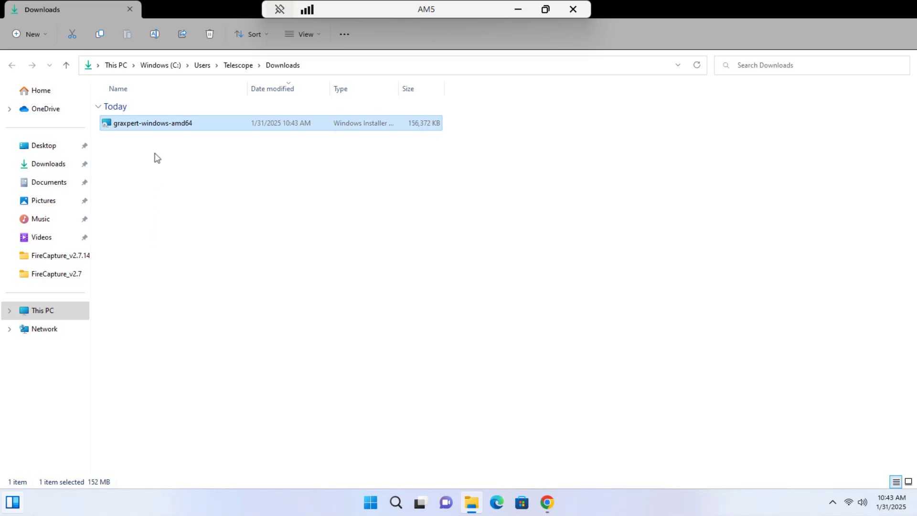
Launch the graxpert-windows-amd64 installer from the Downloads folder.
double_click(159, 123)
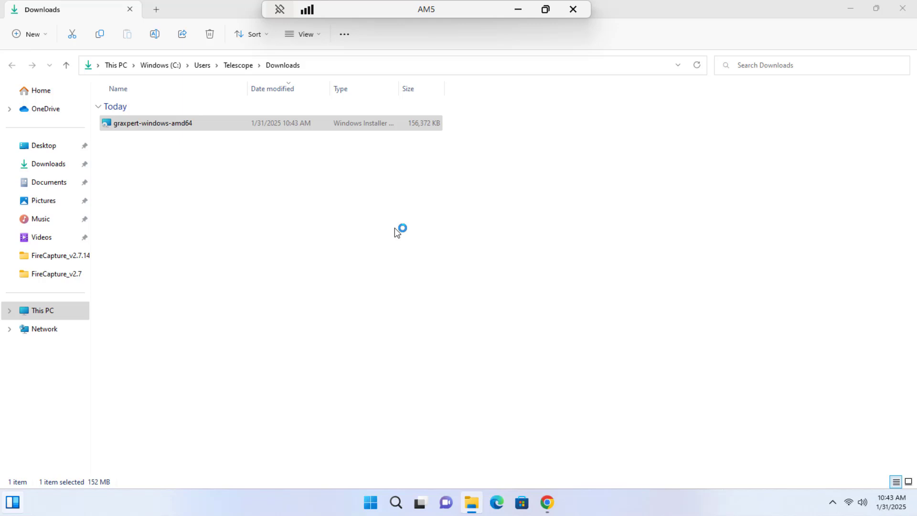
Install GraXpert to the default AppData\Local\Programs folder and finish the setup wizard.
double_click(152, 123)
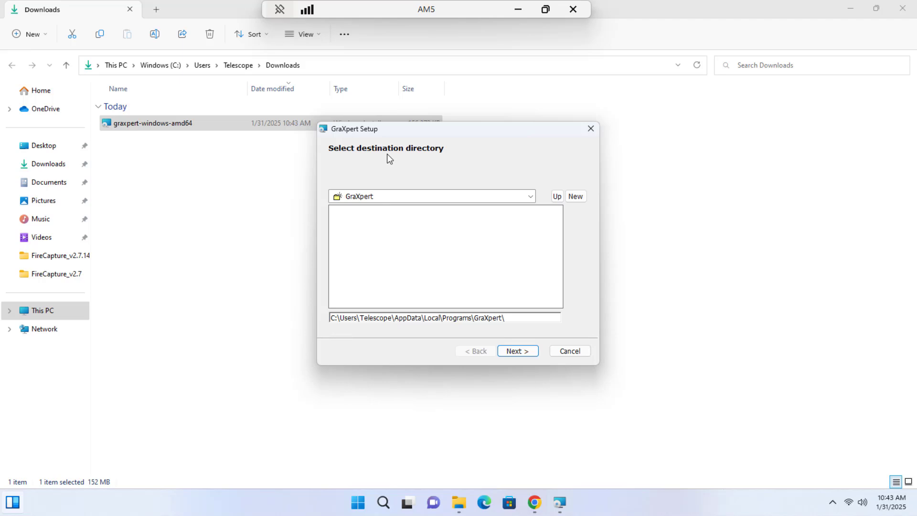
mouse_move(418, 165)
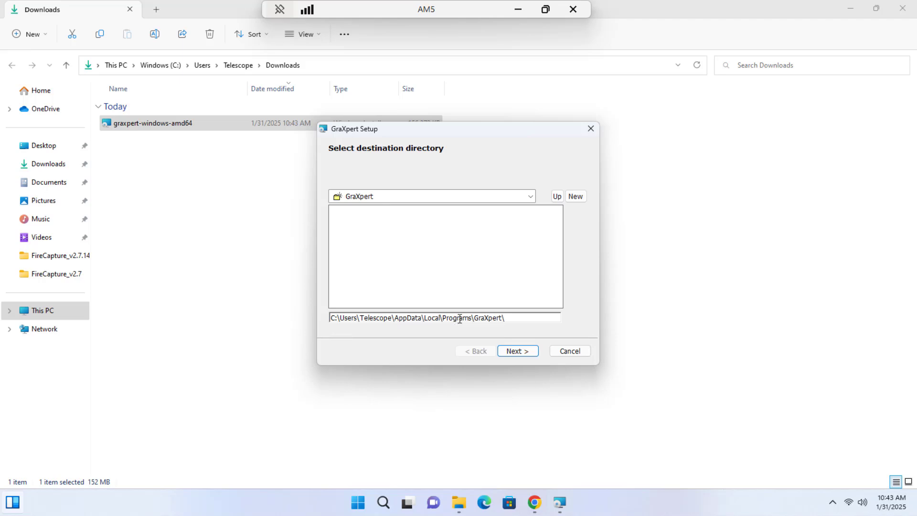
mouse_move(555, 218)
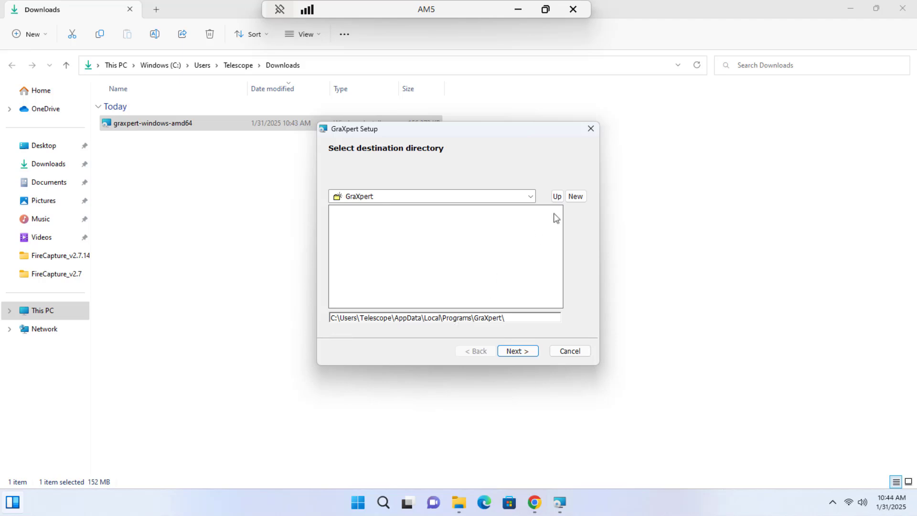
mouse_move(502, 231)
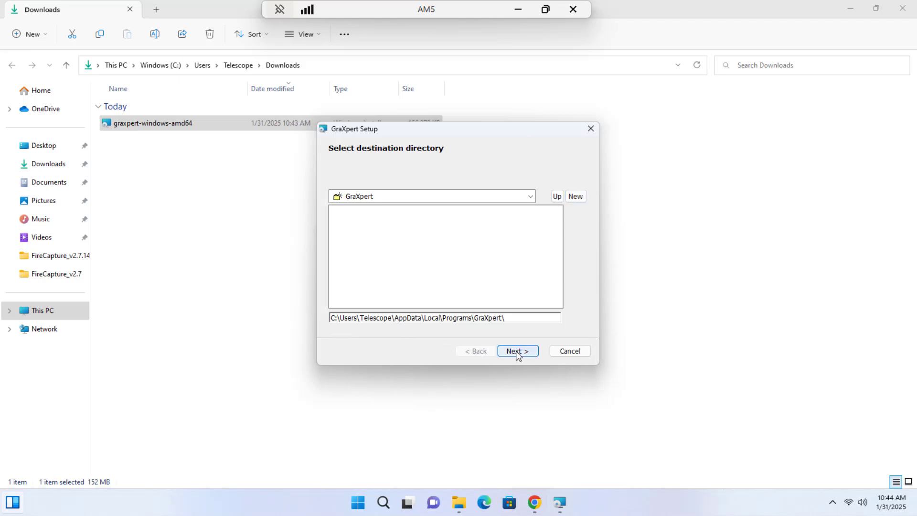
click(516, 351)
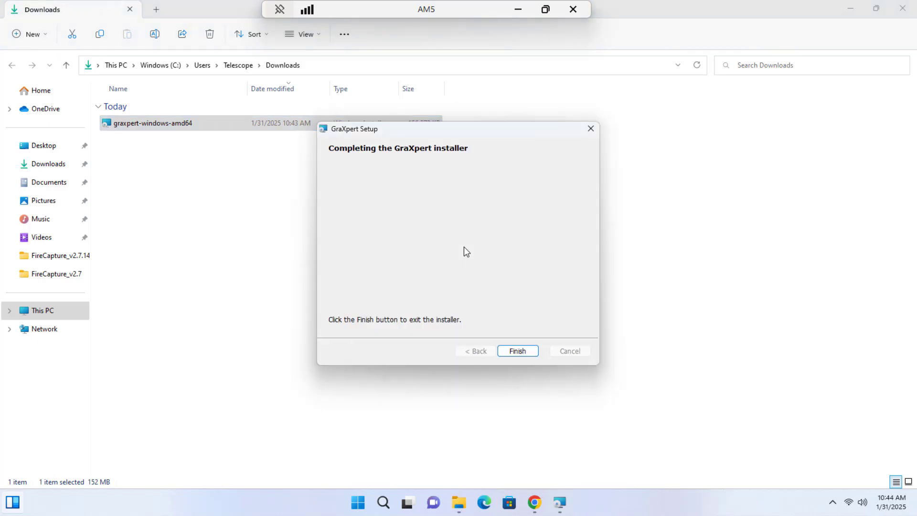
mouse_move(466, 255)
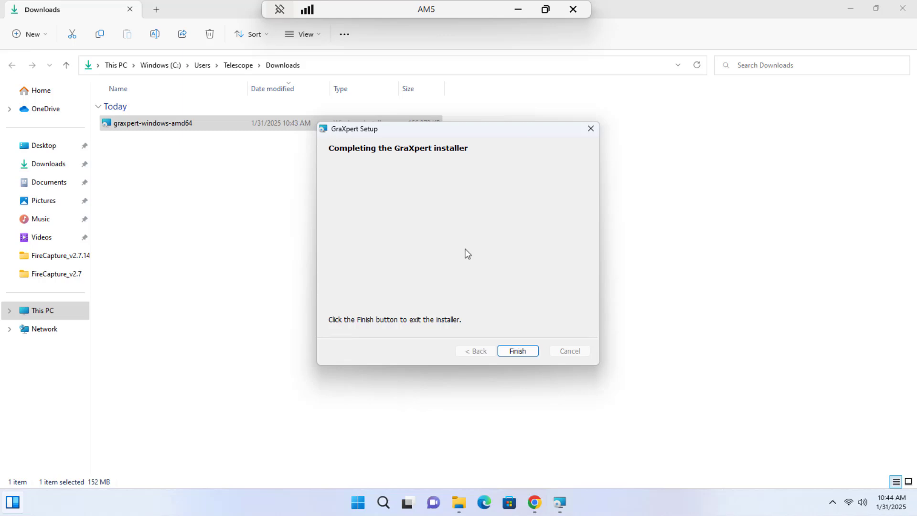
click(517, 350)
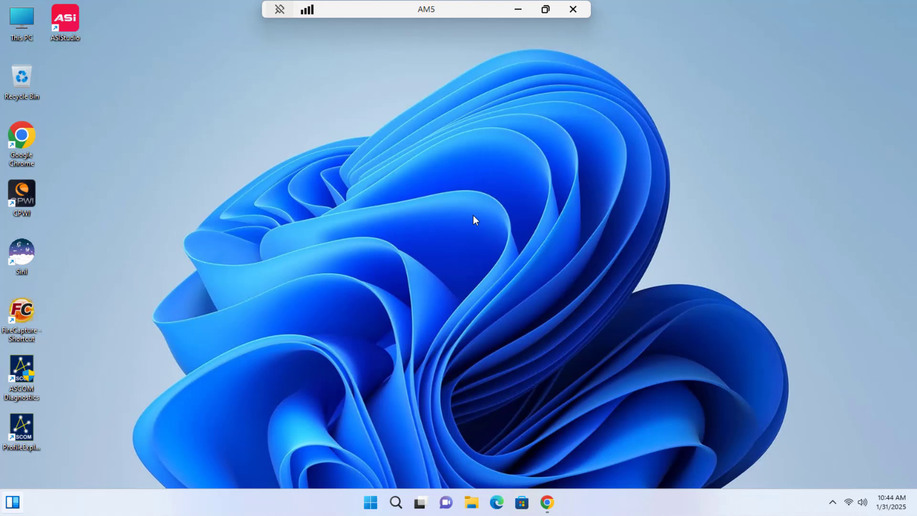
mouse_move(449, 311)
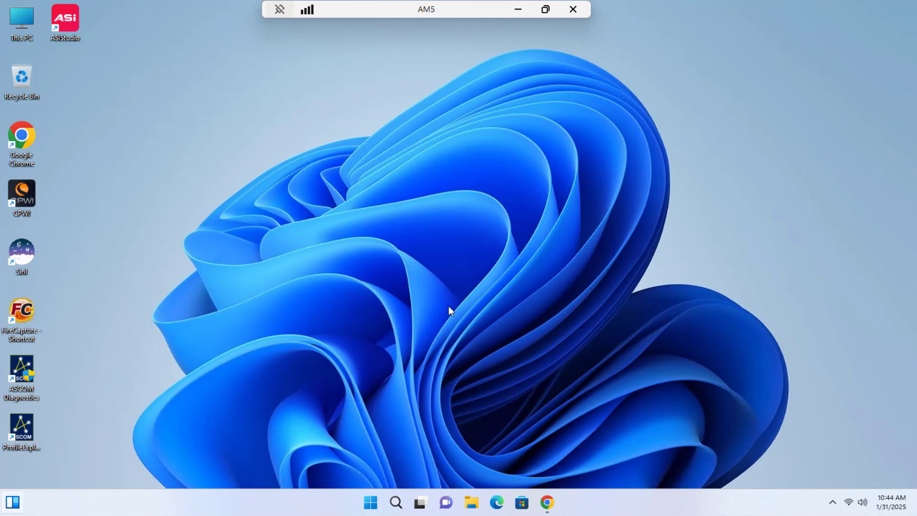
Search the Start menu for 'graxpert 3.0.2' to find the installed app.
click(396, 515)
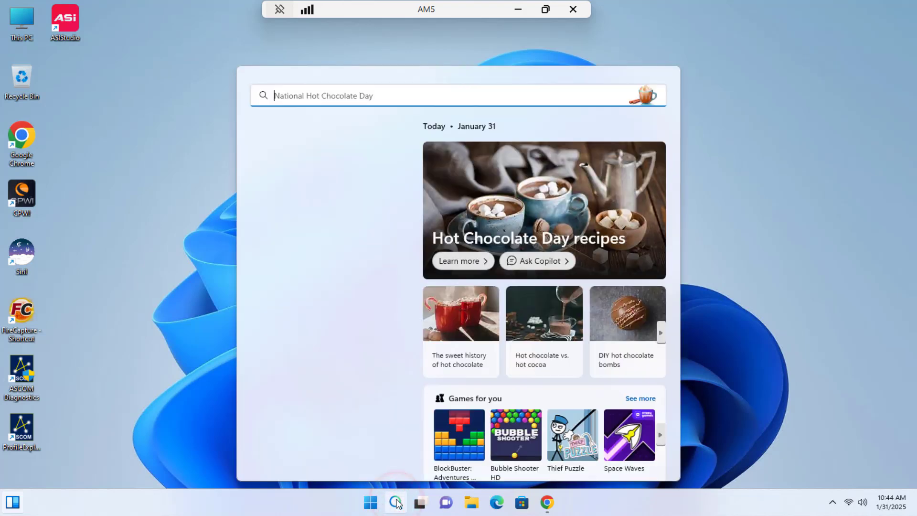
text(g)
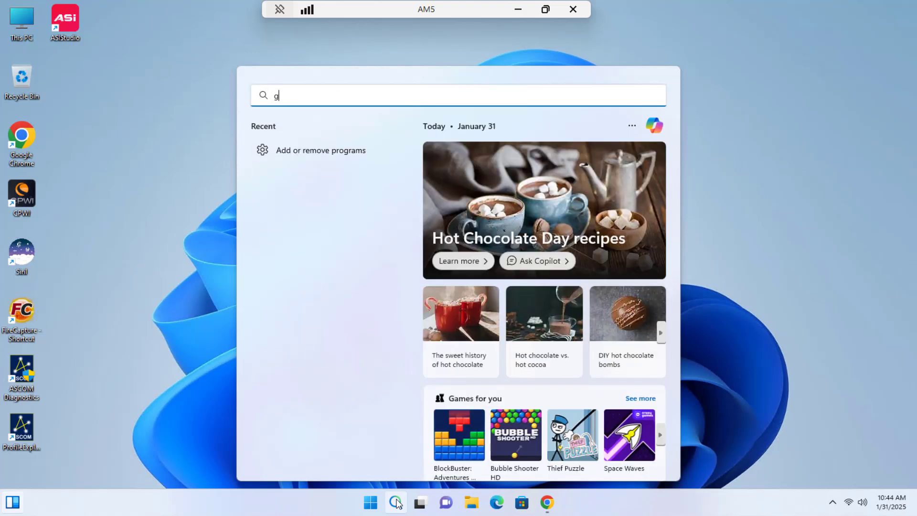
text(ra)
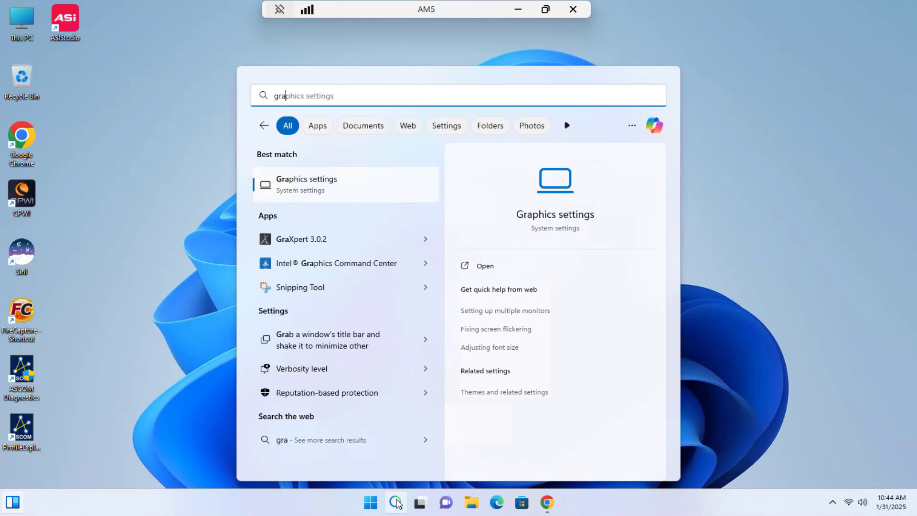
text(graxpert 3.0.2)
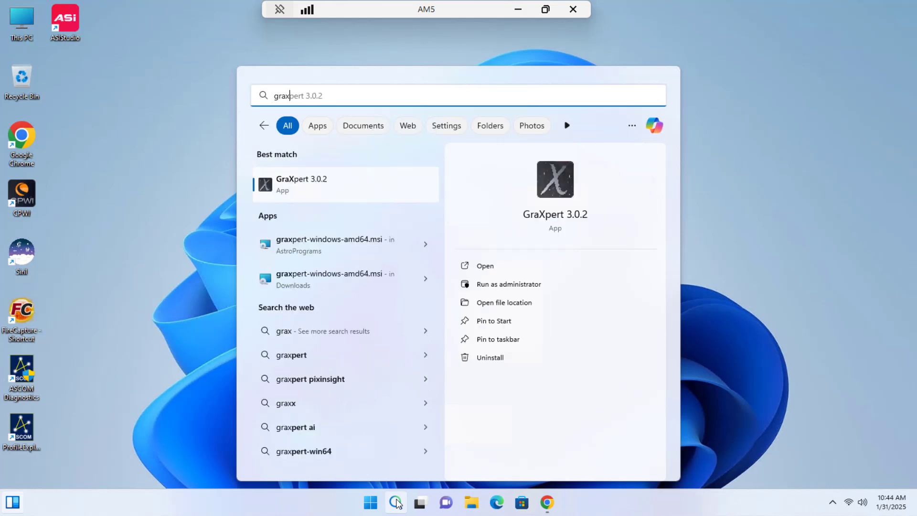
mouse_move(305, 193)
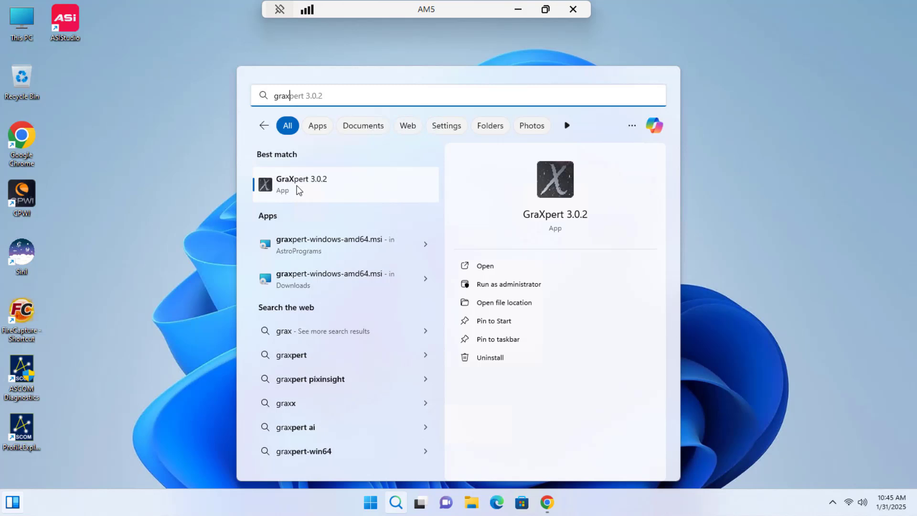
mouse_move(477, 260)
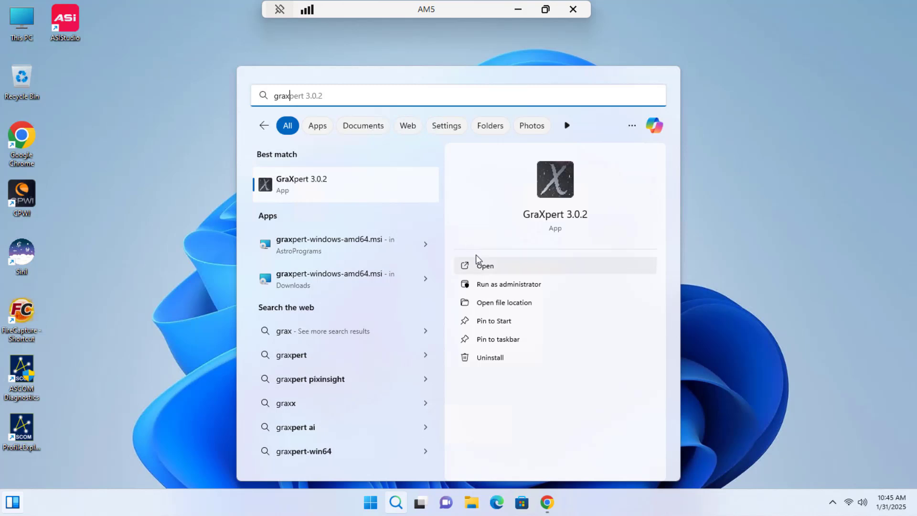
mouse_move(502, 328)
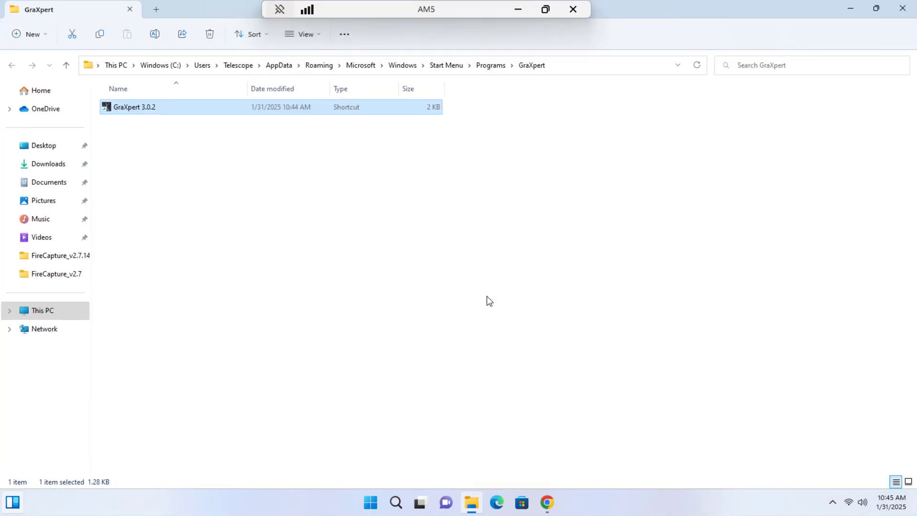
mouse_move(136, 111)
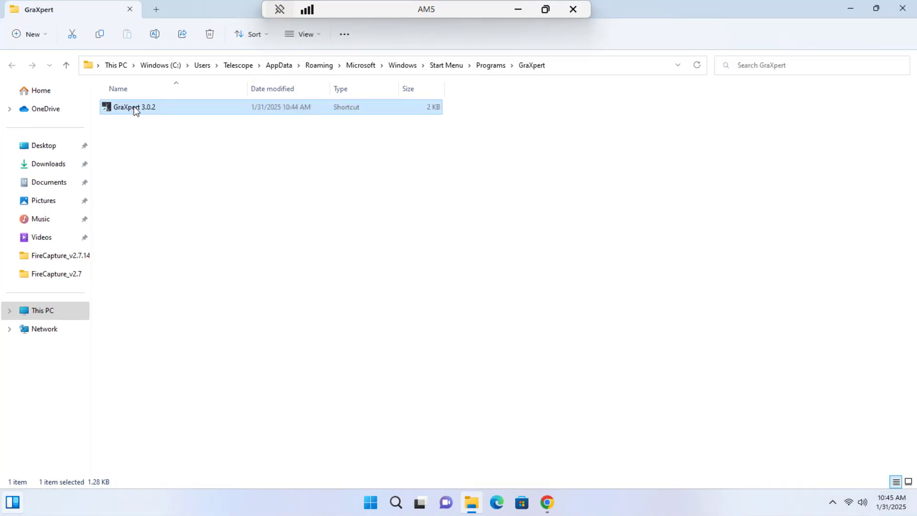
Send the GraXpert 3.0.2 Start Menu shortcut to the desktop as a new shortcut.
right_click(136, 106)
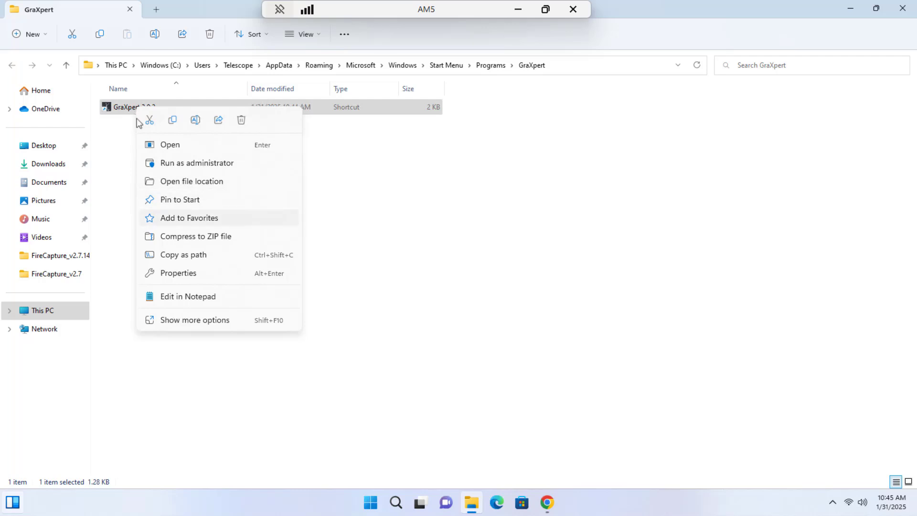
mouse_move(186, 324)
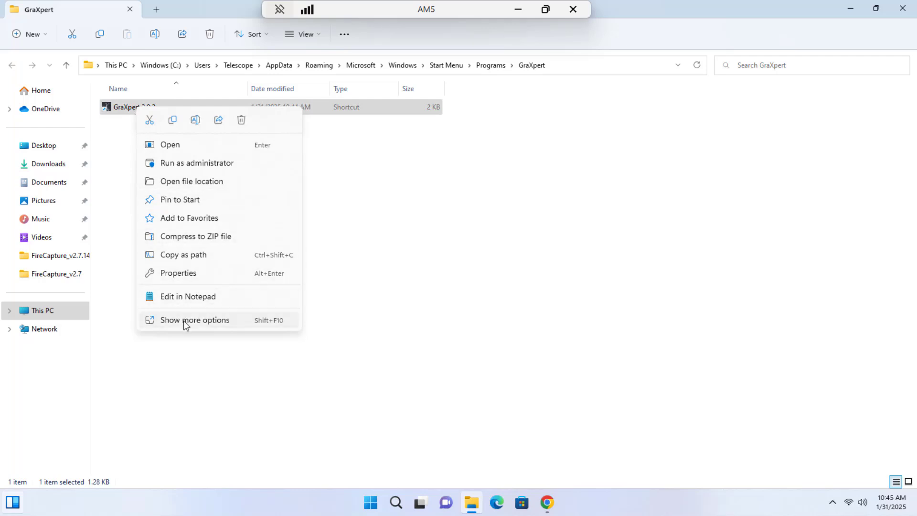
click(195, 320)
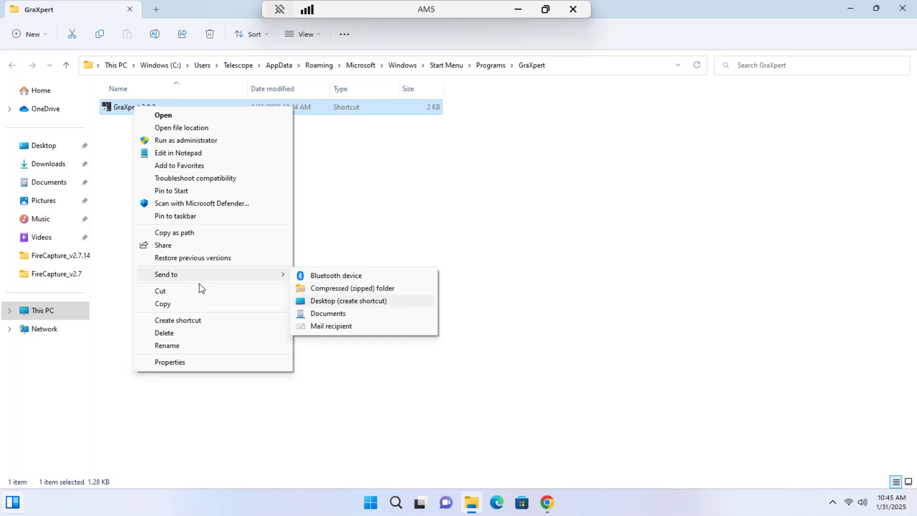
click(350, 301)
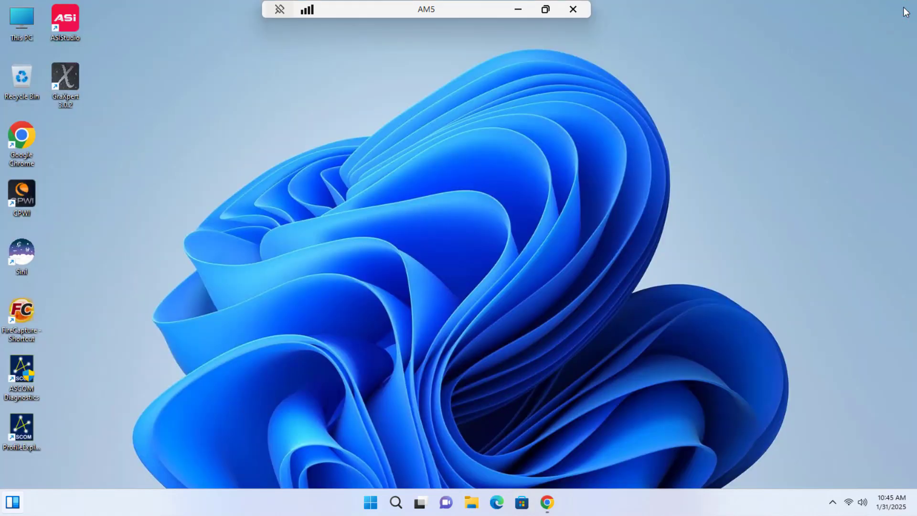
mouse_move(65, 79)
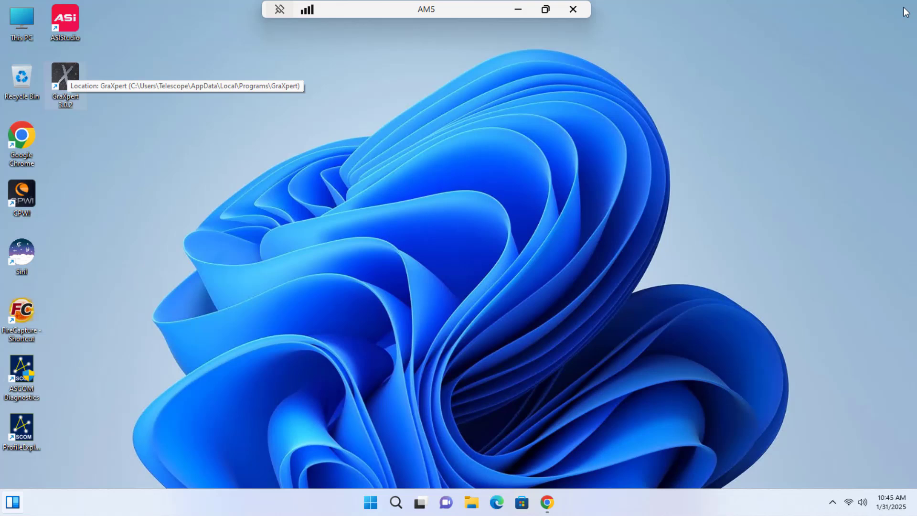
mouse_move(430, 217)
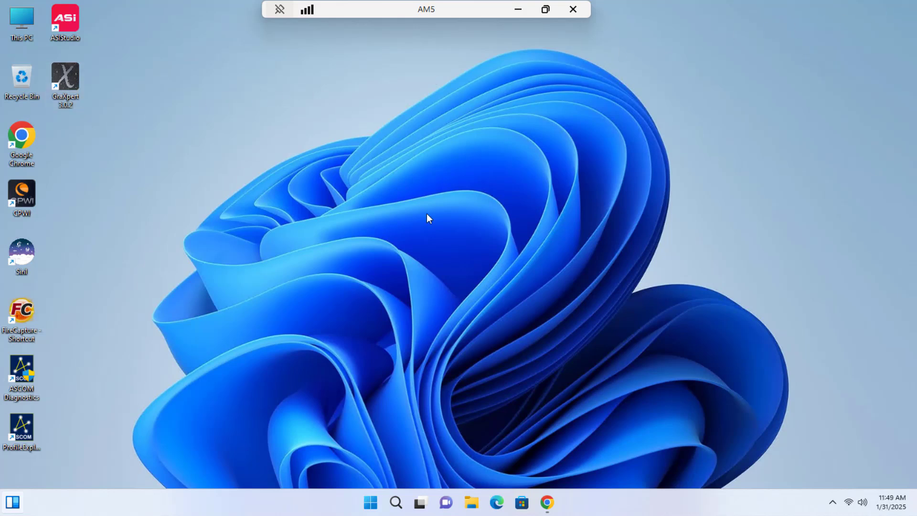
Launch GraXpert 3.0.2 from the desktop shortcut and wait for its window to appear.
click(65, 81)
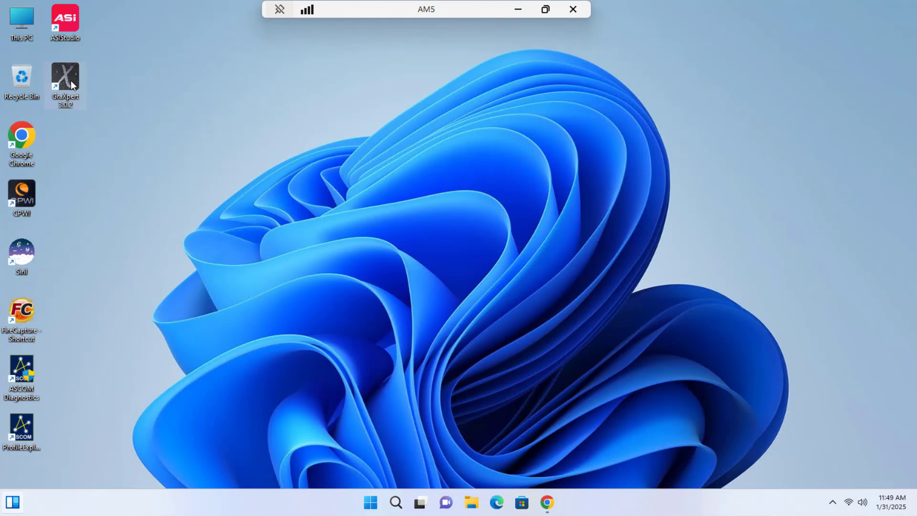
double_click(65, 76)
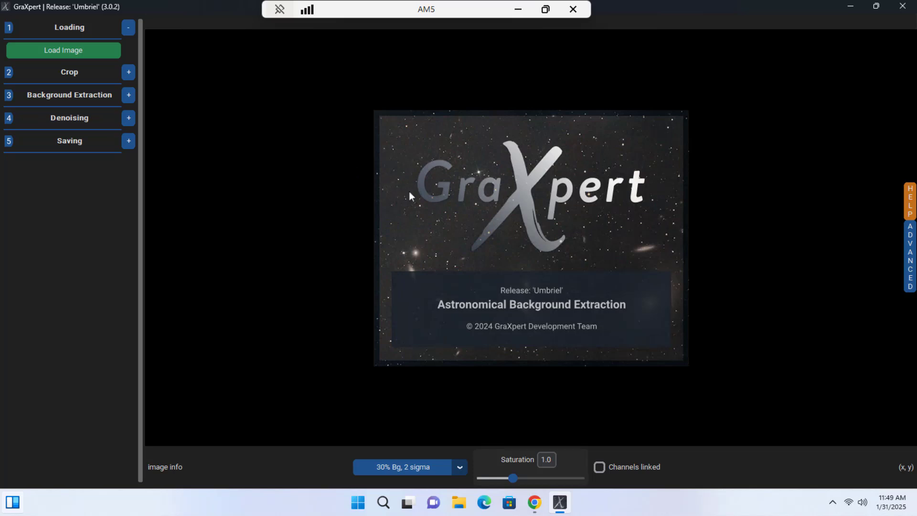
mouse_move(376, 198)
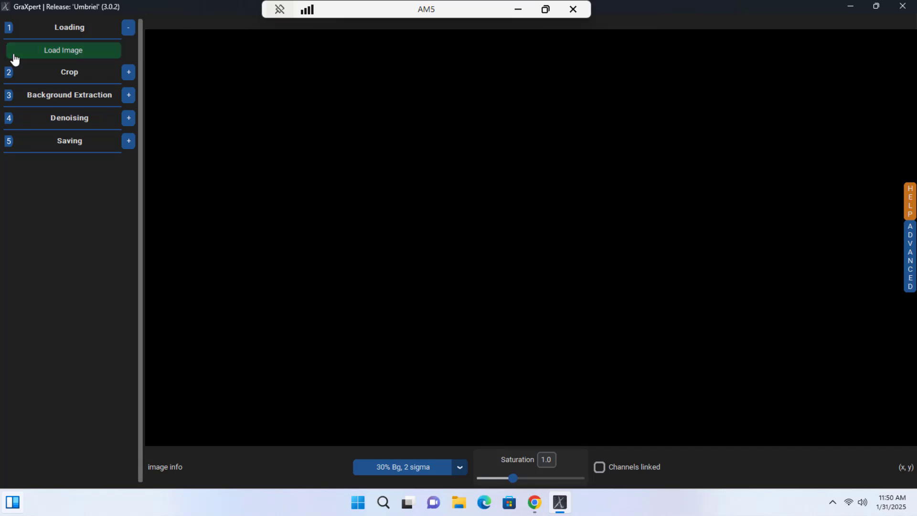
mouse_move(518, 200)
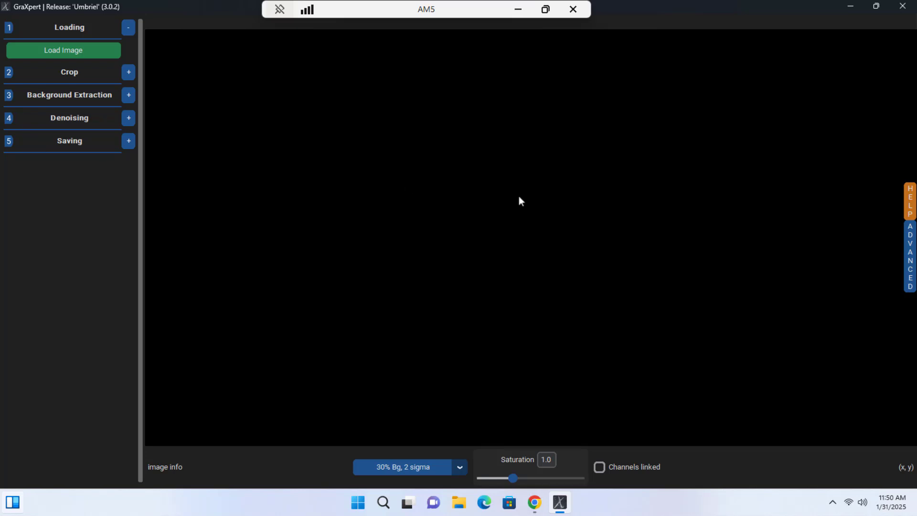
mouse_move(523, 406)
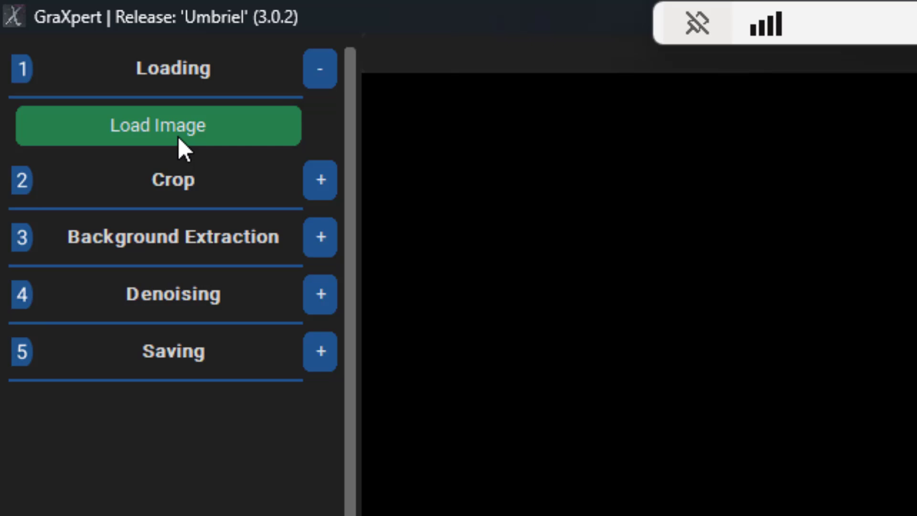
mouse_move(316, 129)
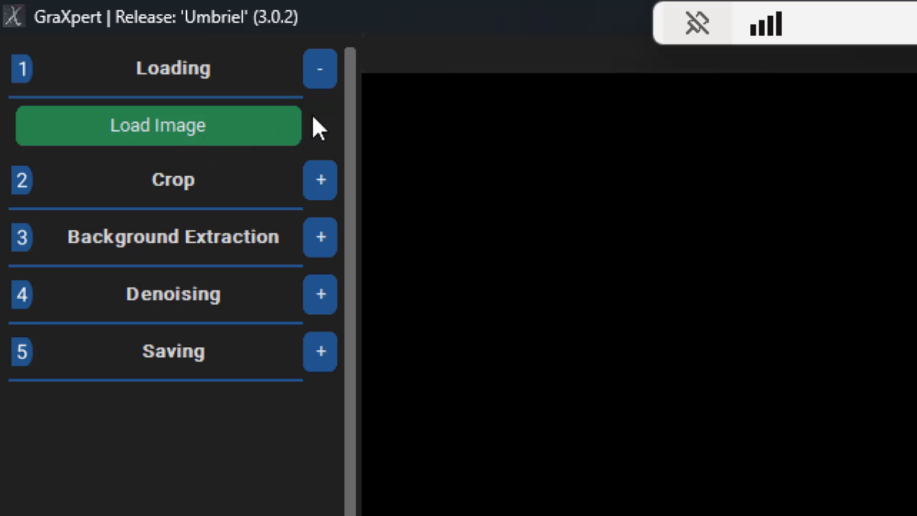
click(319, 68)
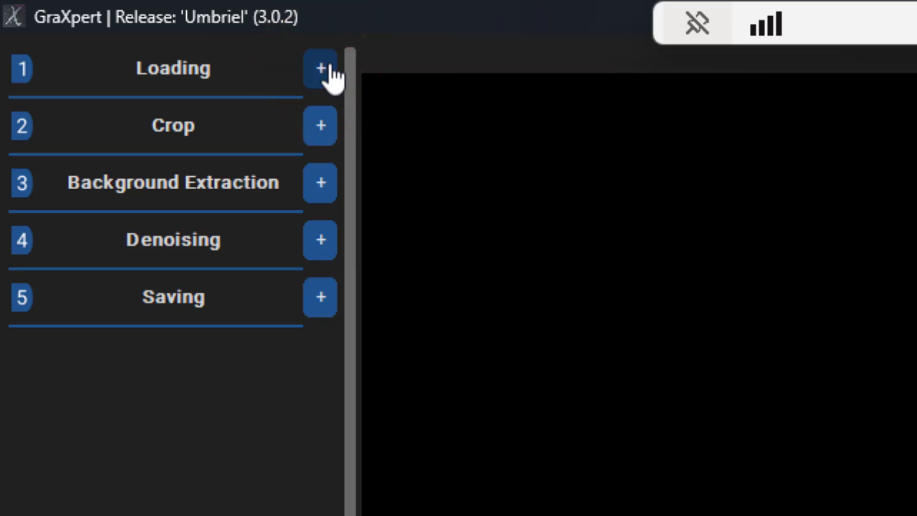
Load the result_6835s FITS image from Documents > Astro-DSO > Horsehead-Flame.
click(321, 68)
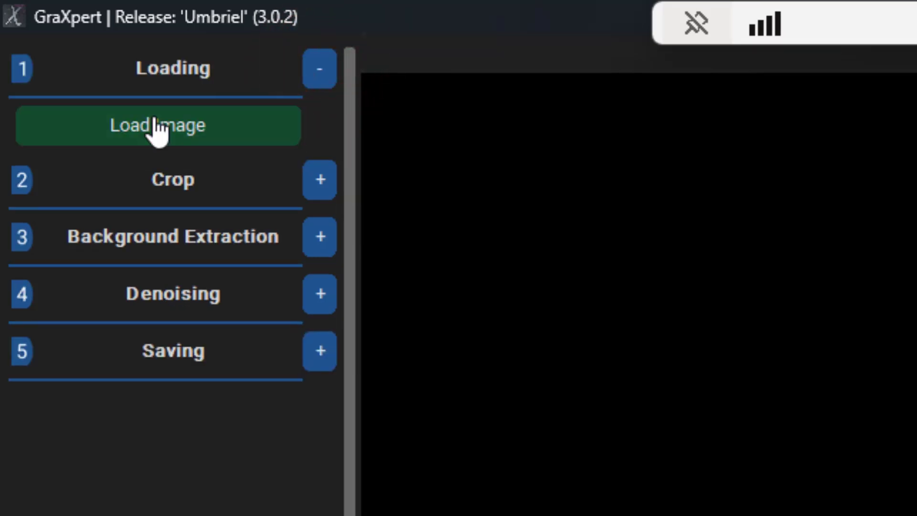
click(158, 126)
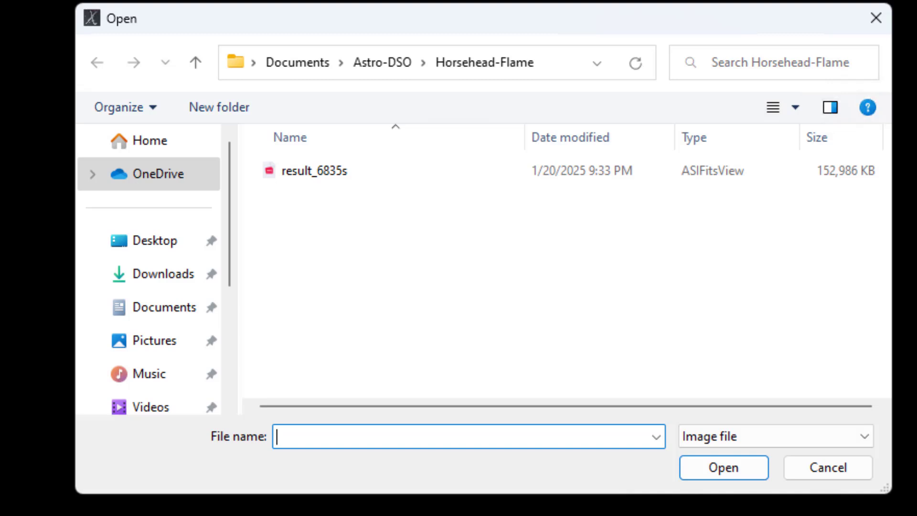
click(316, 170)
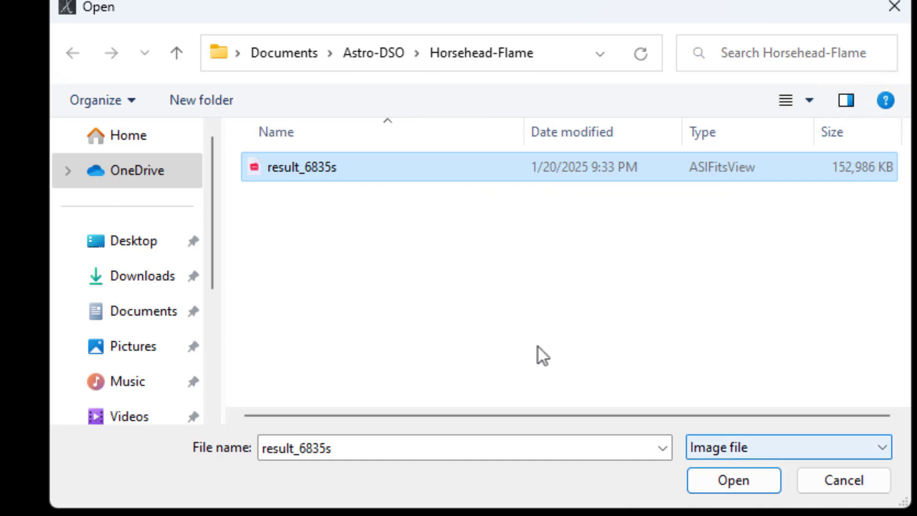
click(733, 480)
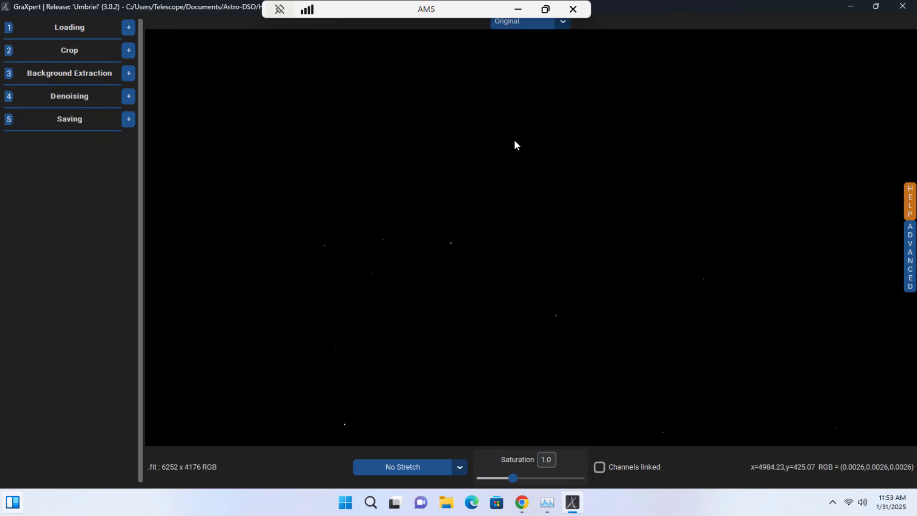
mouse_move(601, 282)
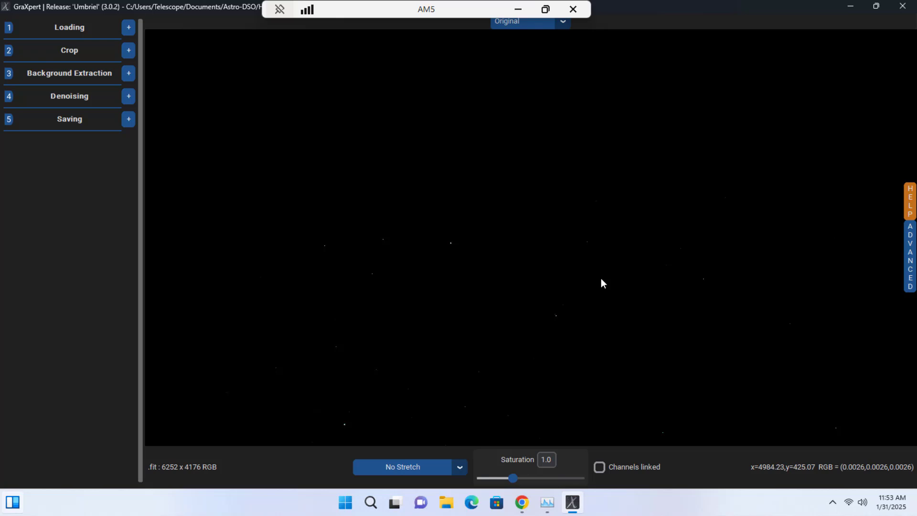
mouse_move(504, 298)
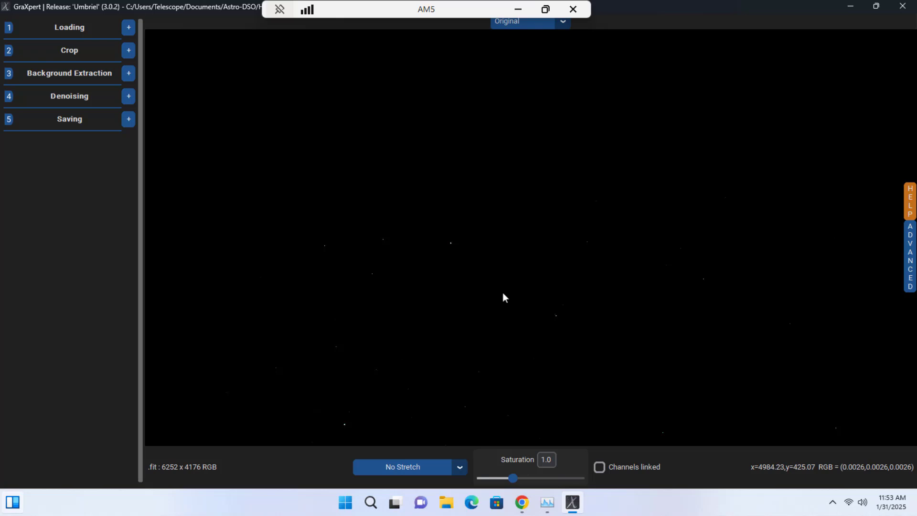
mouse_move(568, 291)
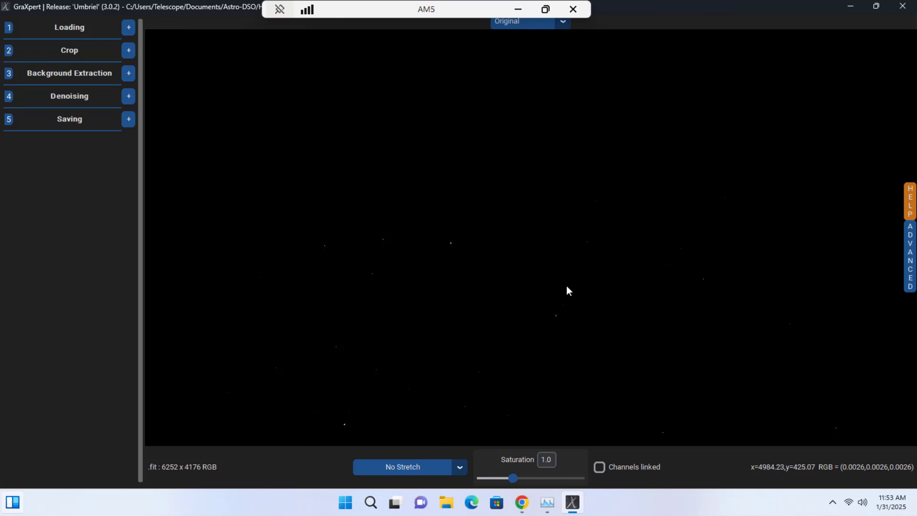
mouse_move(453, 268)
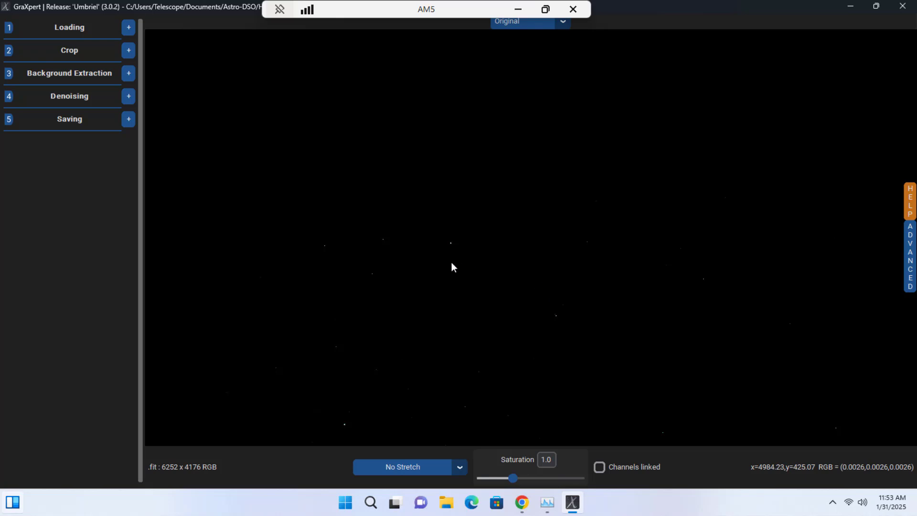
mouse_move(730, 466)
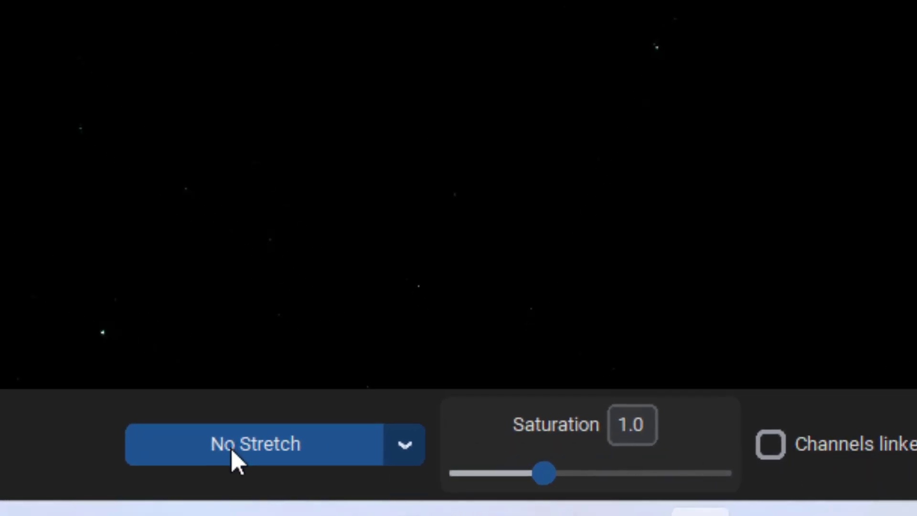
click(406, 444)
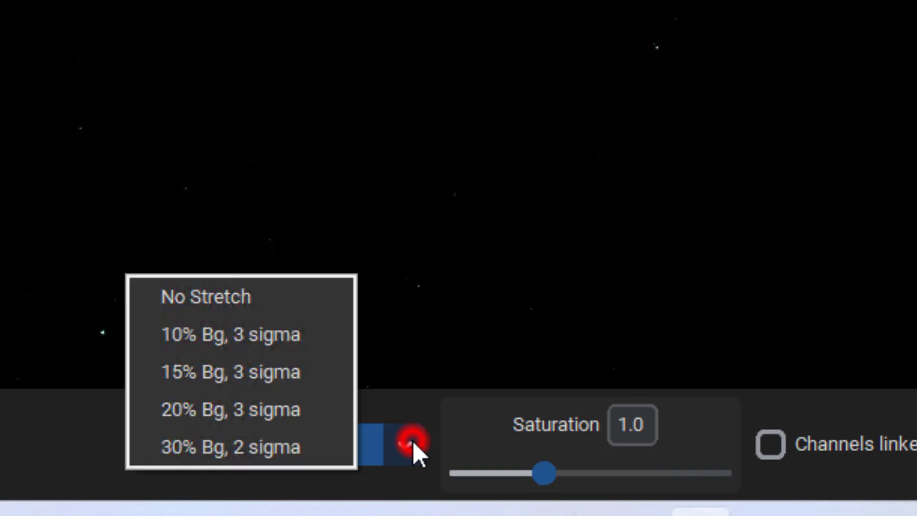
mouse_move(230, 334)
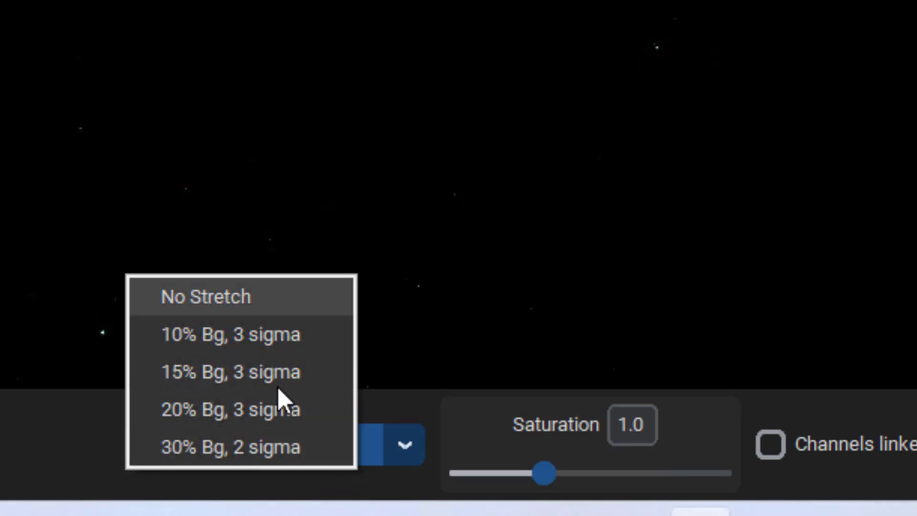
mouse_move(233, 460)
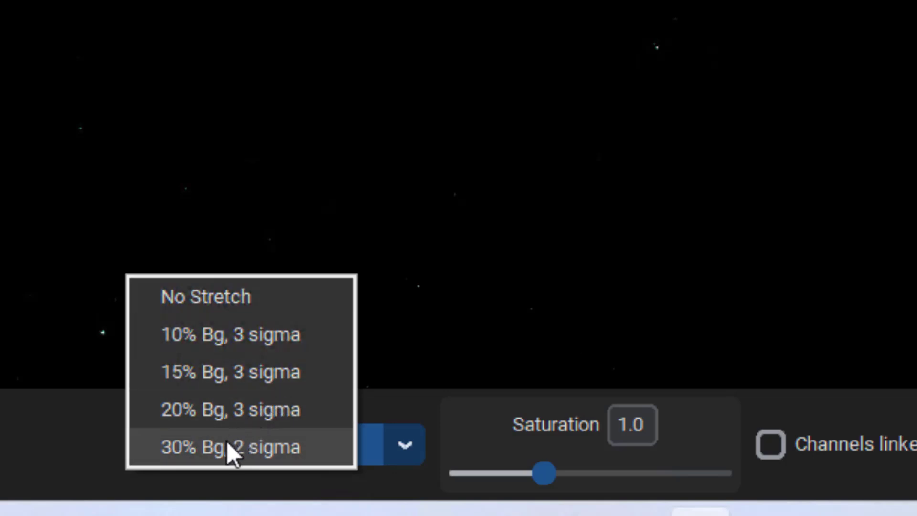
click(230, 447)
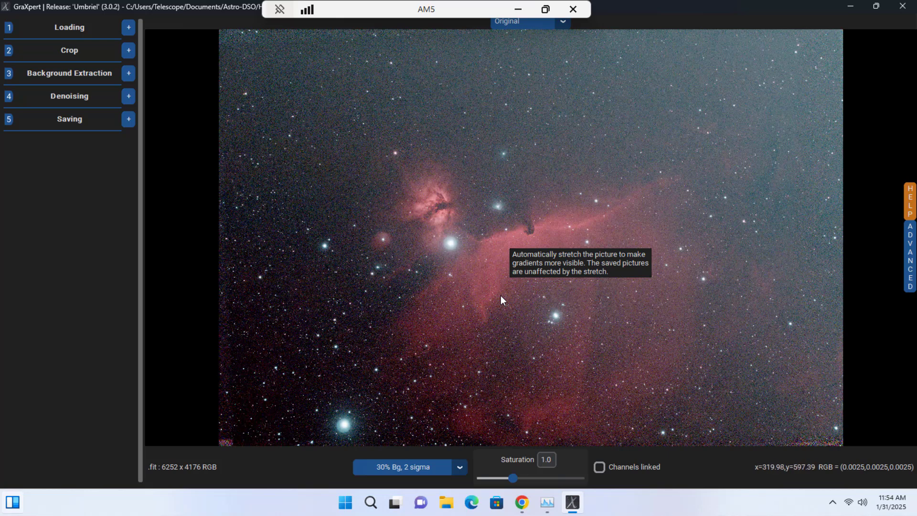
mouse_move(502, 300)
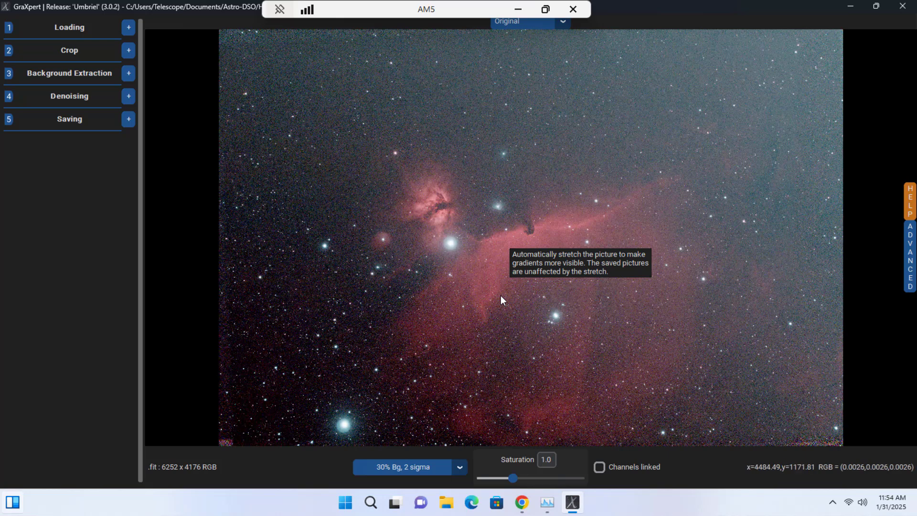
mouse_move(434, 235)
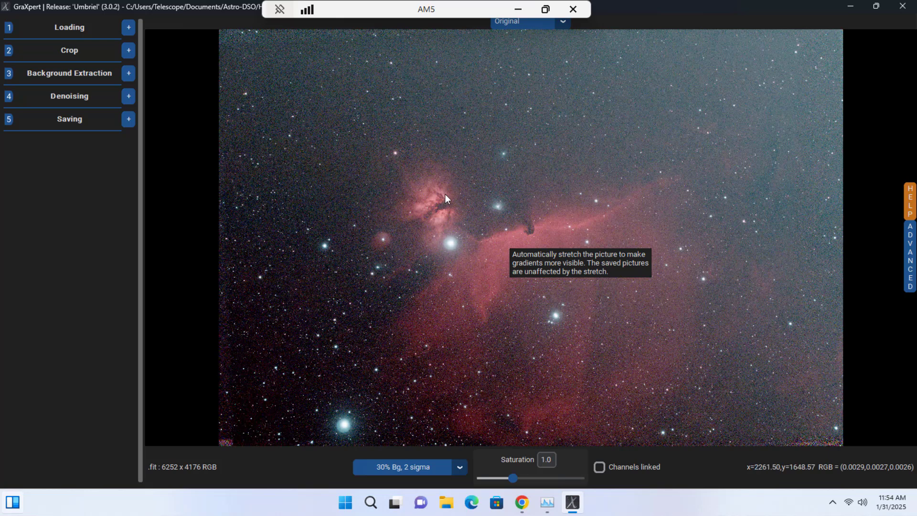
mouse_move(285, 114)
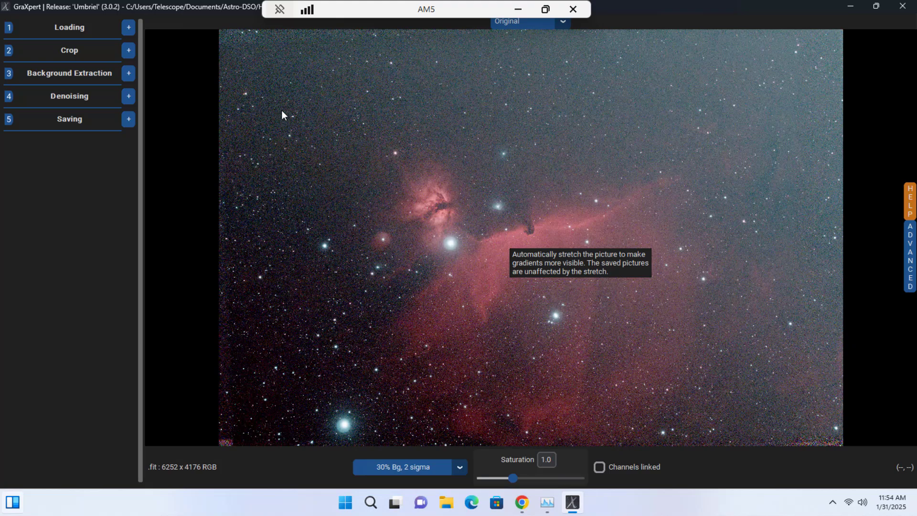
mouse_move(271, 110)
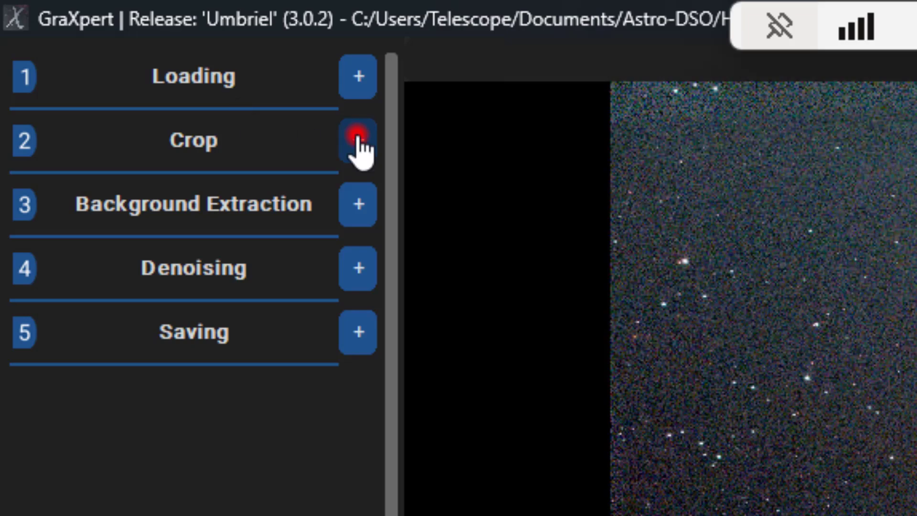
Drag the top-left and bottom-right crop handles inward to trim a thin border.
click(358, 140)
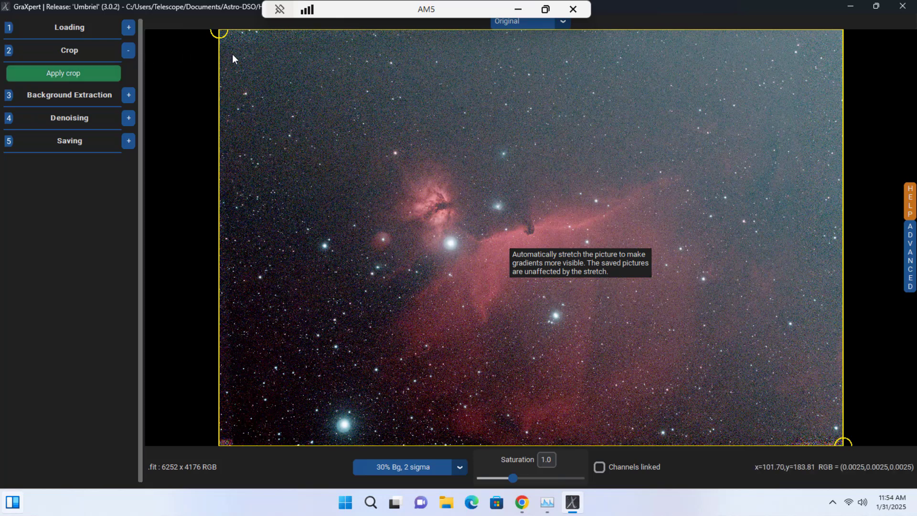
mouse_move(841, 444)
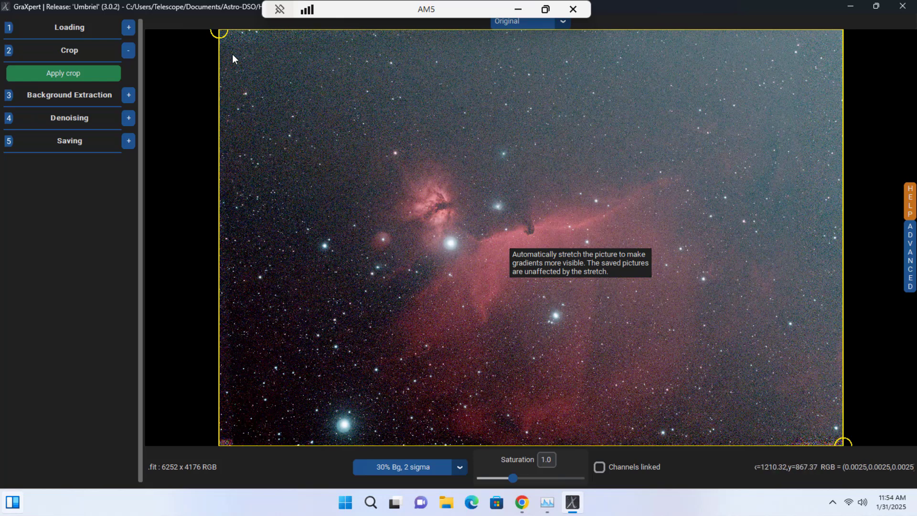
mouse_move(234, 71)
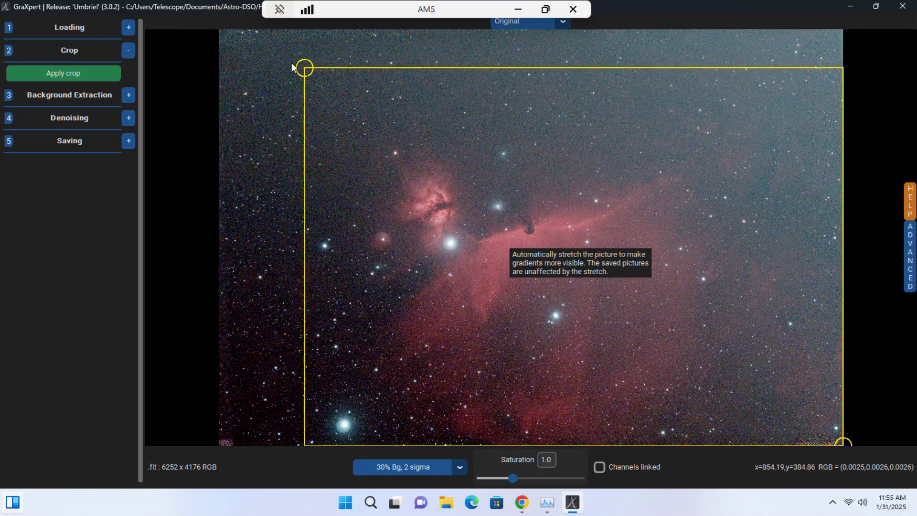
drag(302, 67, 248, 43)
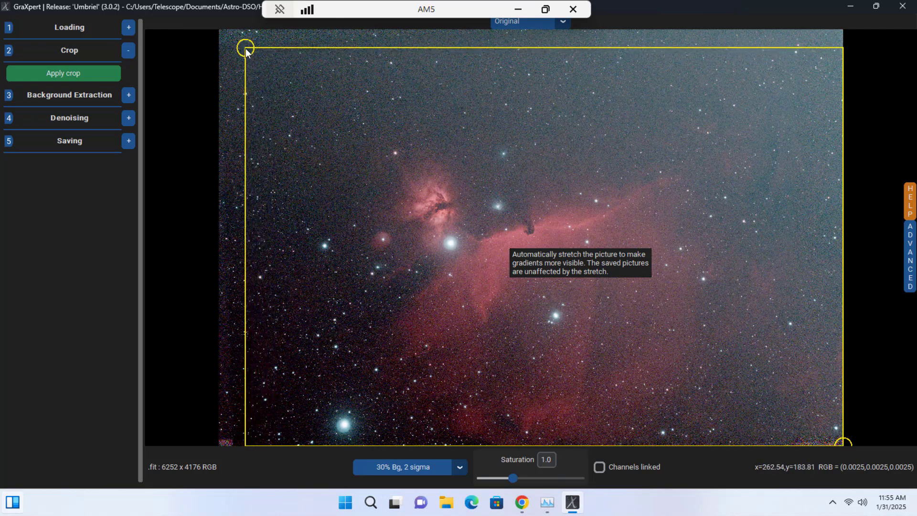
mouse_move(842, 441)
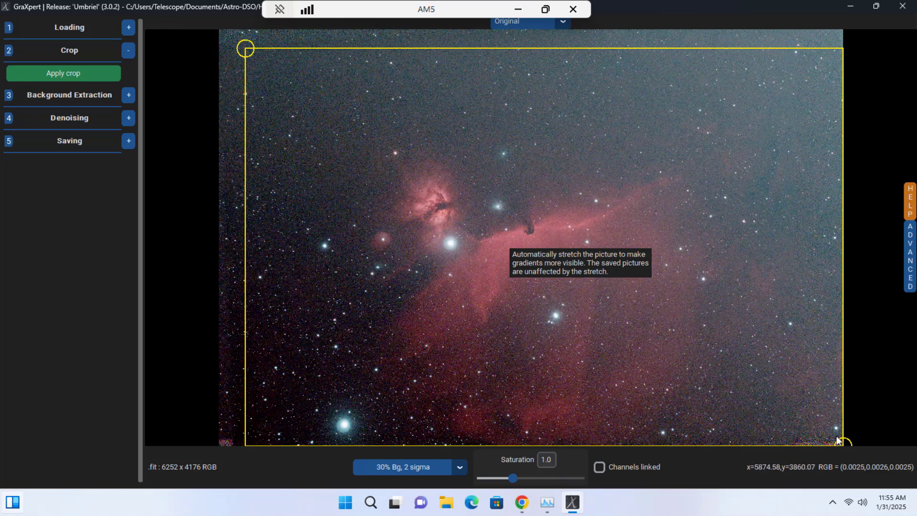
drag(840, 443, 837, 438)
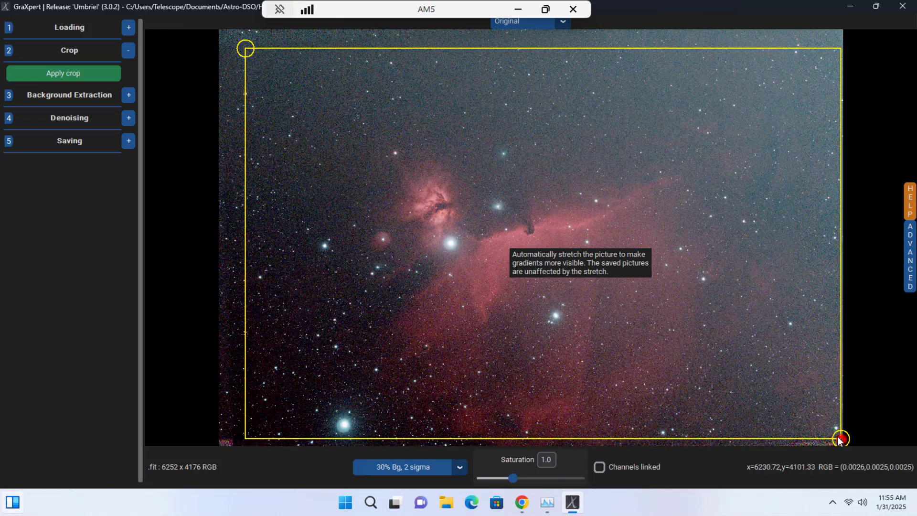
drag(840, 439, 830, 433)
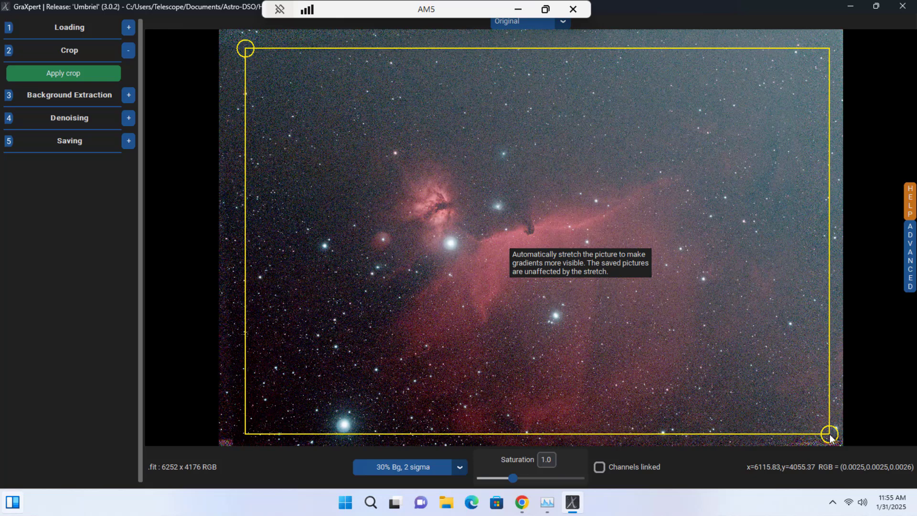
drag(830, 433, 829, 421)
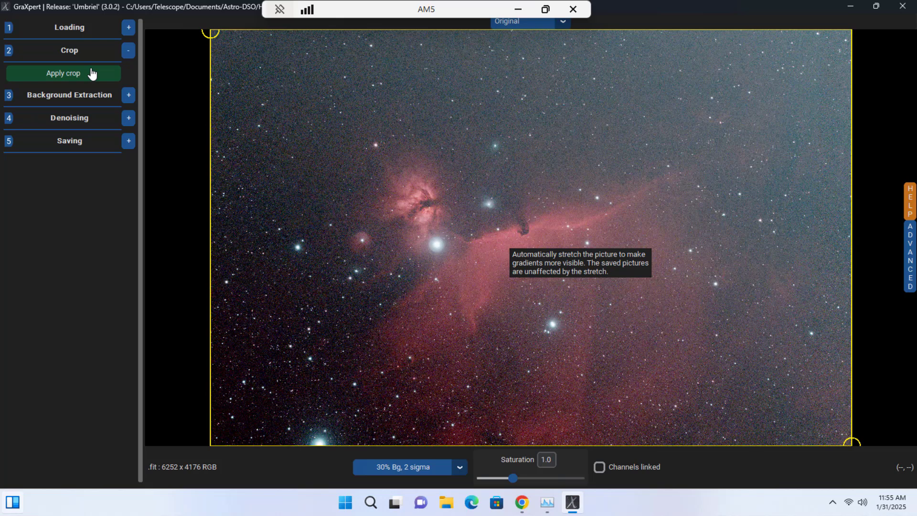
mouse_move(71, 71)
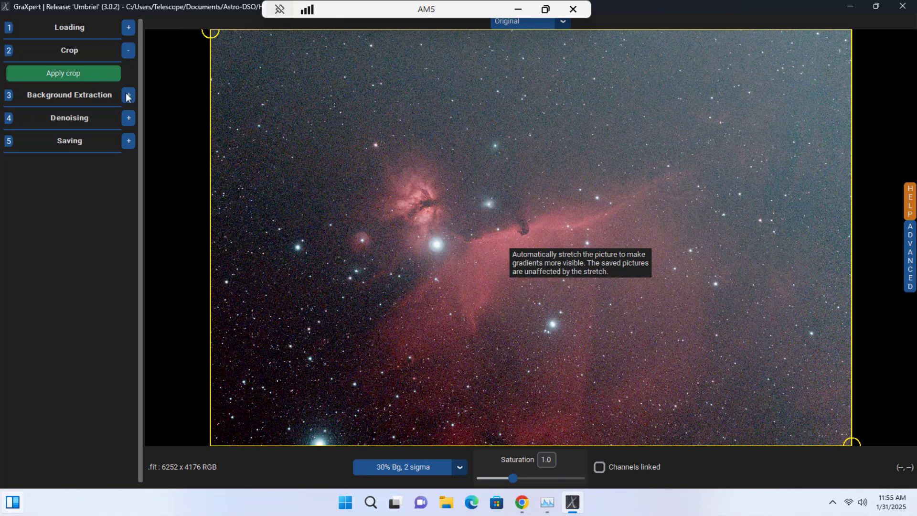
Review the interpolation methods (RBF, Splines, Kriging, AI) in Background Extraction, keeping RBF.
click(128, 95)
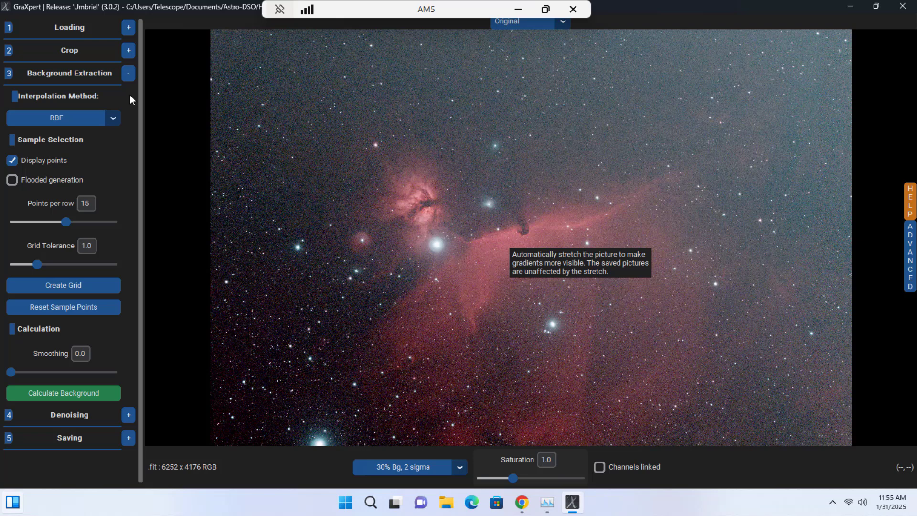
mouse_move(40, 107)
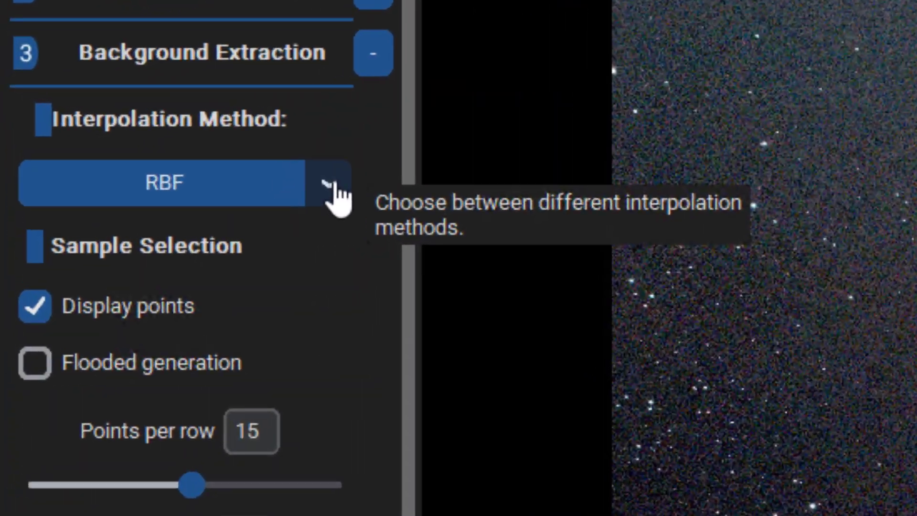
click(333, 184)
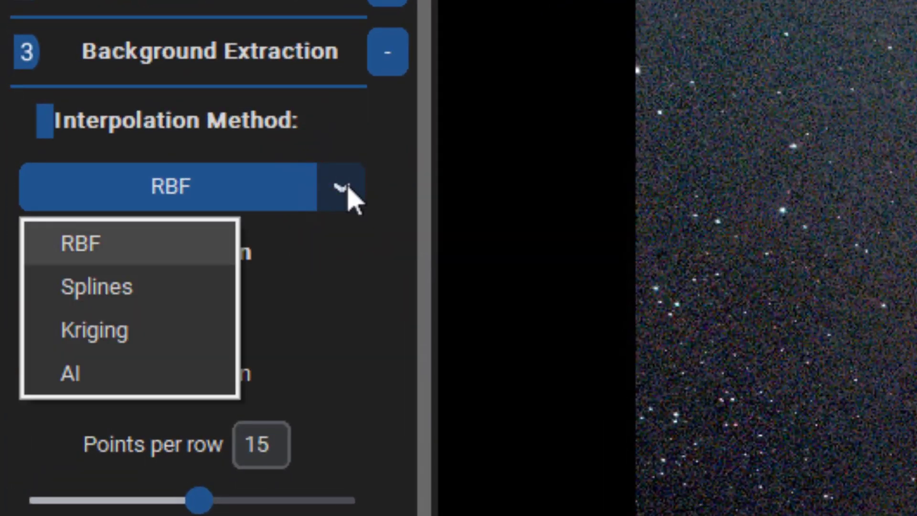
mouse_move(173, 296)
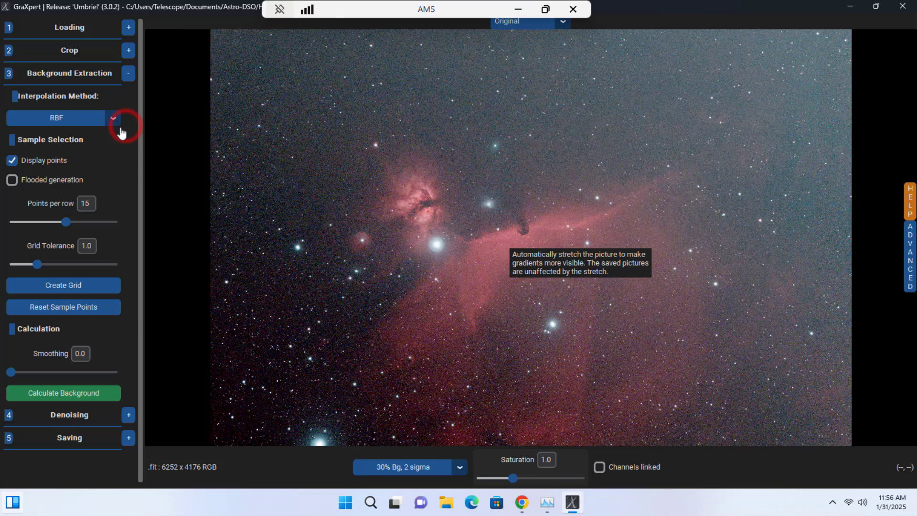
mouse_move(57, 148)
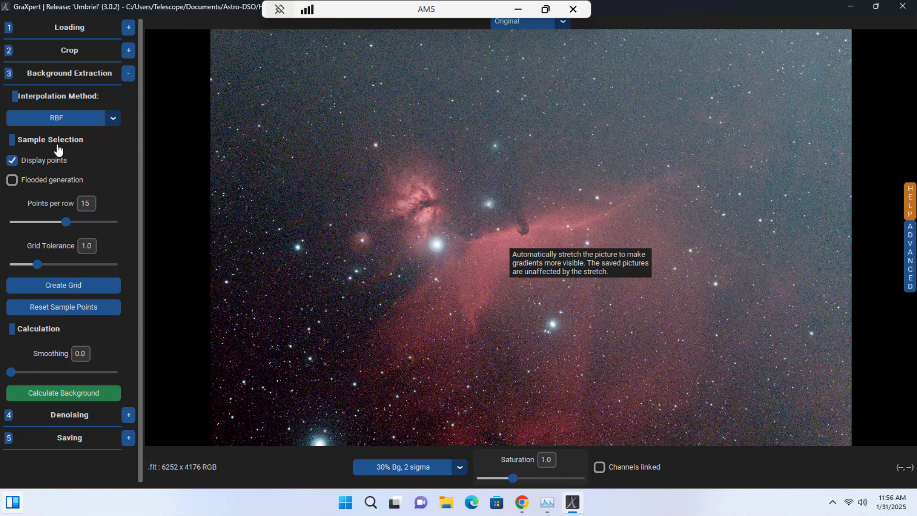
mouse_move(52, 158)
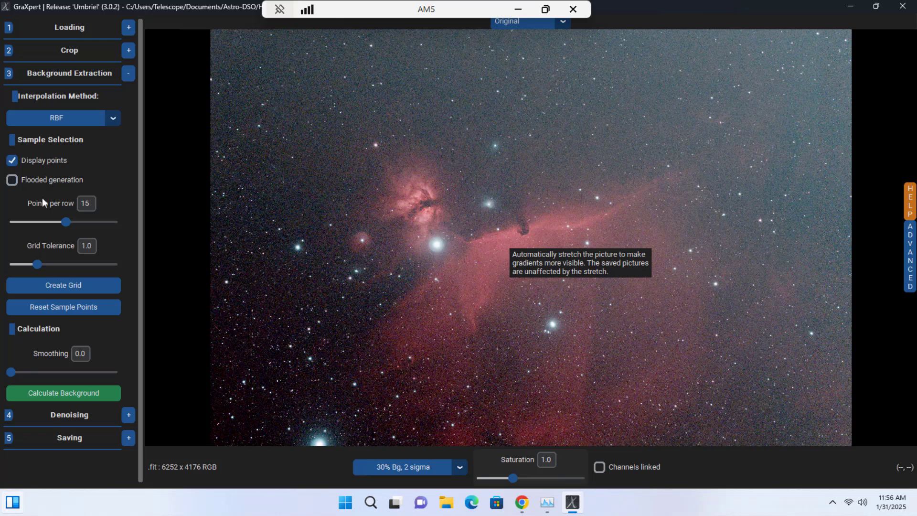
mouse_move(41, 218)
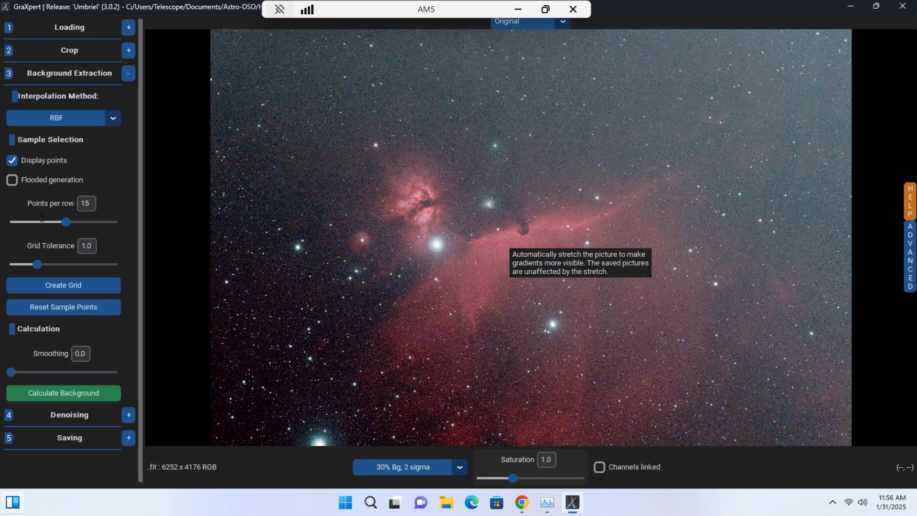
mouse_move(46, 273)
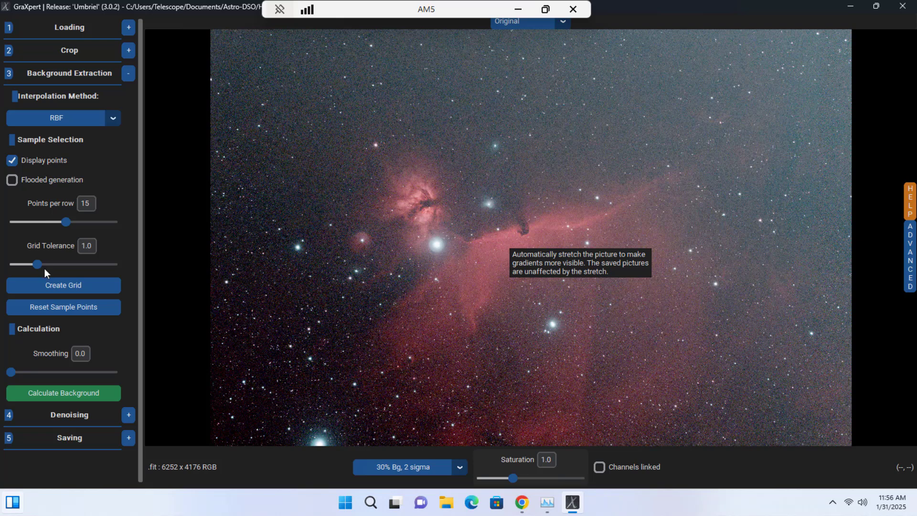
mouse_move(48, 294)
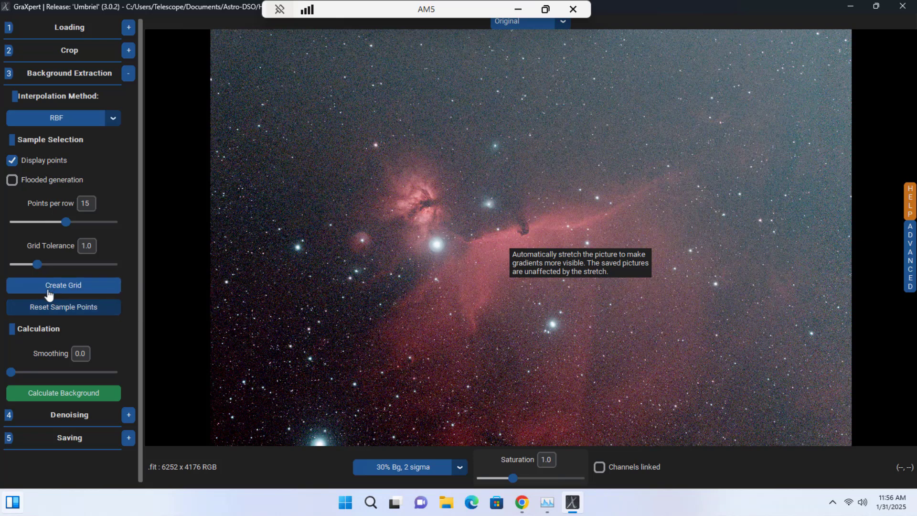
mouse_move(66, 290)
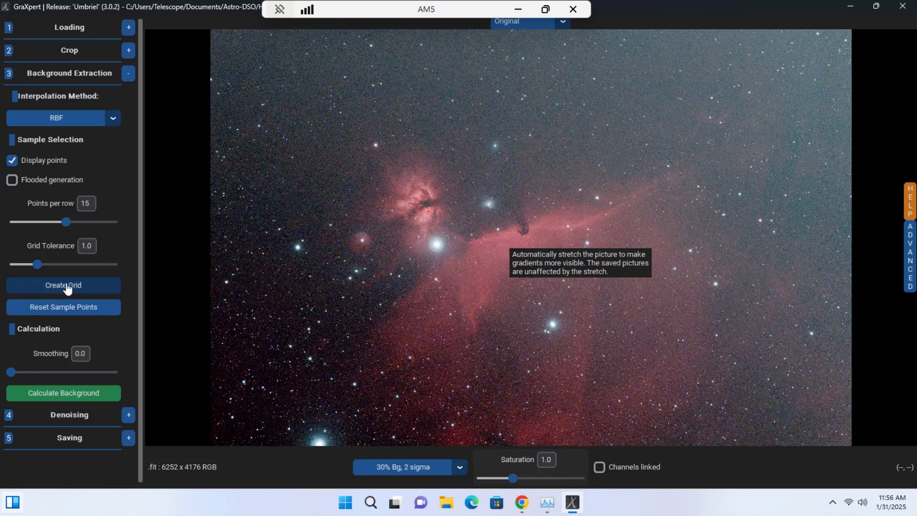
Create a grid of background sample points over the Horsehead-Flame image, 15 per row.
click(63, 285)
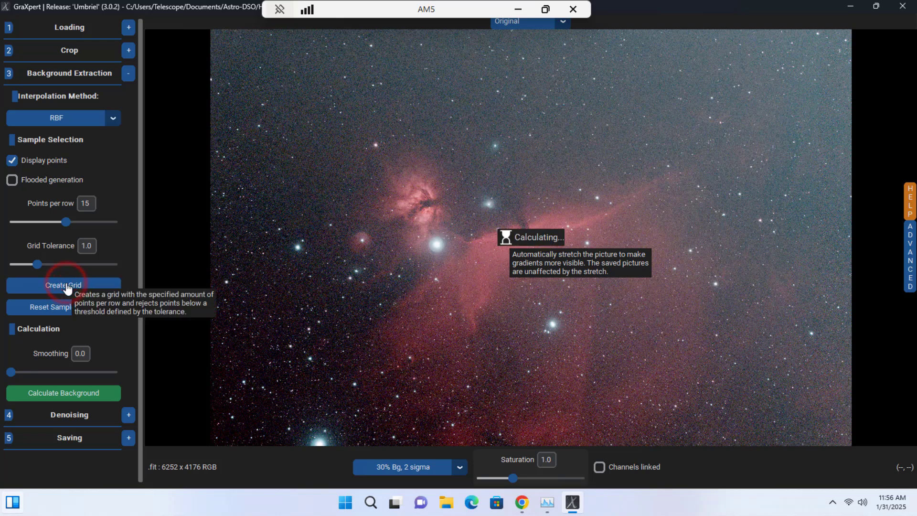
click(64, 285)
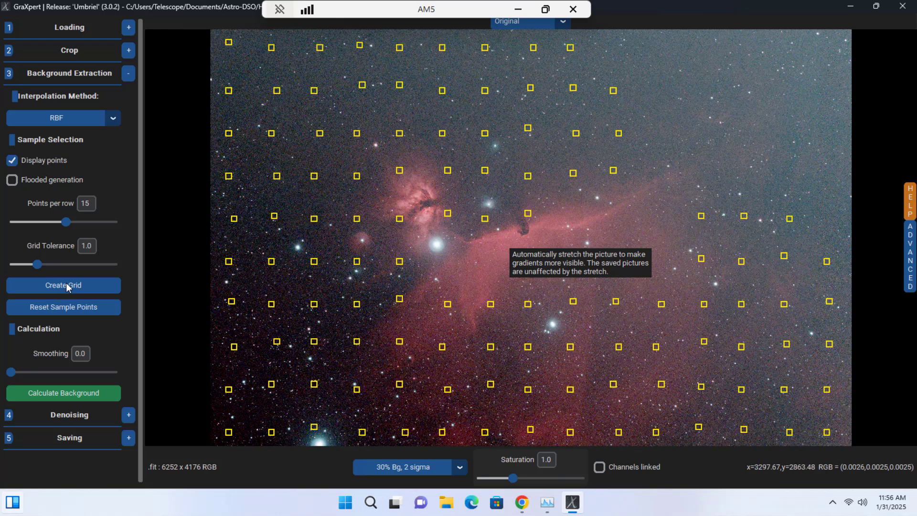
mouse_move(281, 351)
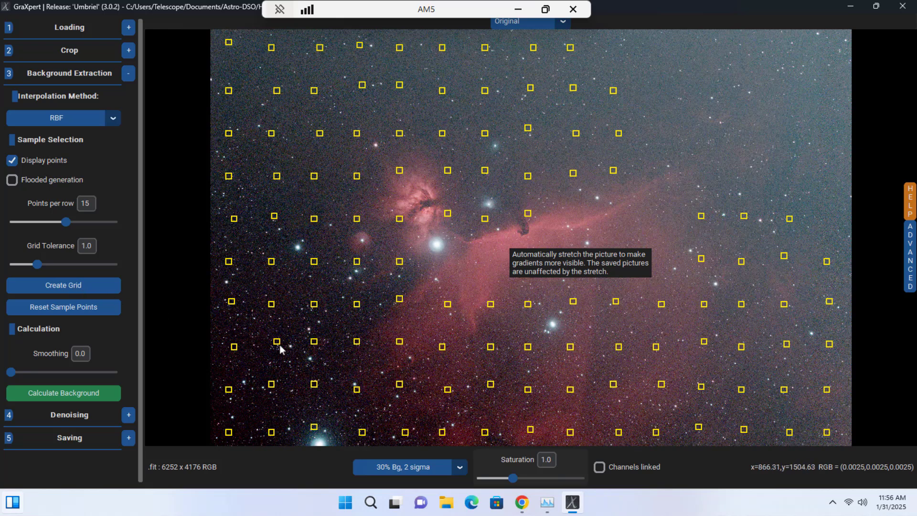
mouse_move(343, 367)
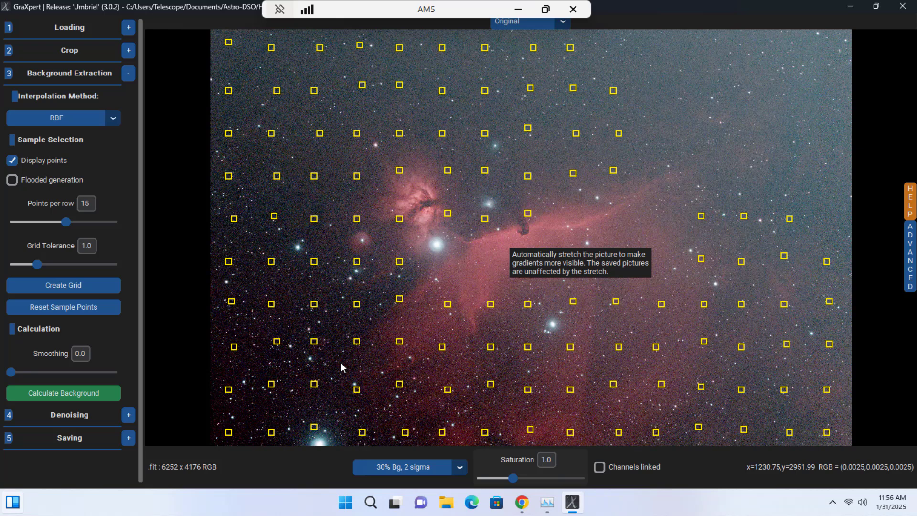
mouse_move(288, 331)
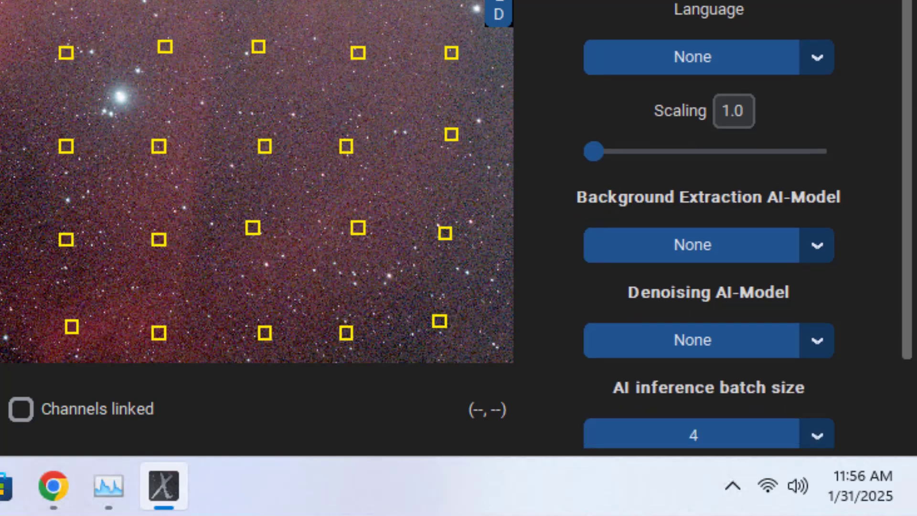
Reveal the Background Extraction AI-Model list in the advanced panel (None, 1.0.1, 1.0.0).
scroll(down, 3)
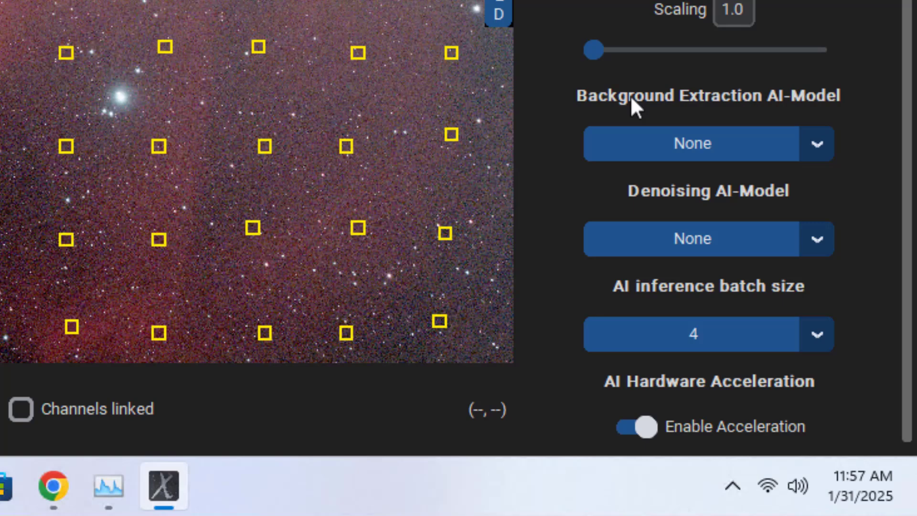
click(816, 143)
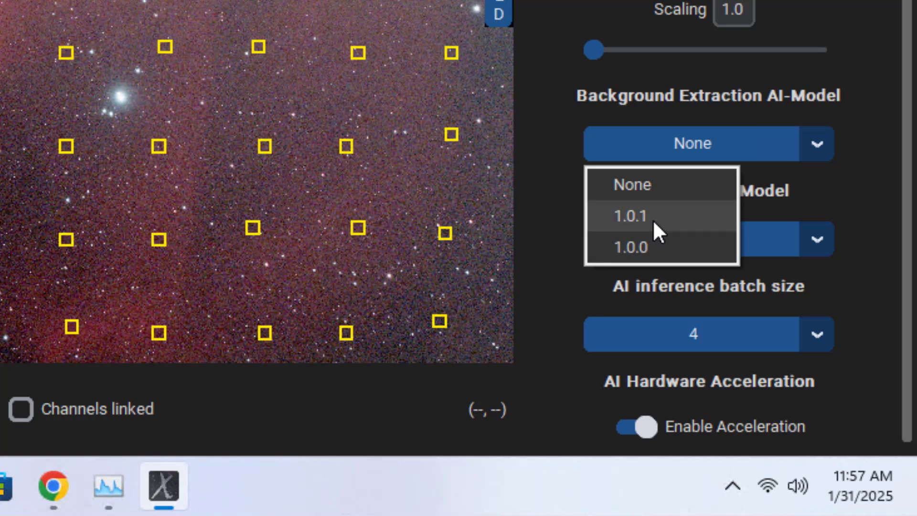
mouse_move(665, 223)
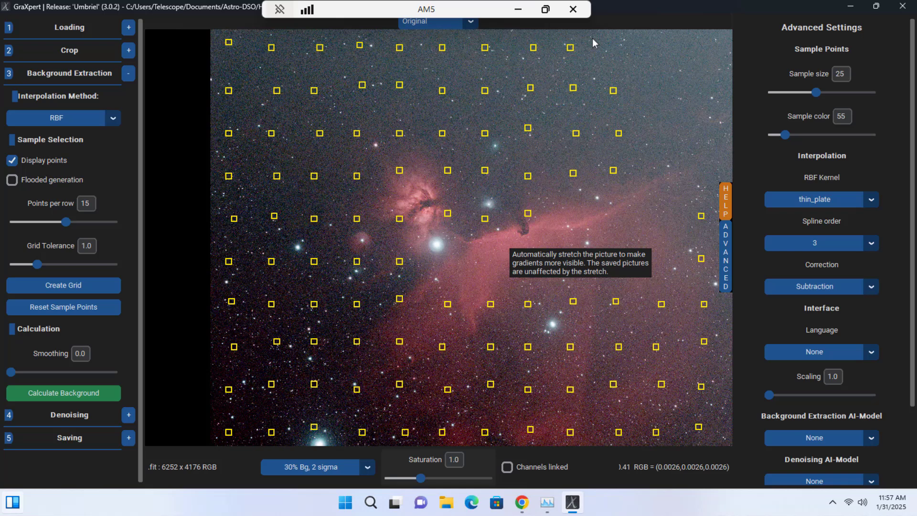
mouse_move(471, 56)
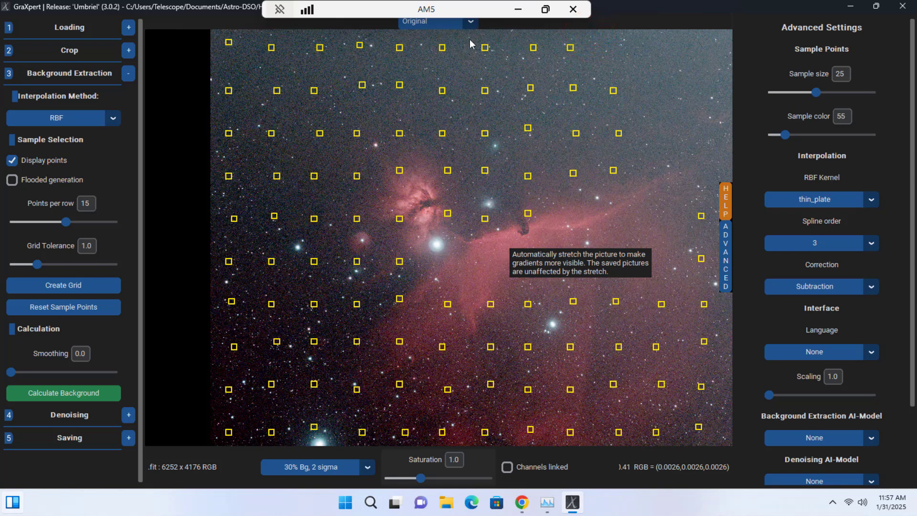
mouse_move(817, 85)
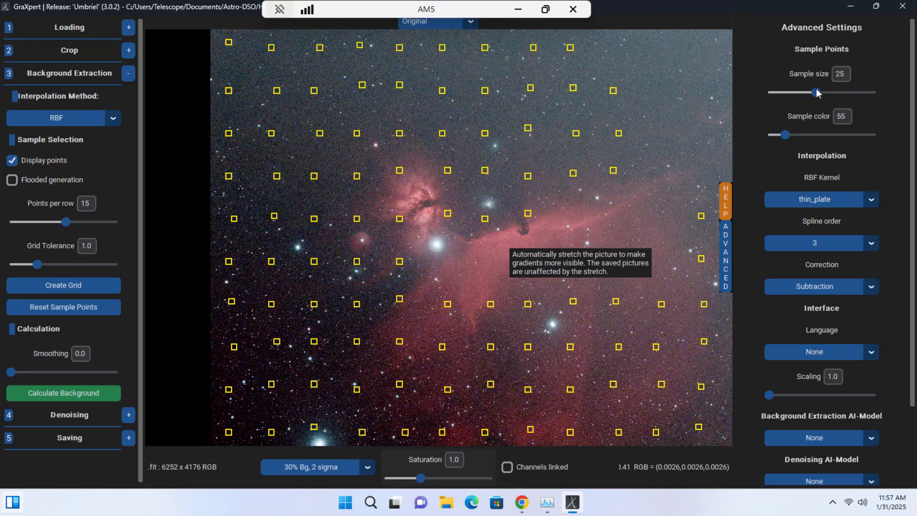
Experiment with the Sample size slider and settle it at 20, redrawing smaller sample squares.
drag(816, 93, 815, 93)
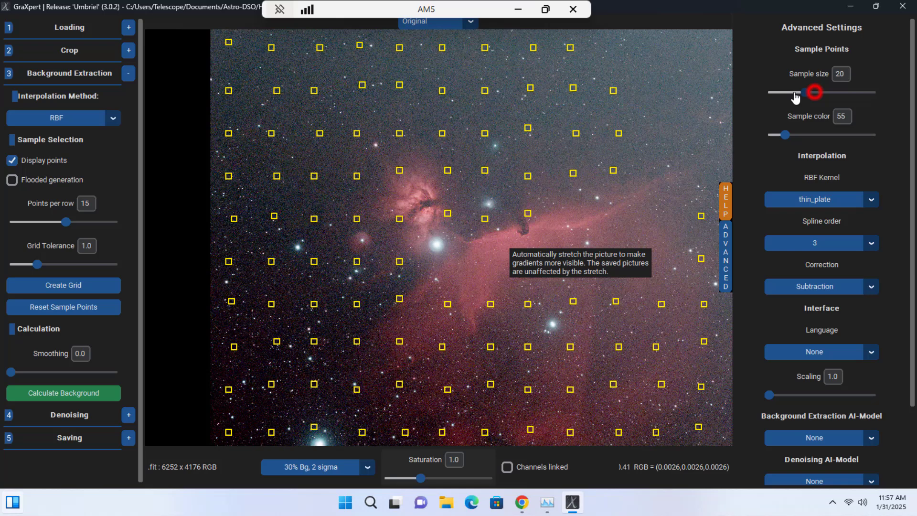
drag(814, 92, 807, 93)
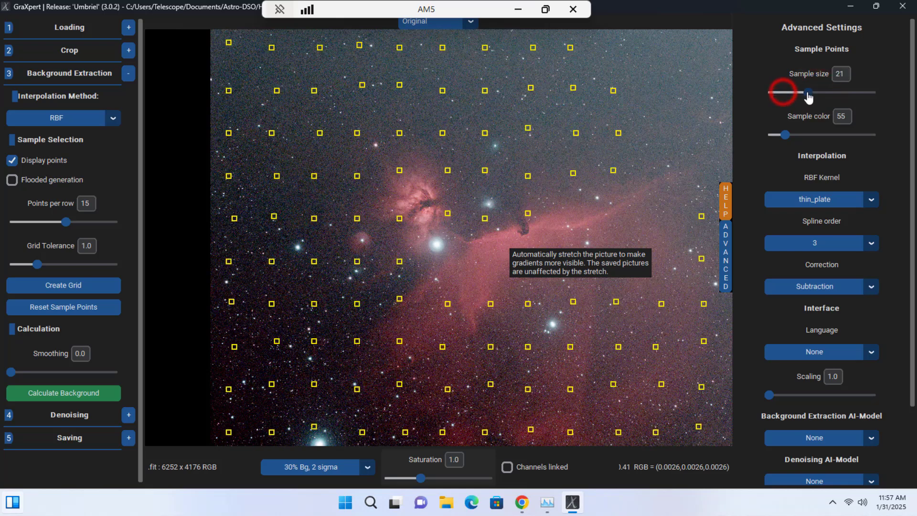
drag(808, 91, 868, 91)
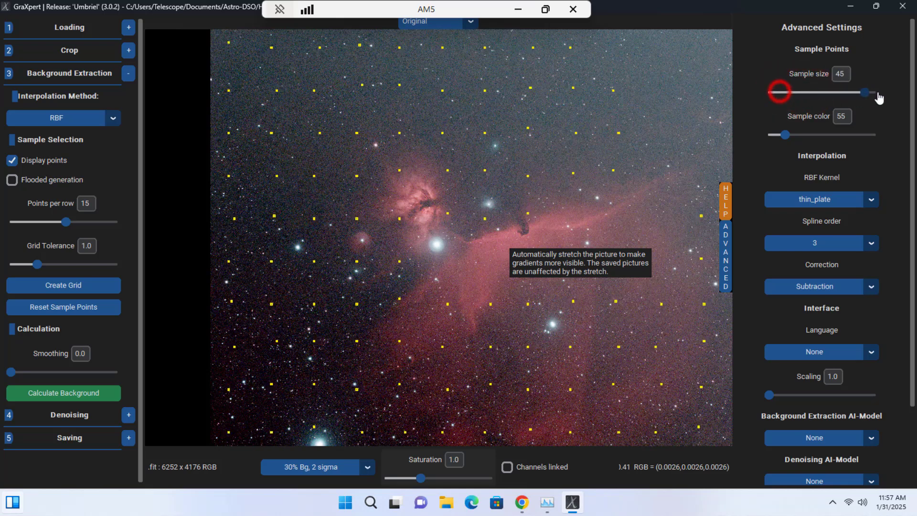
drag(865, 92, 811, 92)
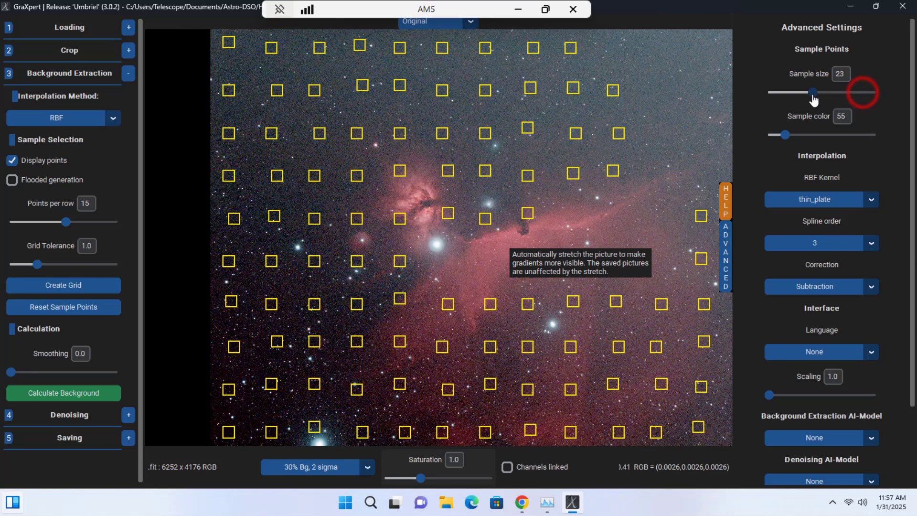
drag(812, 91, 802, 91)
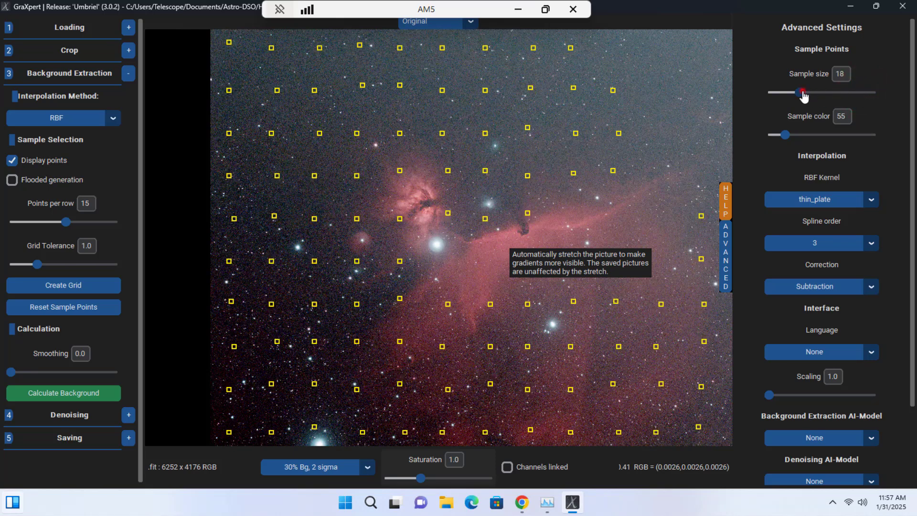
drag(802, 91, 768, 92)
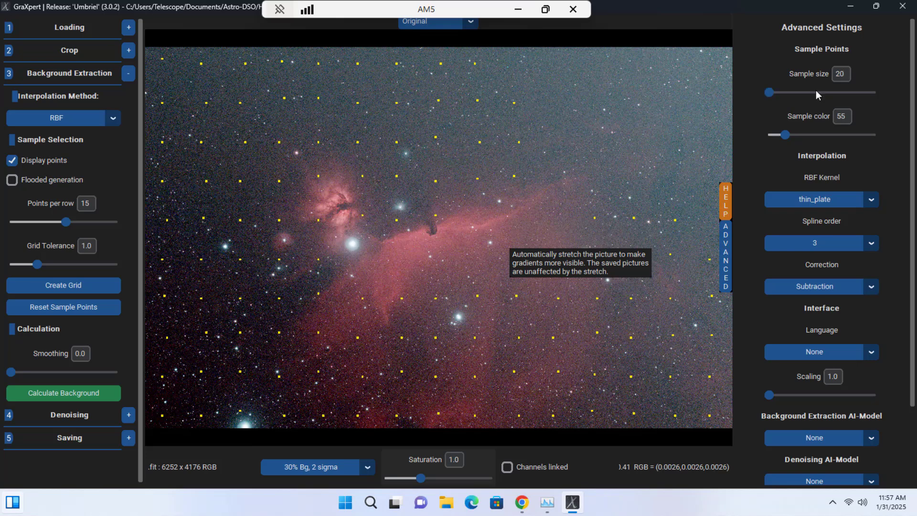
click(841, 74)
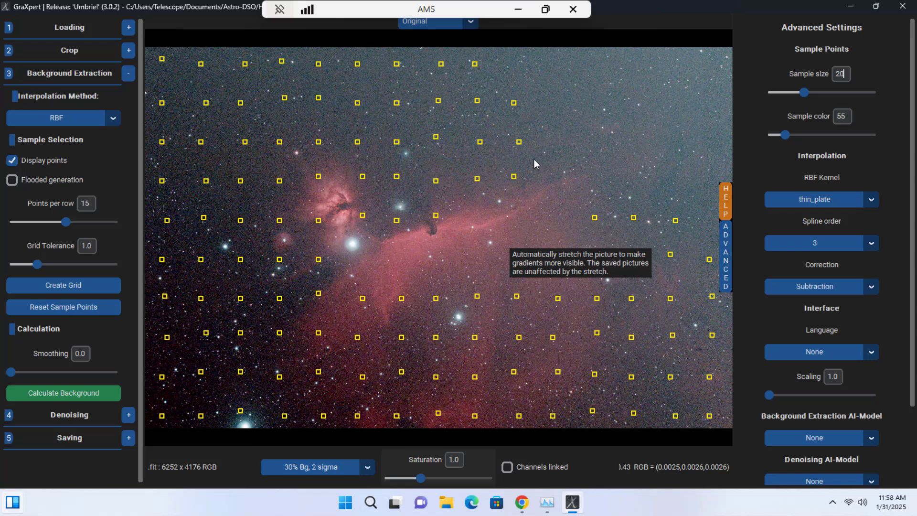
mouse_move(236, 285)
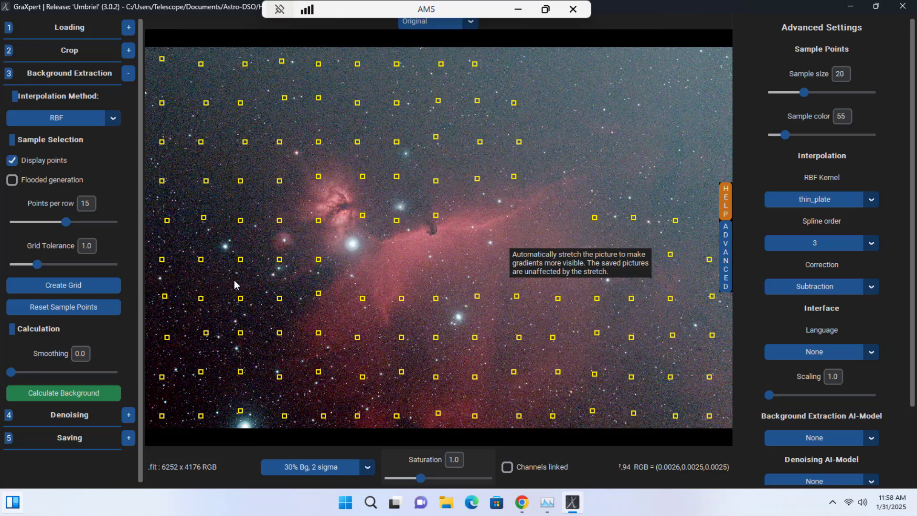
mouse_move(329, 234)
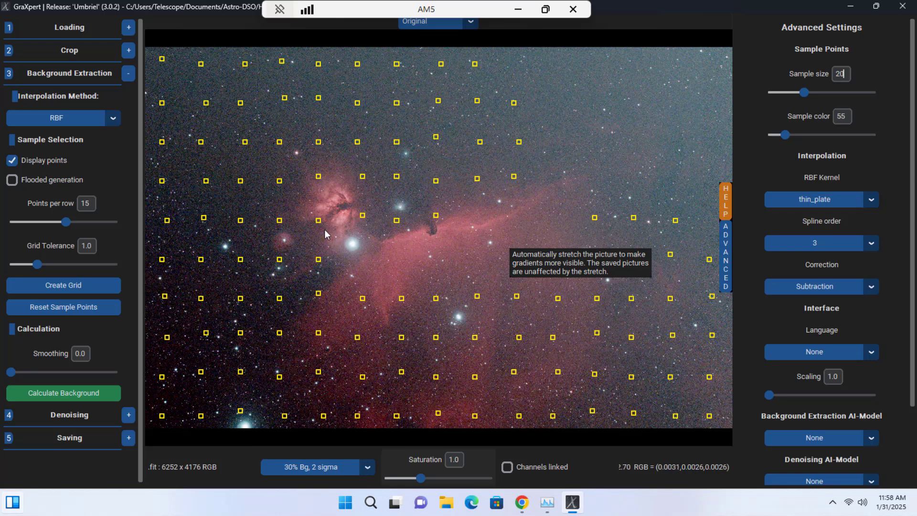
mouse_move(328, 235)
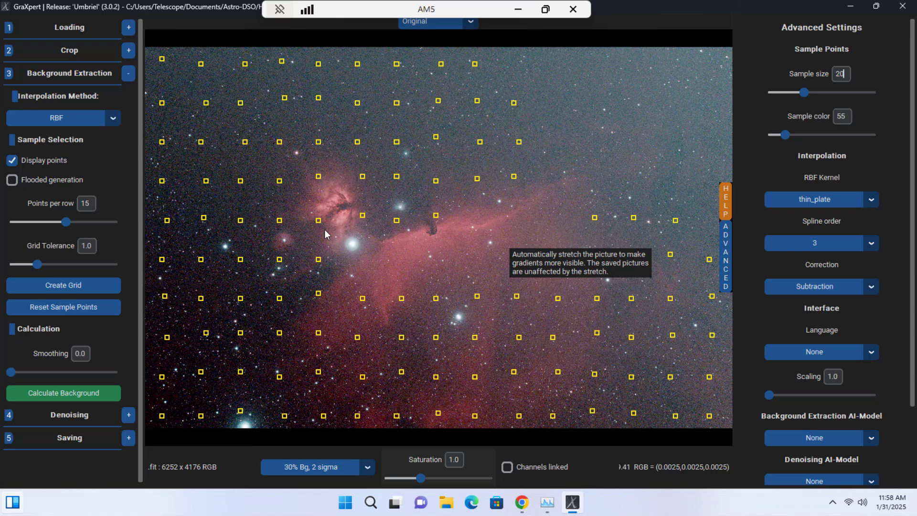
mouse_move(316, 244)
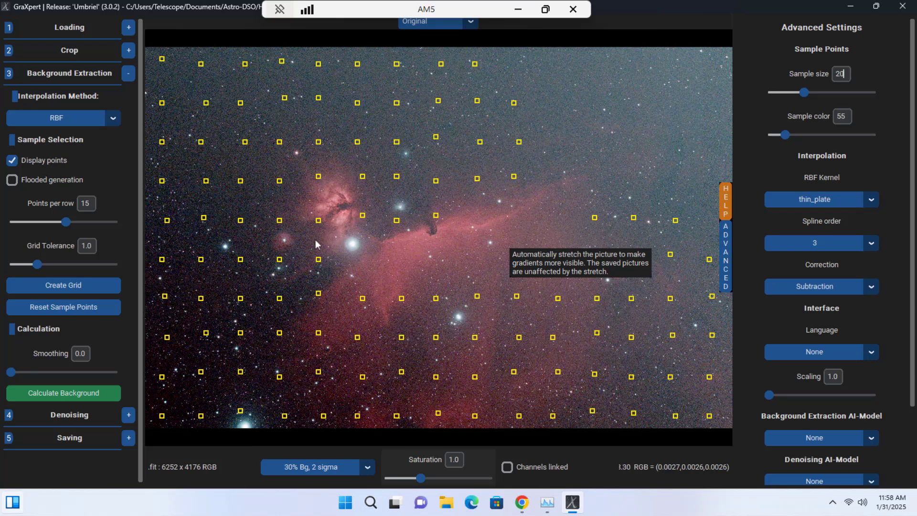
mouse_move(260, 304)
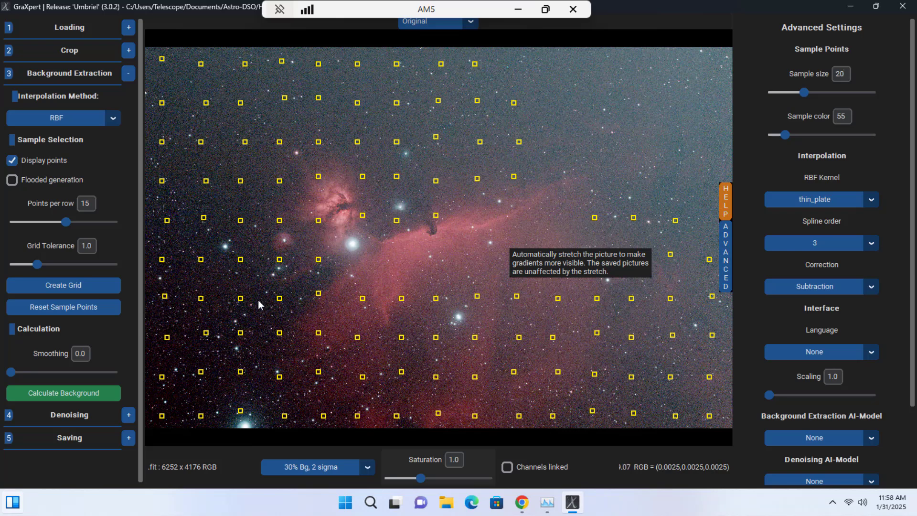
mouse_move(347, 288)
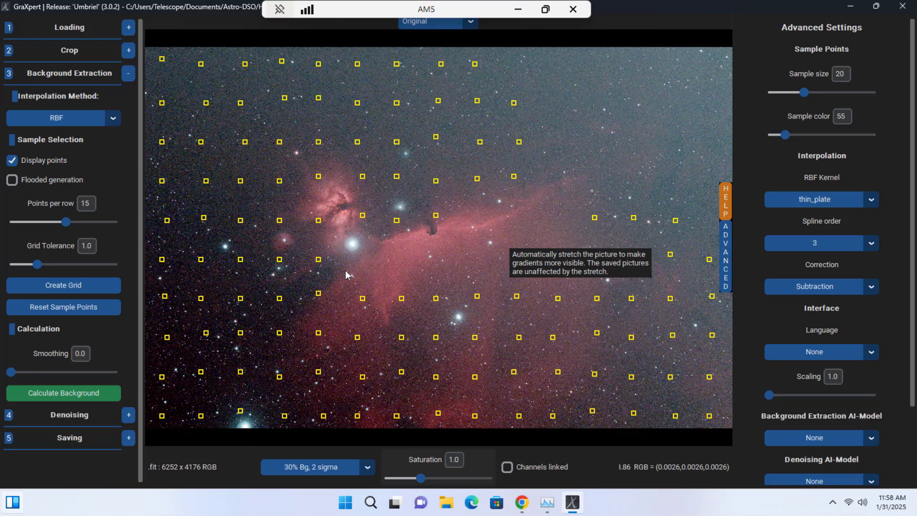
click(840, 74)
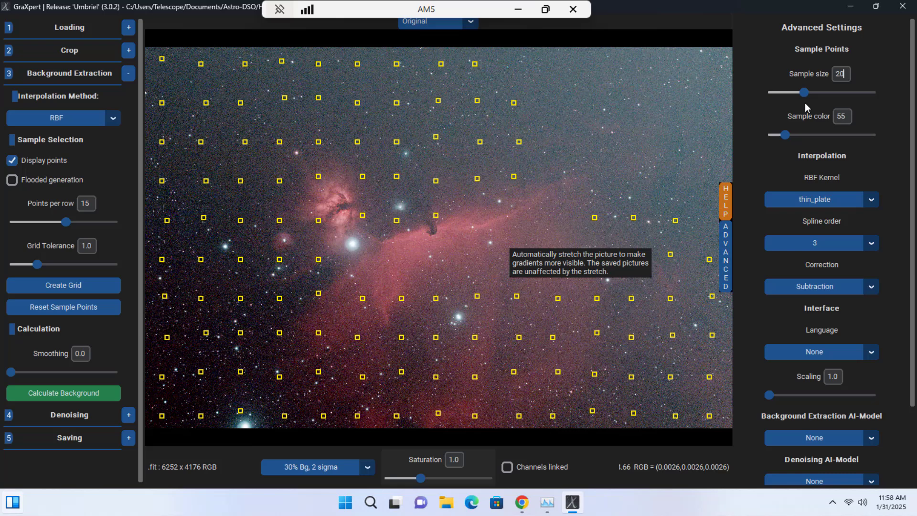
mouse_move(786, 136)
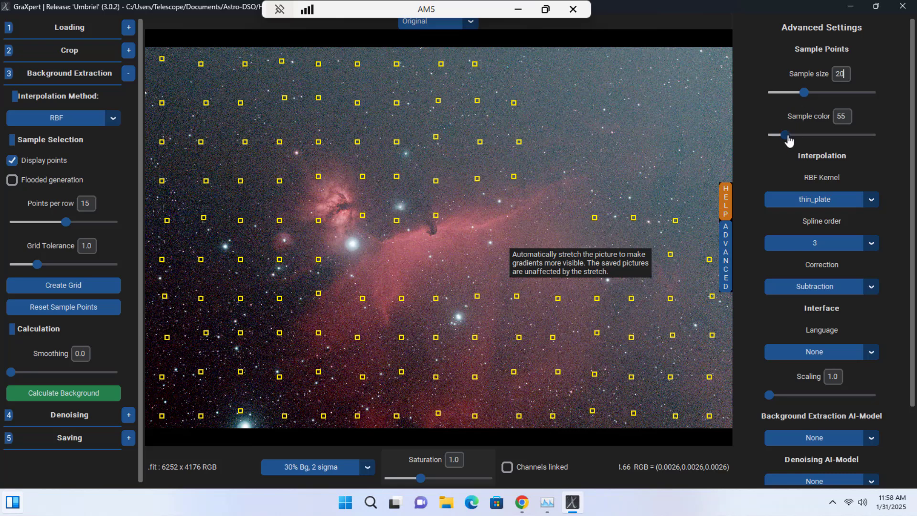
drag(786, 135, 871, 135)
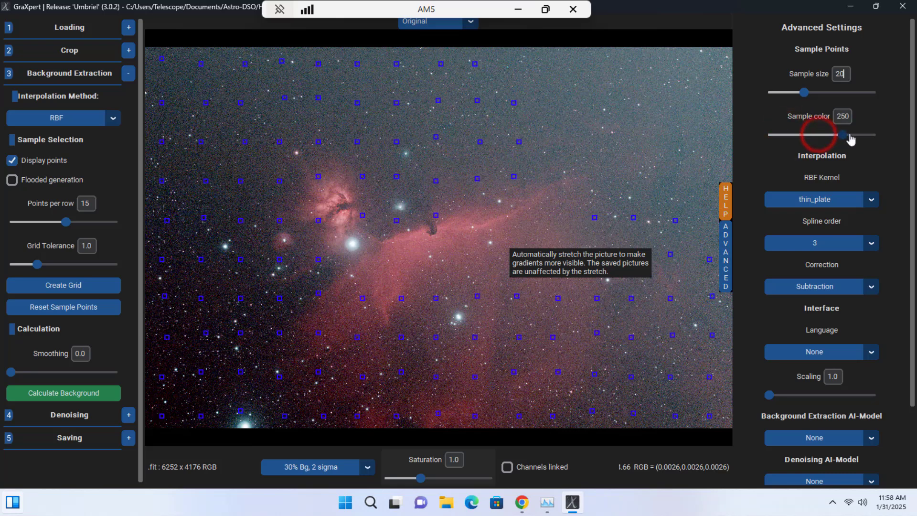
drag(817, 134, 791, 135)
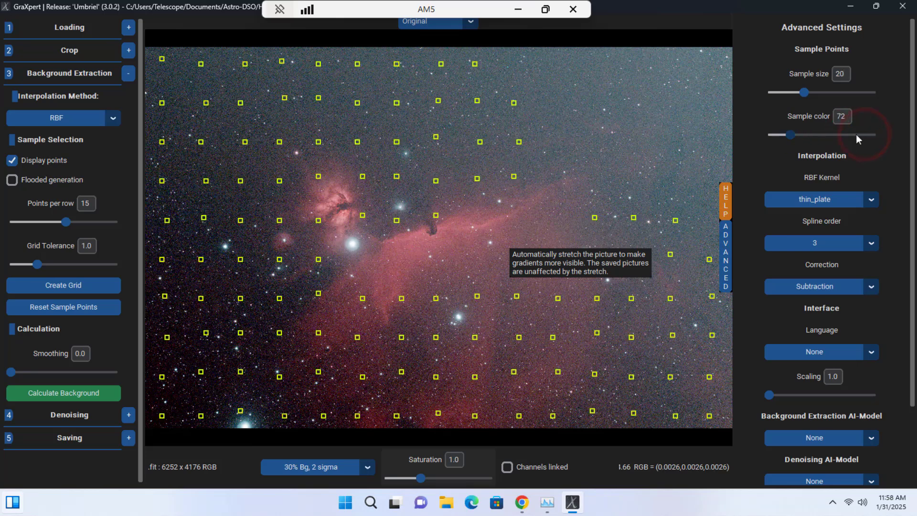
drag(793, 135, 776, 134)
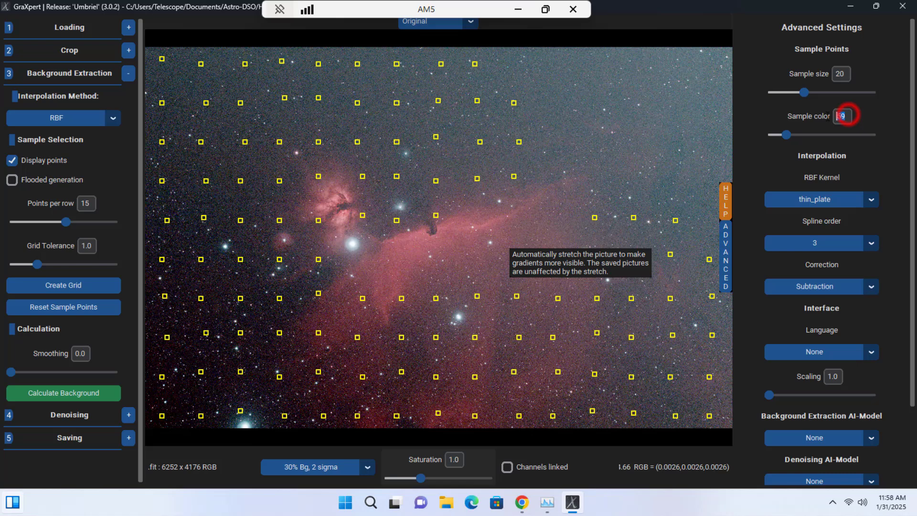
text(59)
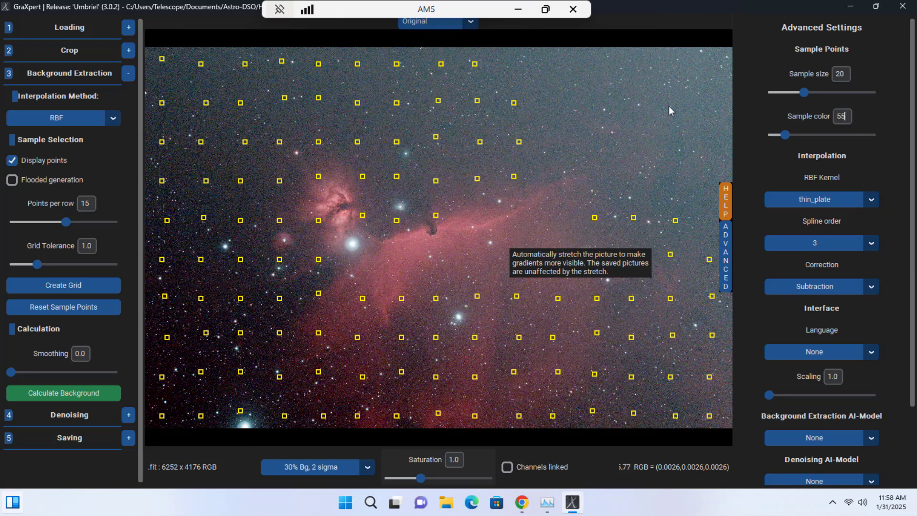
mouse_move(641, 109)
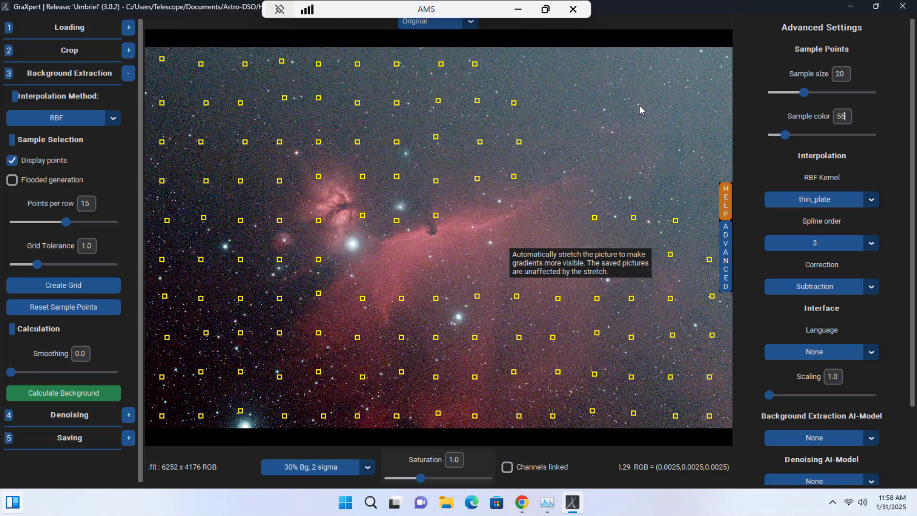
mouse_move(34, 309)
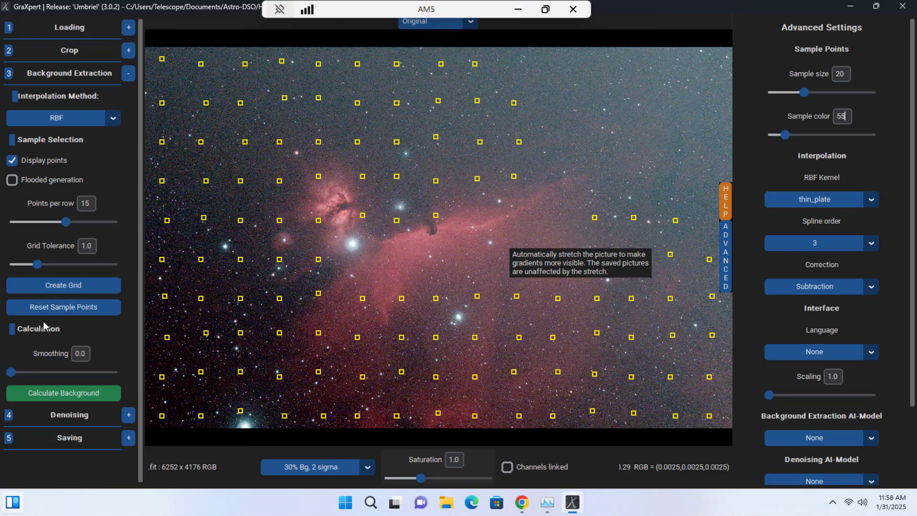
mouse_move(372, 258)
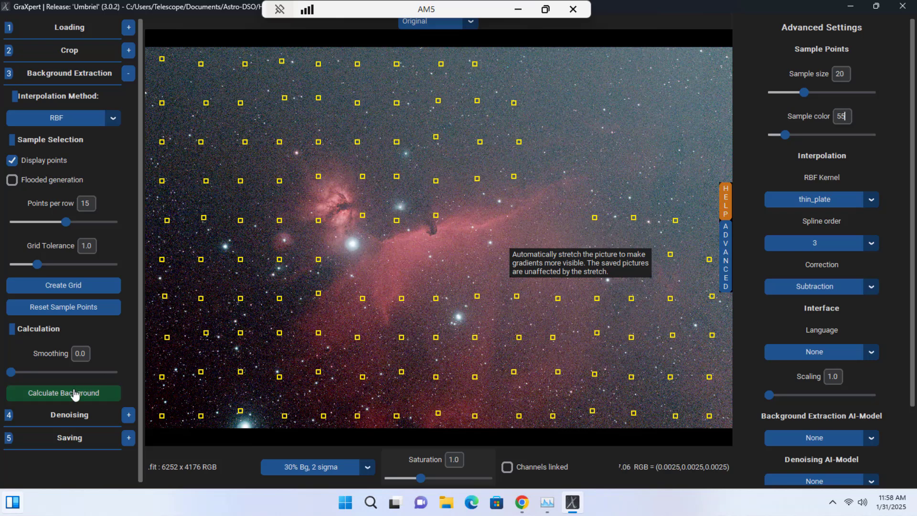
mouse_move(73, 396)
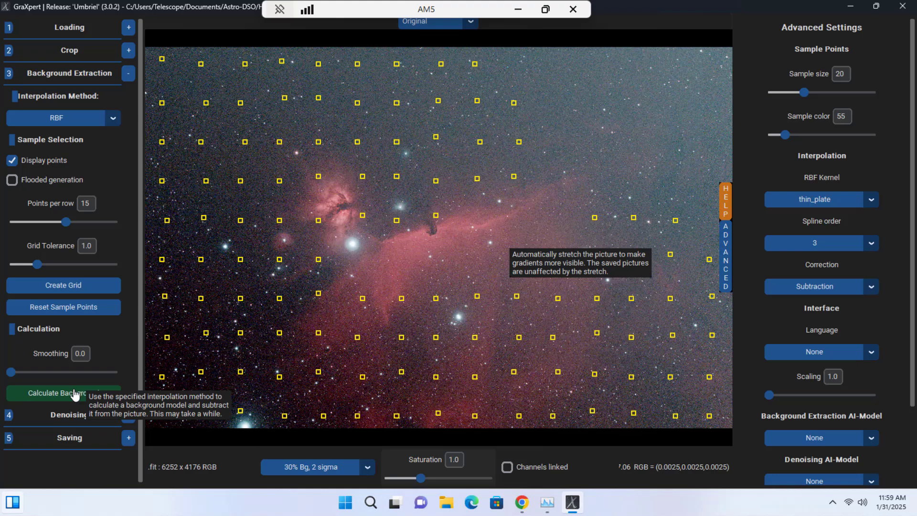
mouse_move(138, 363)
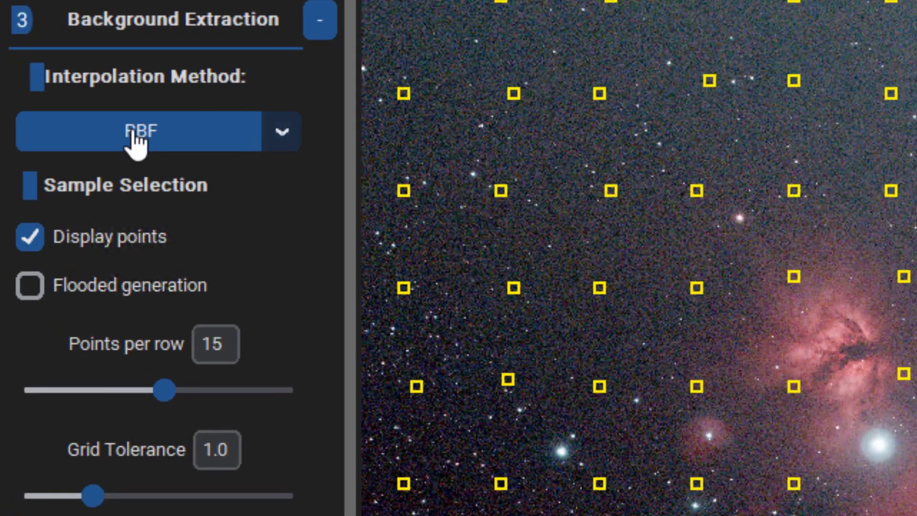
Switch interpolation to AI, attempt a background calculation, and dismiss the no-AI-model error.
click(280, 132)
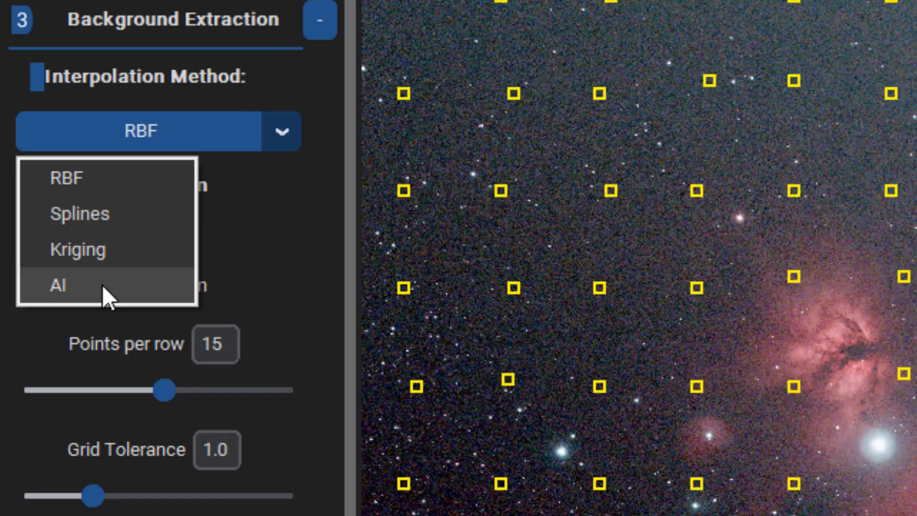
click(57, 285)
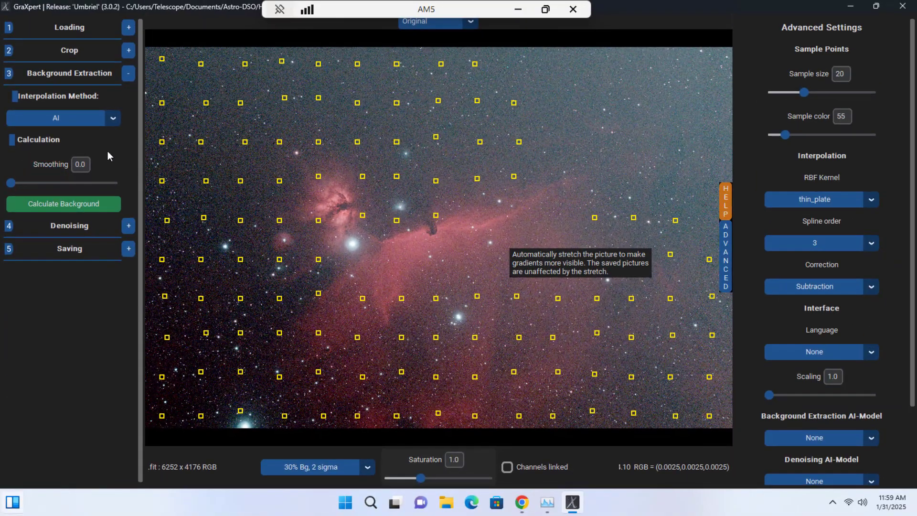
click(842, 115)
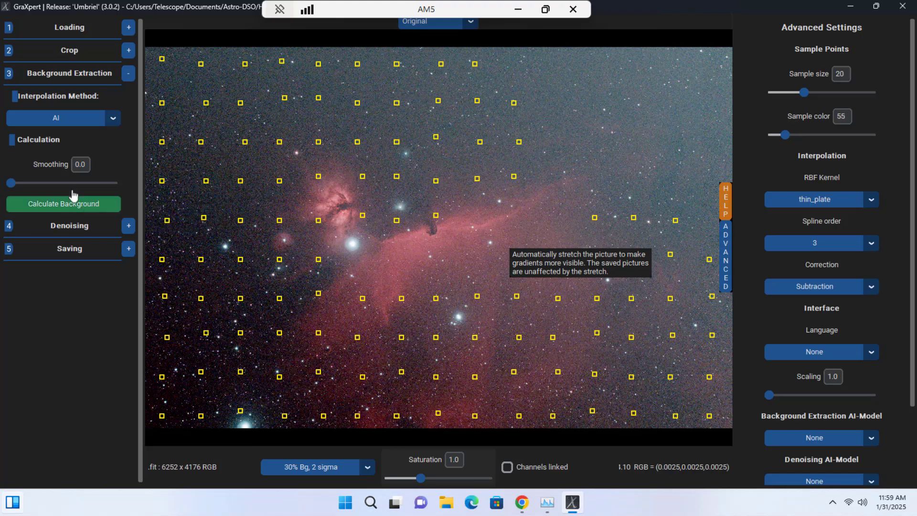
click(63, 203)
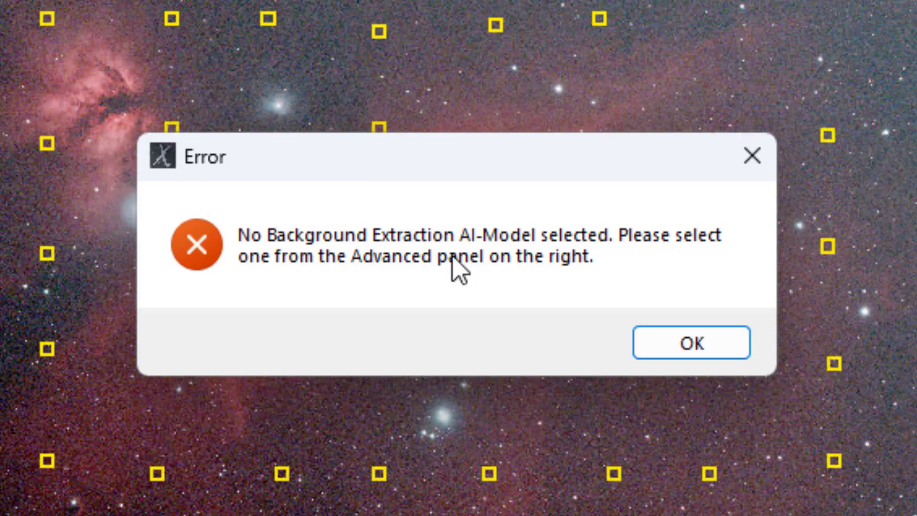
mouse_move(449, 284)
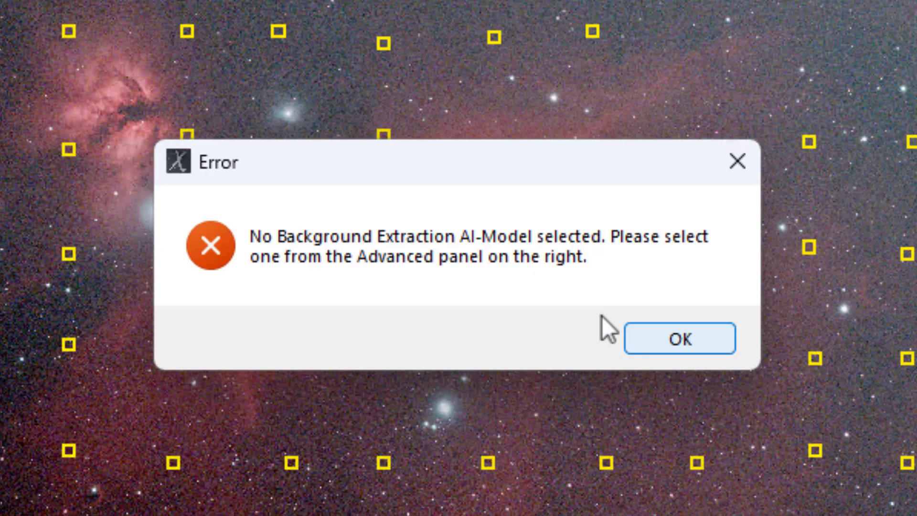
click(680, 338)
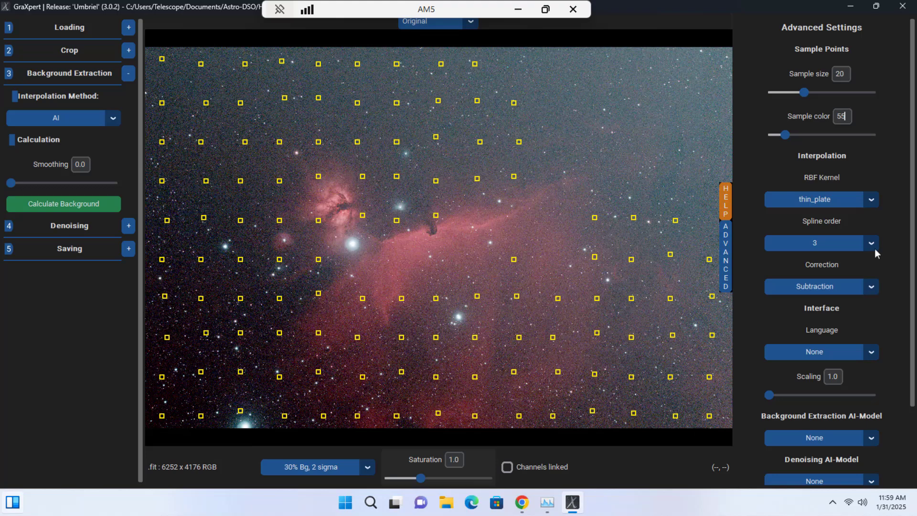
Select version 1.0.1 as the Background Extraction AI-Model.
scroll(down, 3)
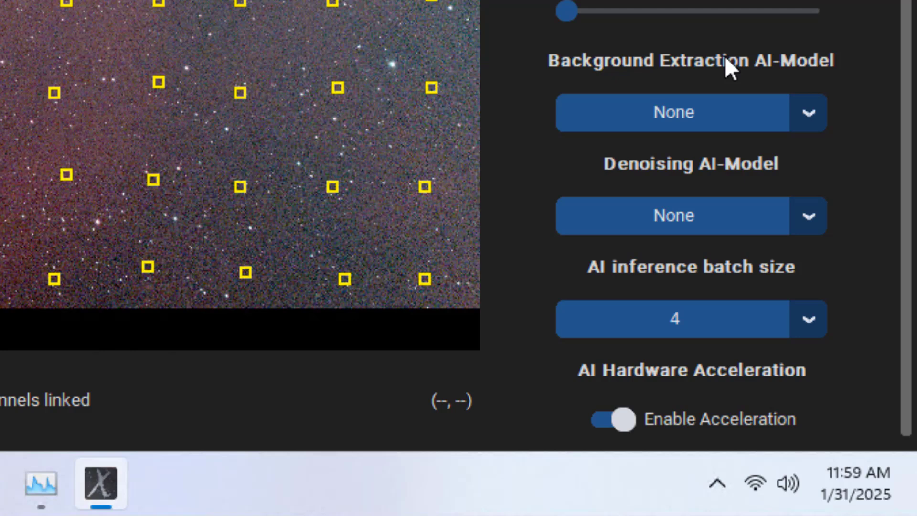
mouse_move(680, 193)
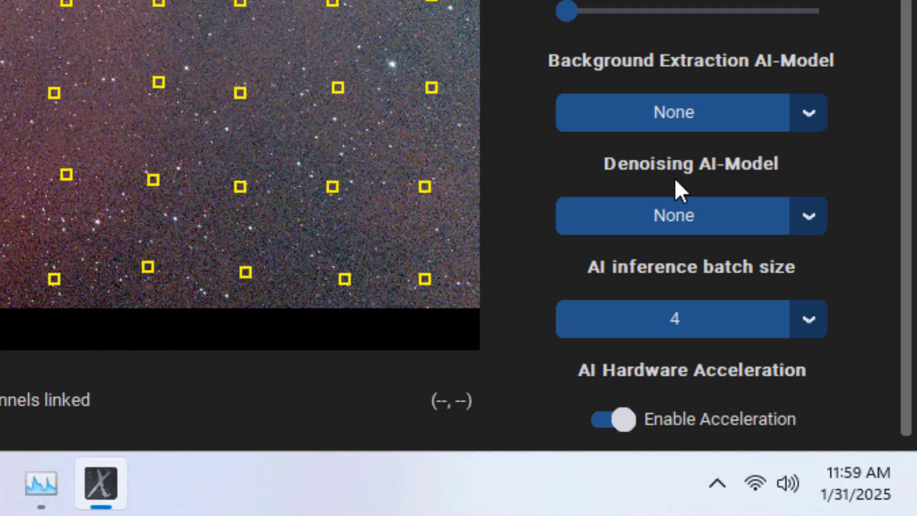
click(805, 113)
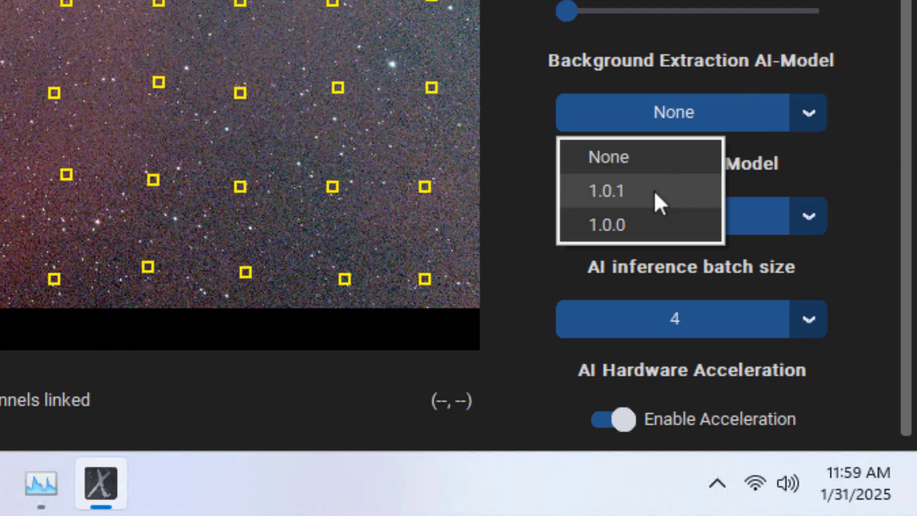
click(605, 191)
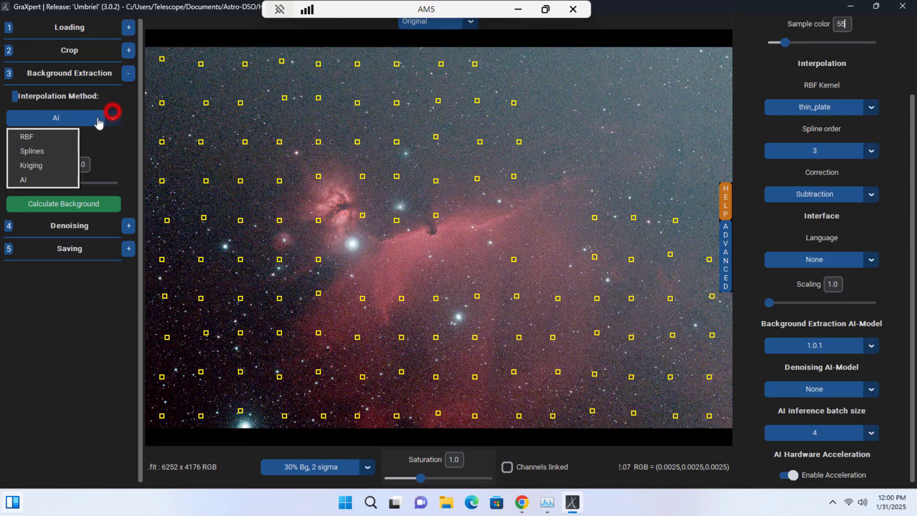
Reset the sample points via RBF, return interpolation to AI, and start the background calculation.
click(27, 137)
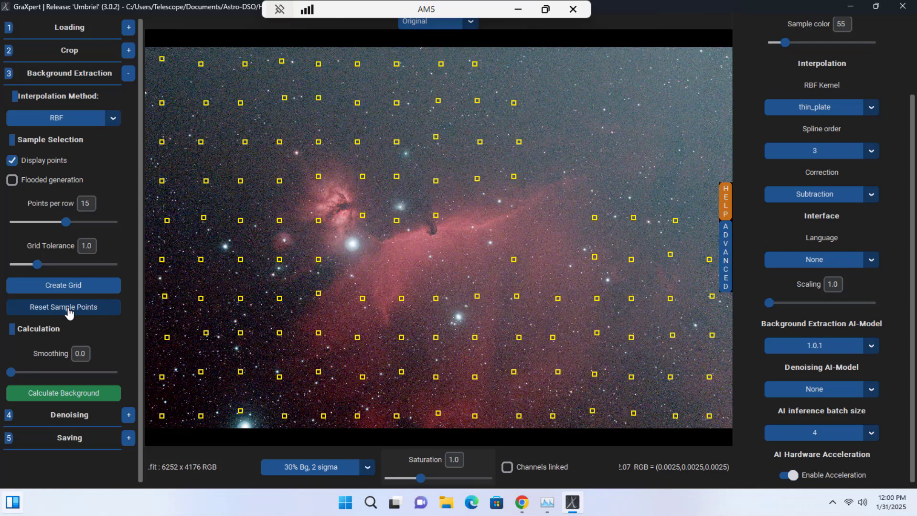
click(63, 307)
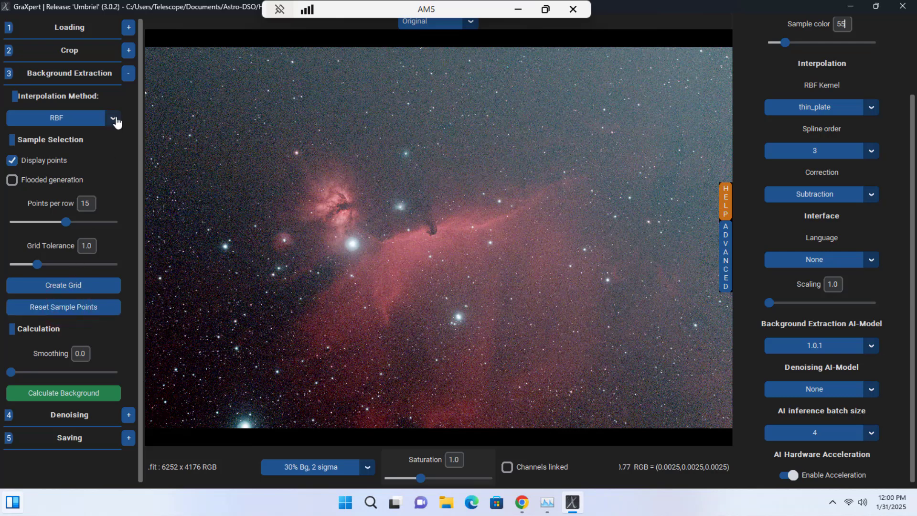
click(113, 118)
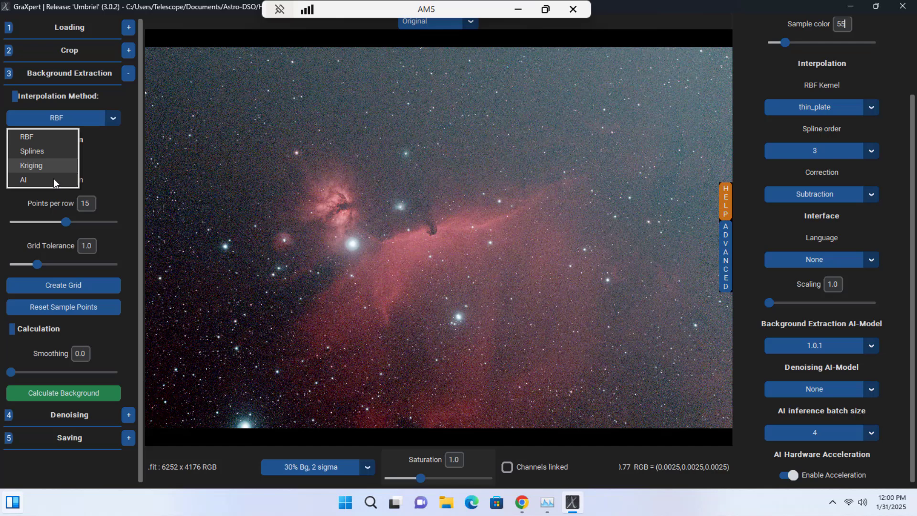
click(23, 179)
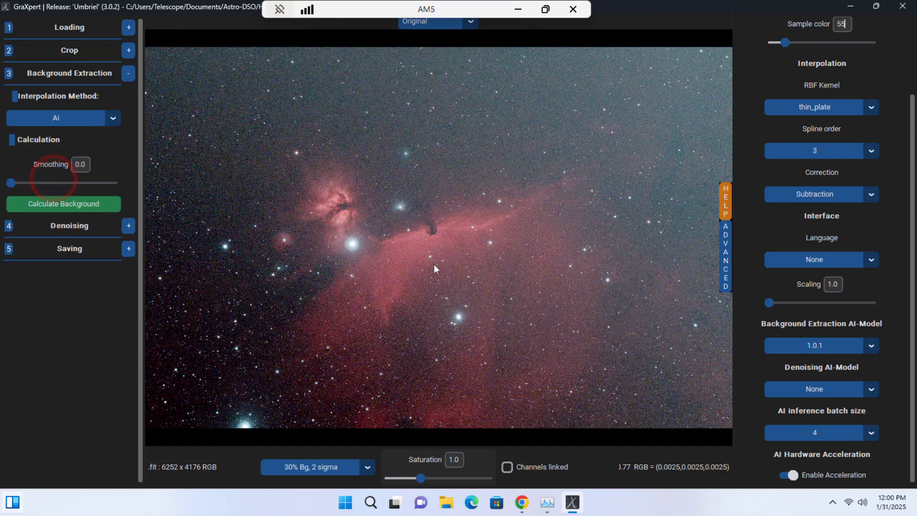
mouse_move(816, 354)
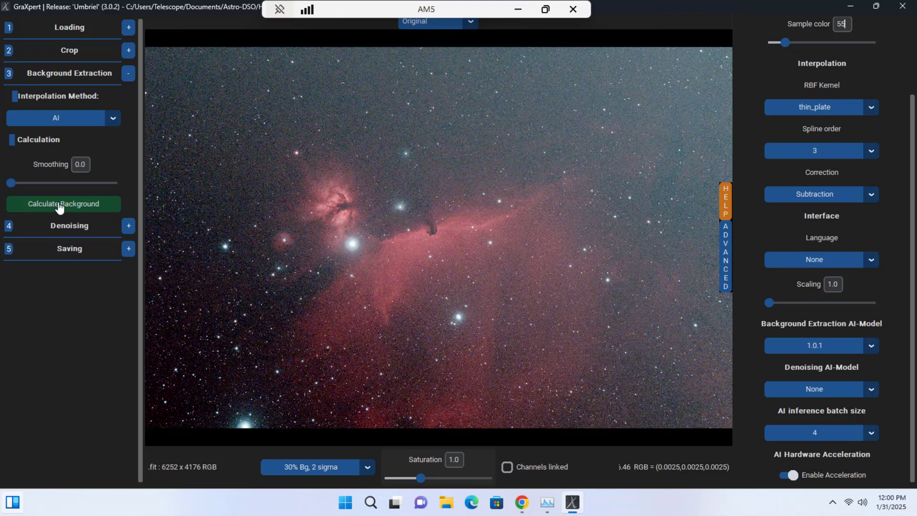
click(63, 204)
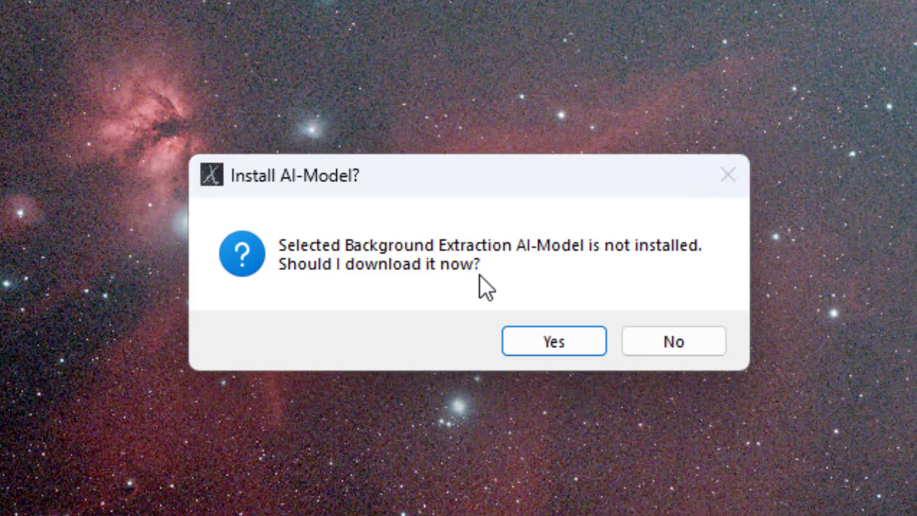
mouse_move(607, 269)
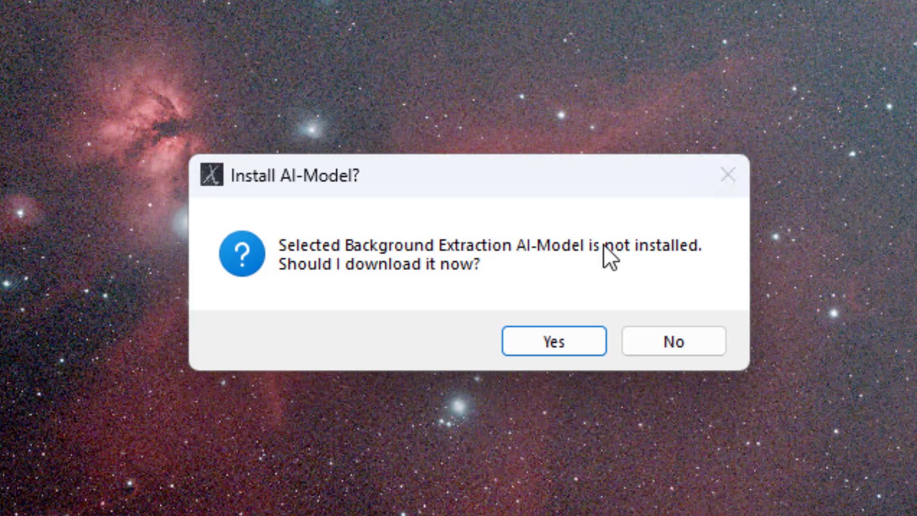
mouse_move(500, 275)
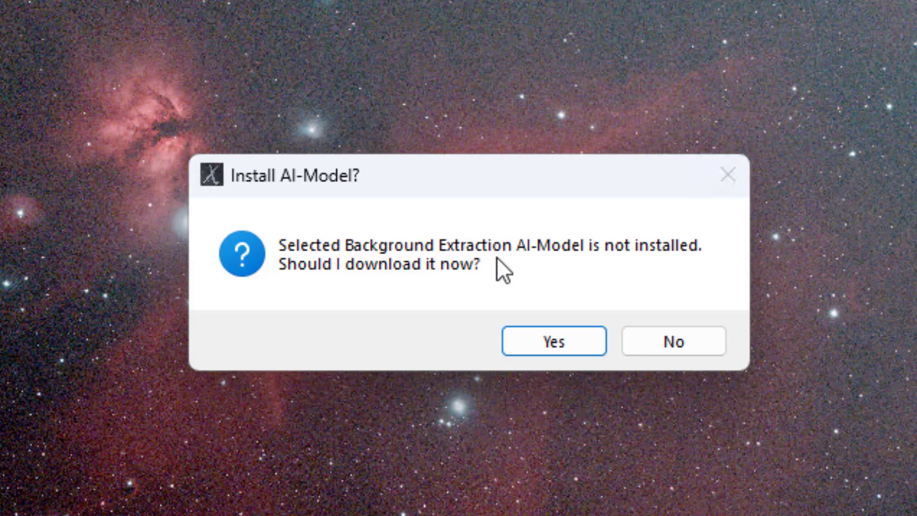
mouse_move(385, 273)
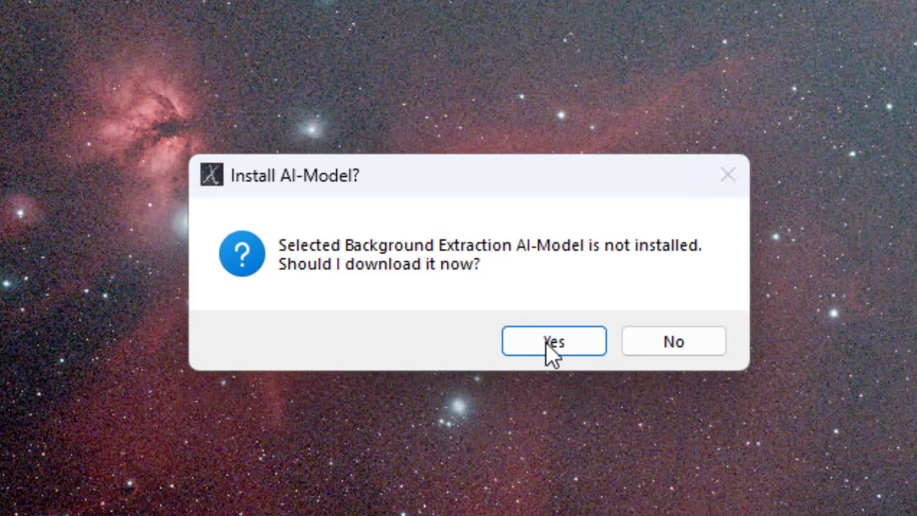
Accept downloading the missing 1.0.1 background extraction AI model.
click(554, 341)
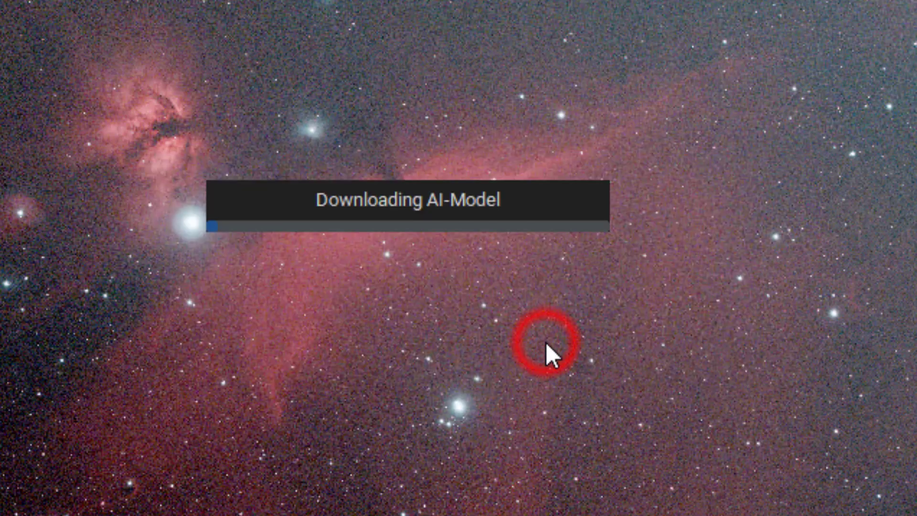
click(546, 352)
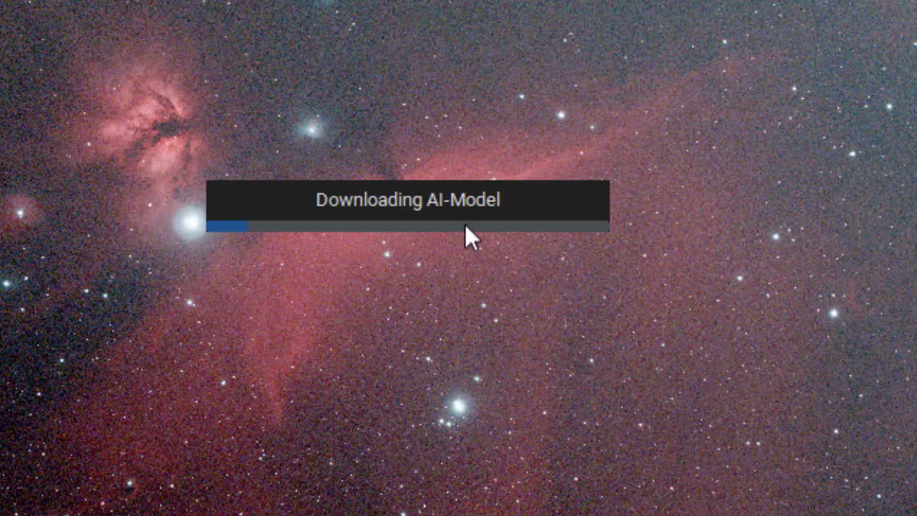
mouse_move(448, 208)
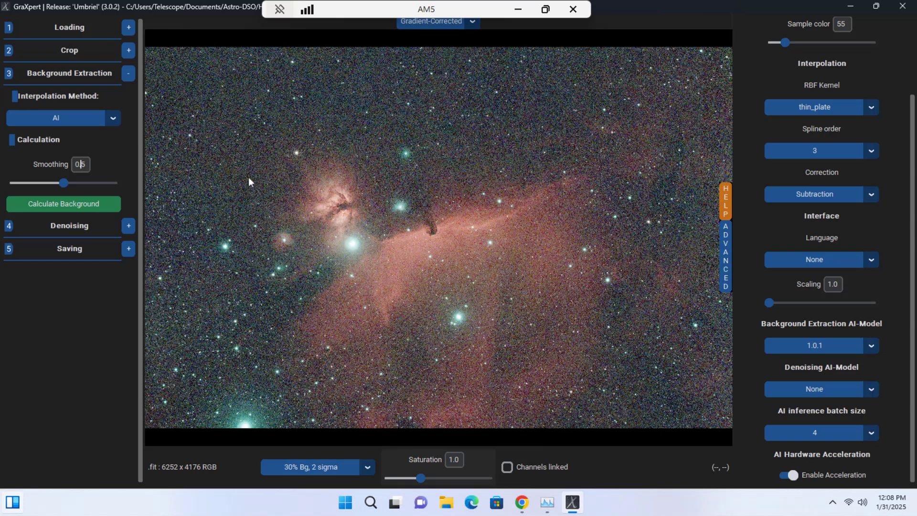
mouse_move(250, 110)
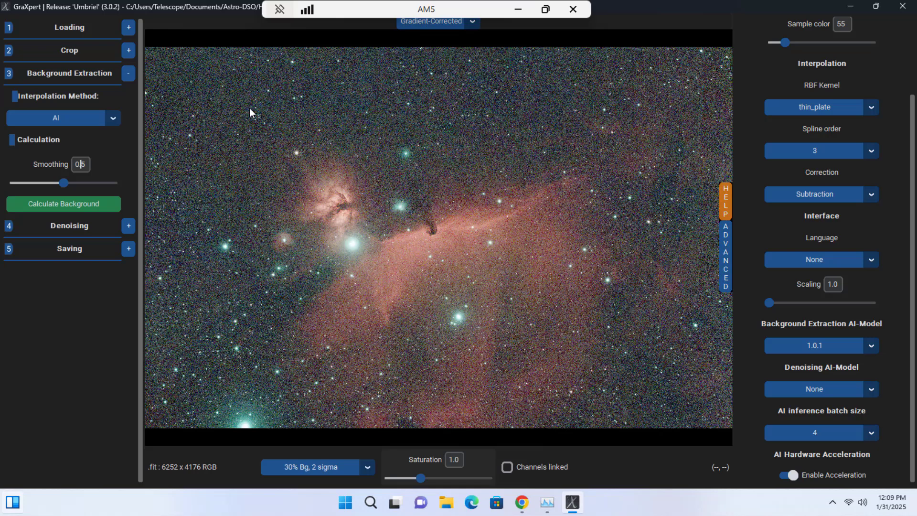
mouse_move(434, 41)
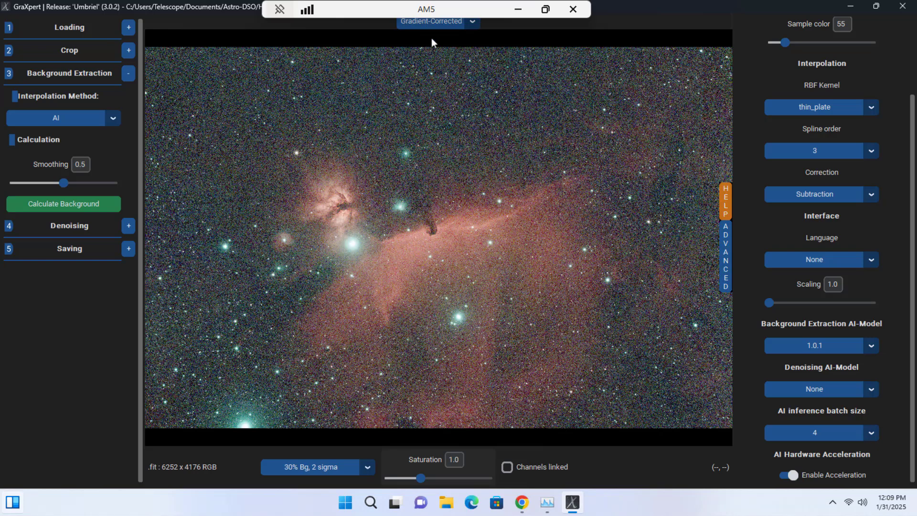
Preview the extracted Background view, return to Gradient-Corrected, and collapse Background Extraction.
click(474, 21)
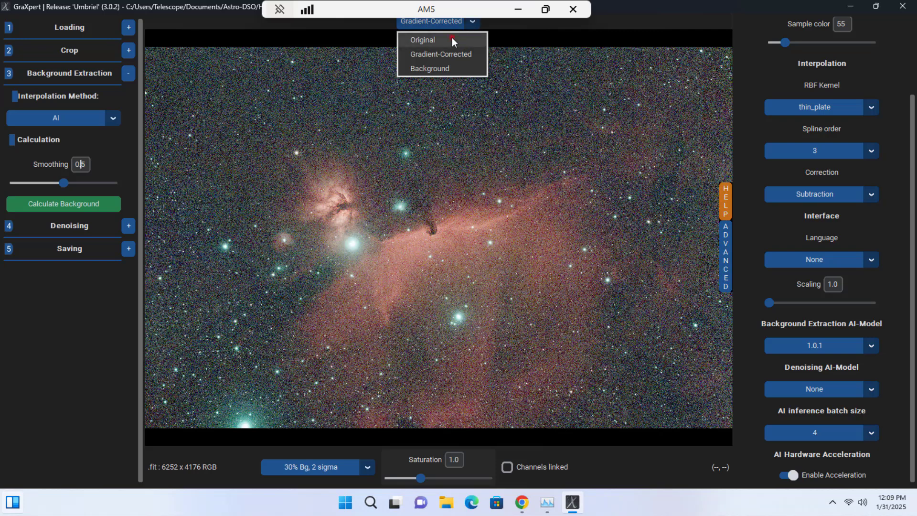
click(423, 40)
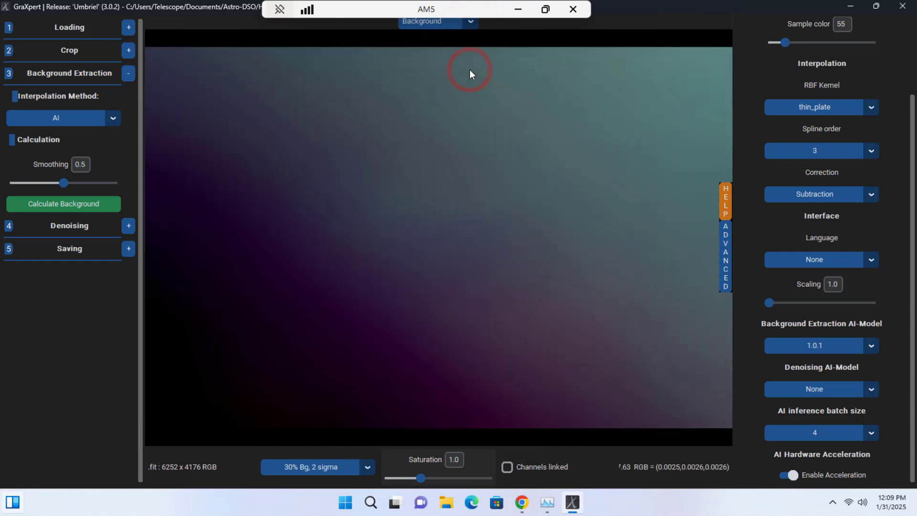
click(470, 21)
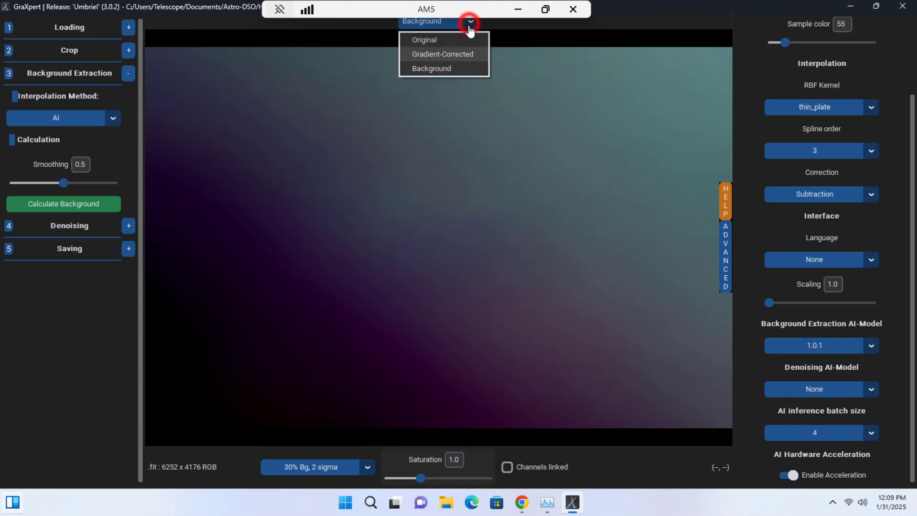
click(441, 54)
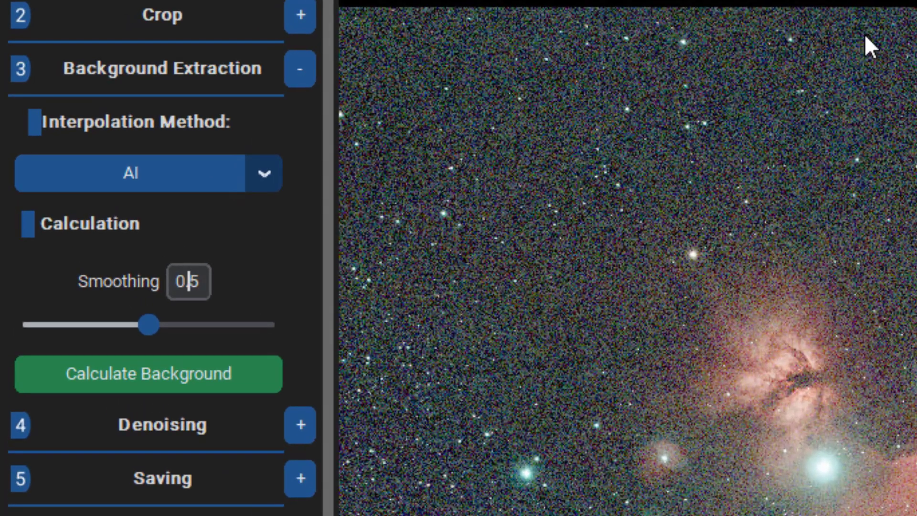
mouse_move(134, 173)
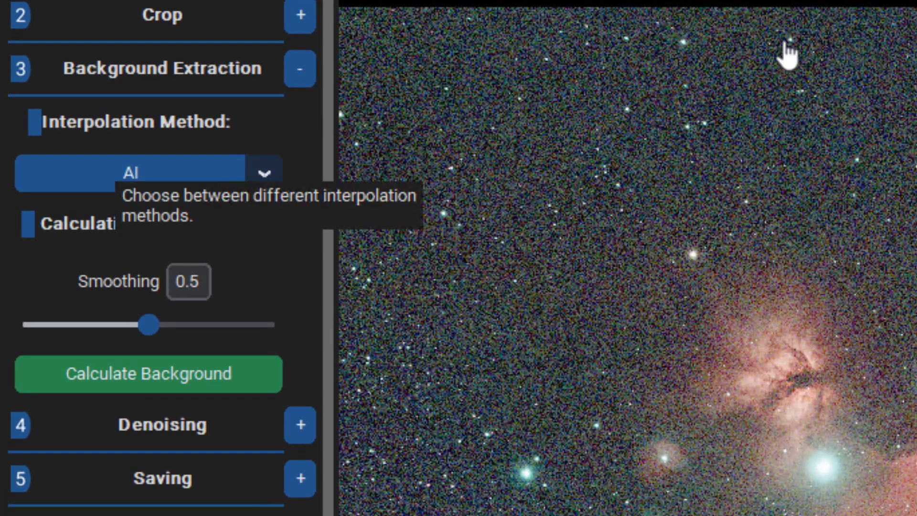
click(299, 67)
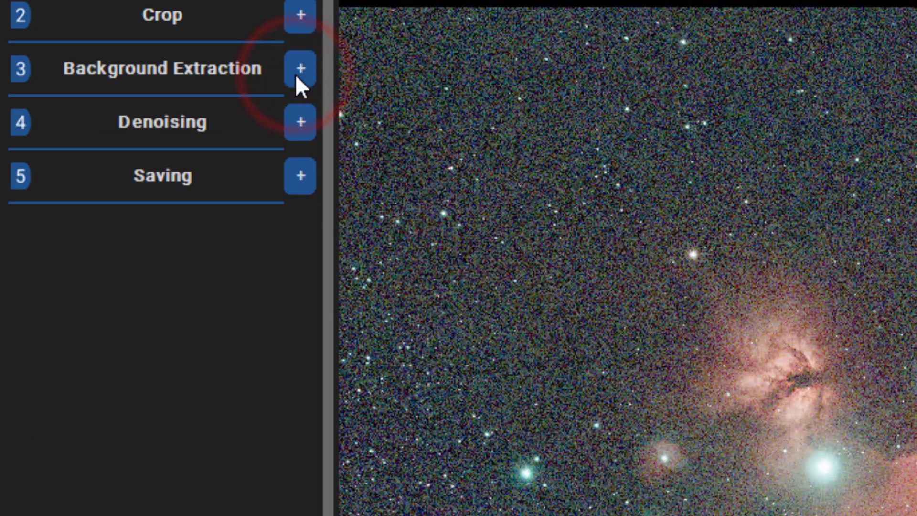
mouse_move(301, 123)
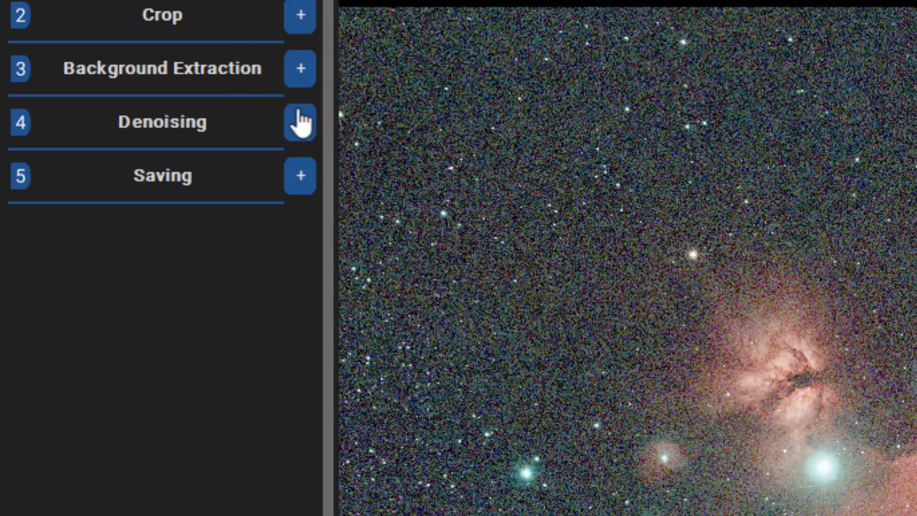
Expand the Denoising settings and dismiss the missing denoising model error.
click(300, 122)
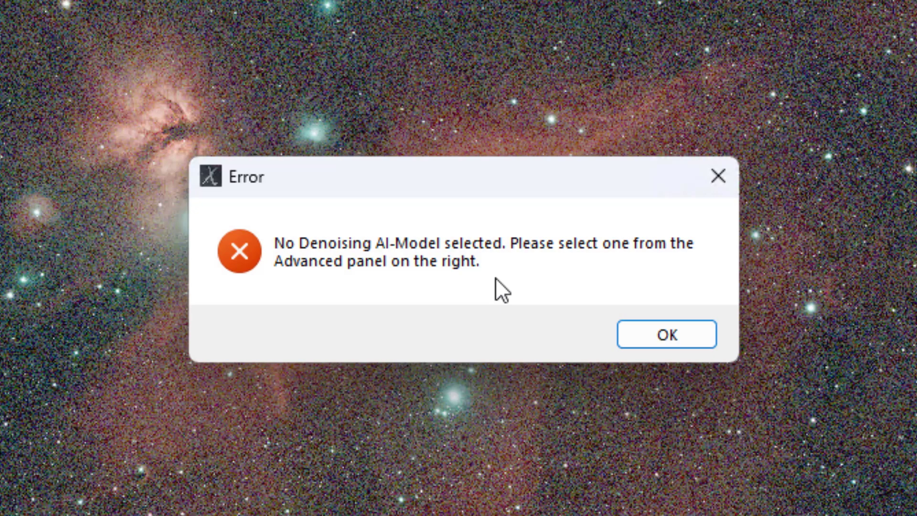
click(666, 334)
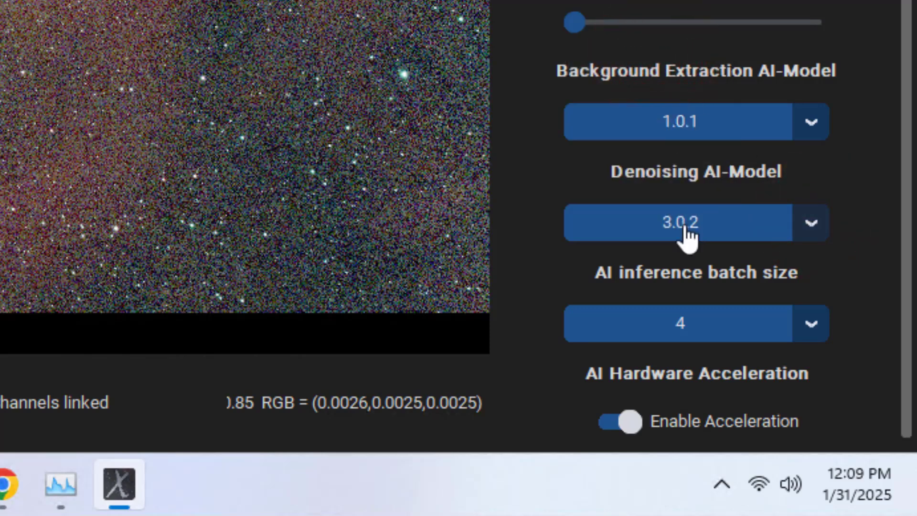
mouse_move(704, 252)
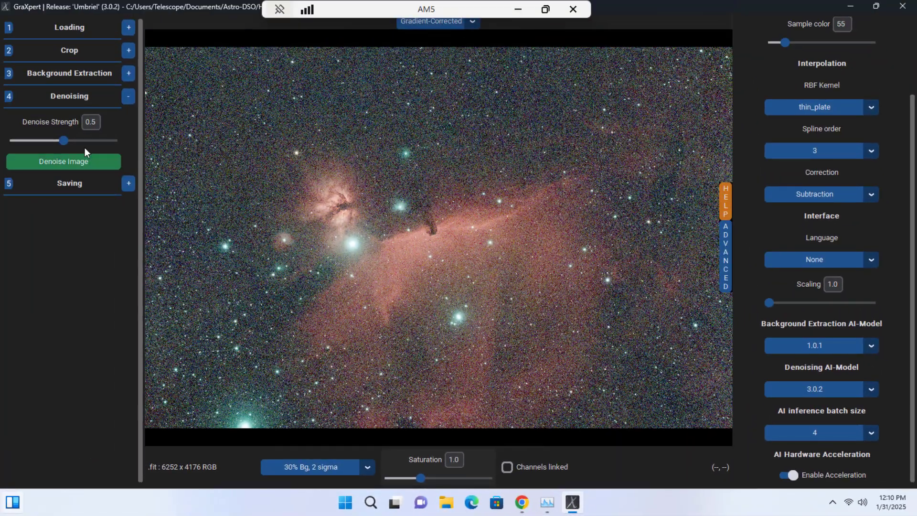
Start denoising the corrected image and accept downloading the denoising AI model.
click(869, 388)
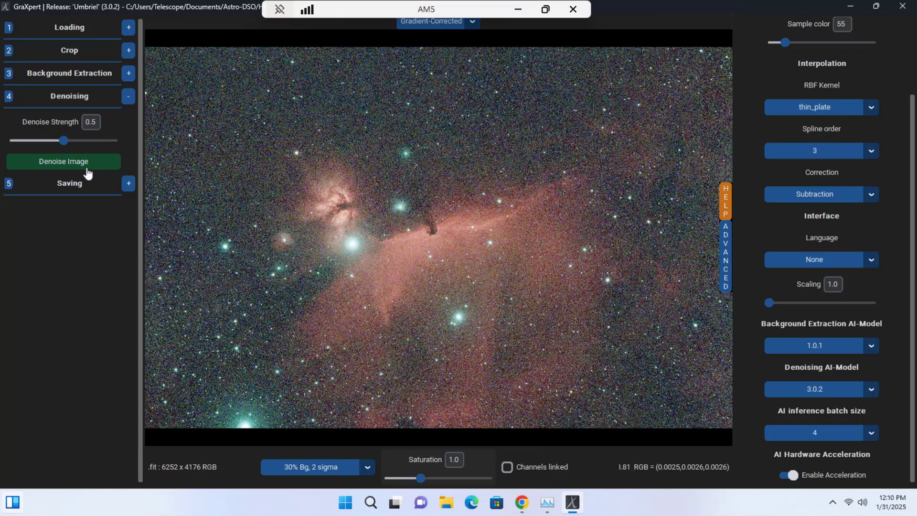
mouse_move(65, 164)
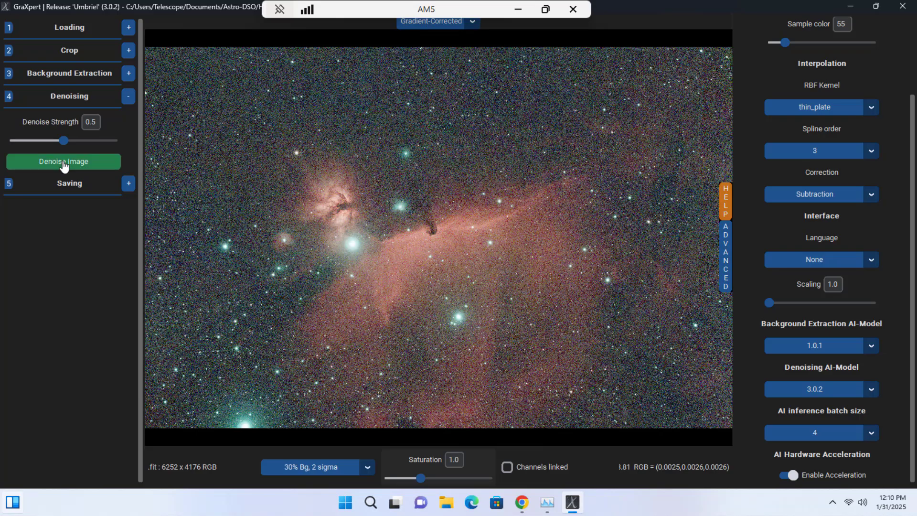
click(63, 161)
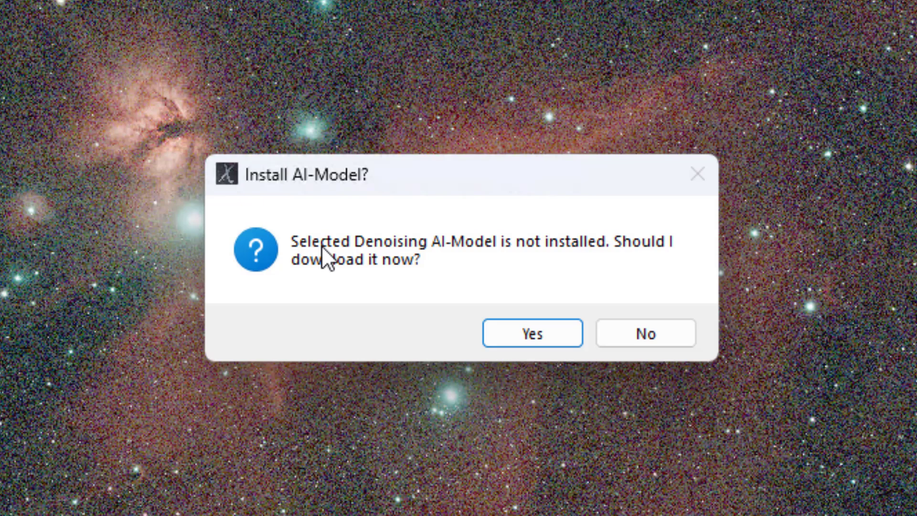
mouse_move(402, 282)
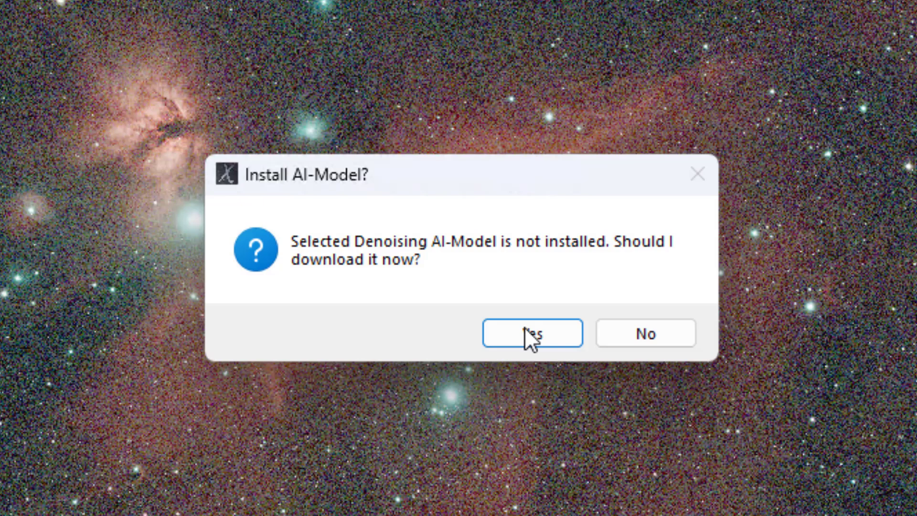
click(533, 332)
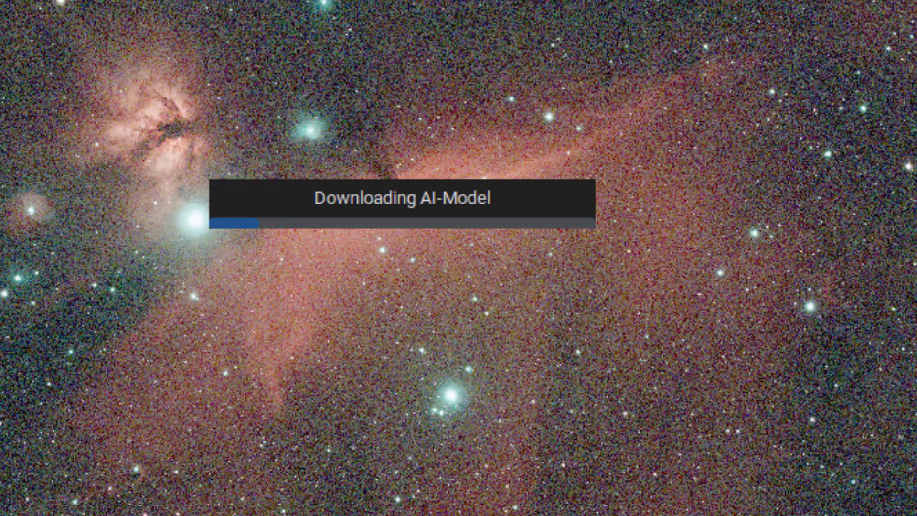
mouse_move(311, 159)
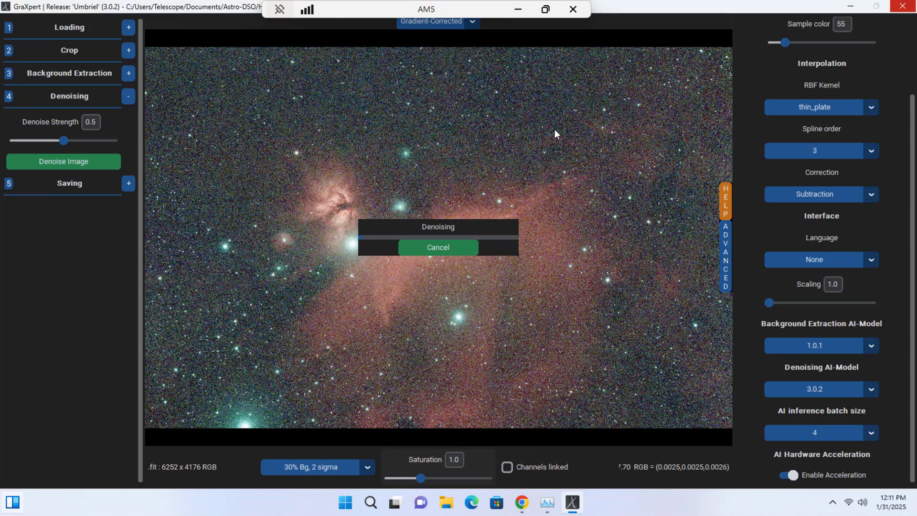
mouse_move(556, 134)
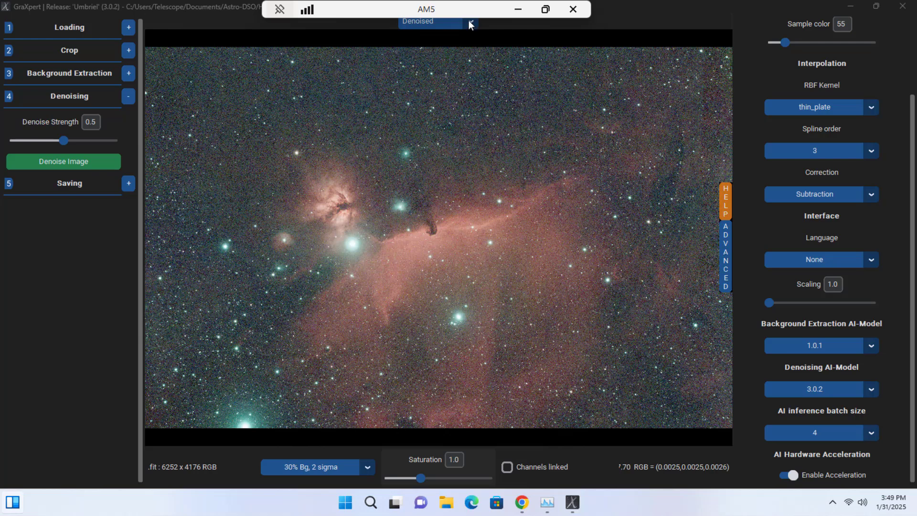
click(472, 21)
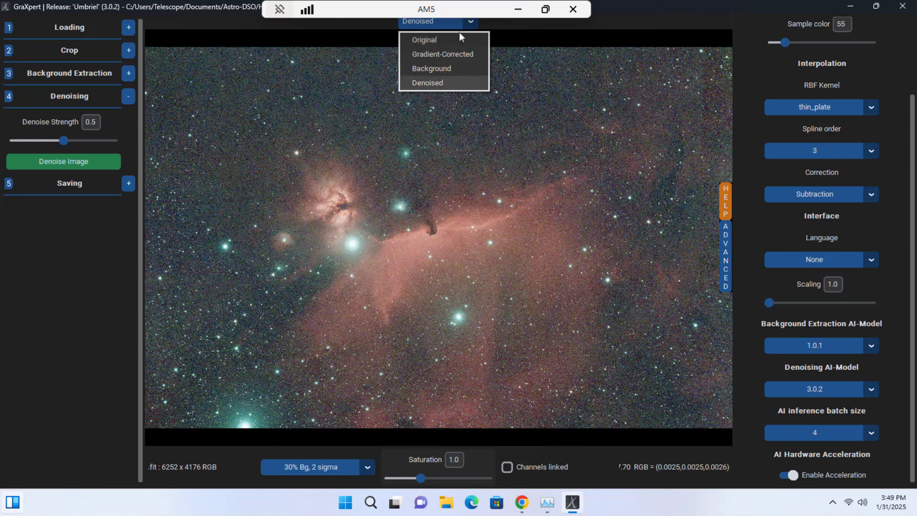
click(424, 40)
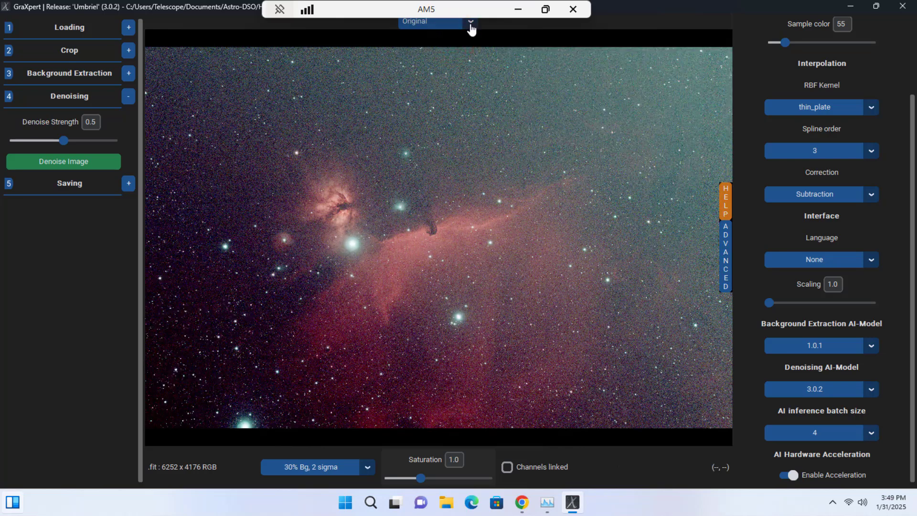
click(469, 22)
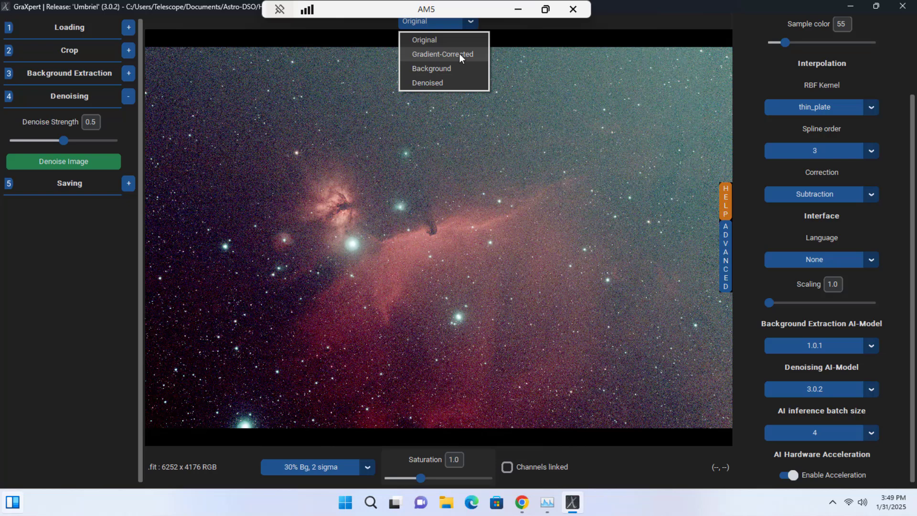
click(441, 53)
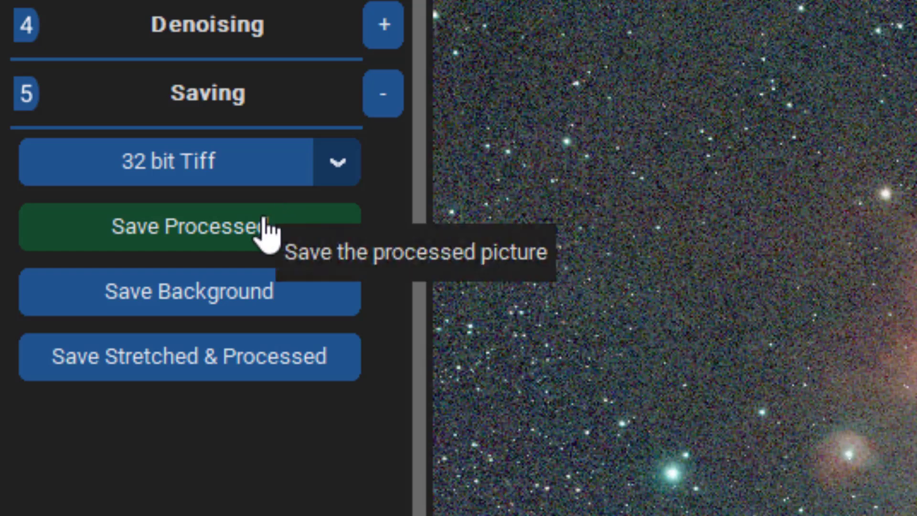
mouse_move(122, 340)
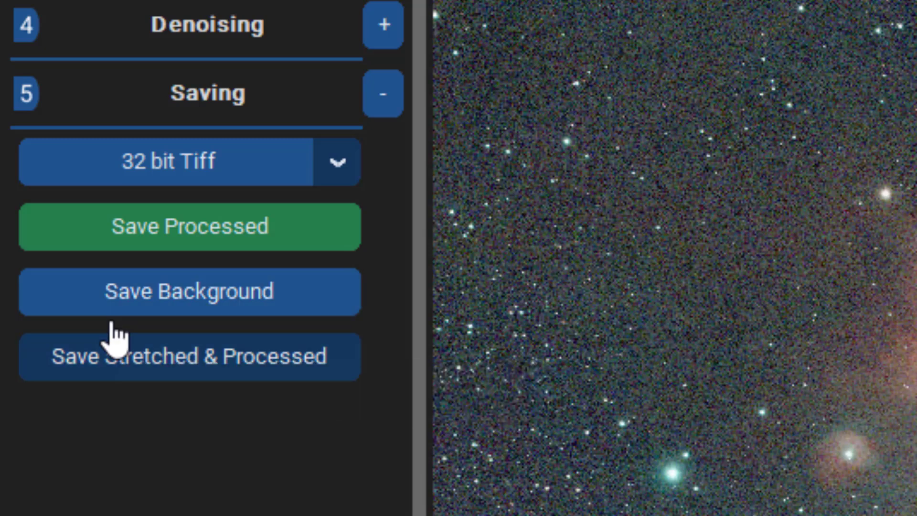
mouse_move(116, 340)
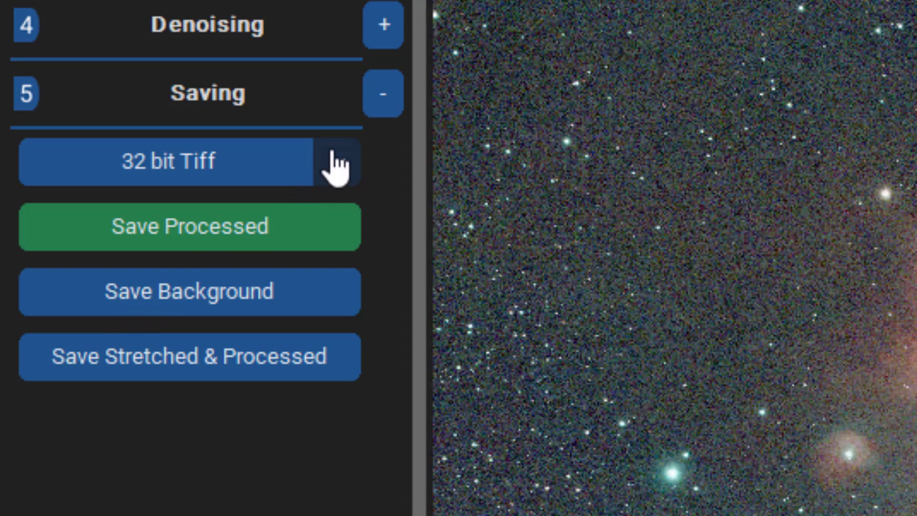
Save the processed image as 32 bit Fits named result_6835s_GraXpert in the Horsehead-Flame folder.
click(333, 161)
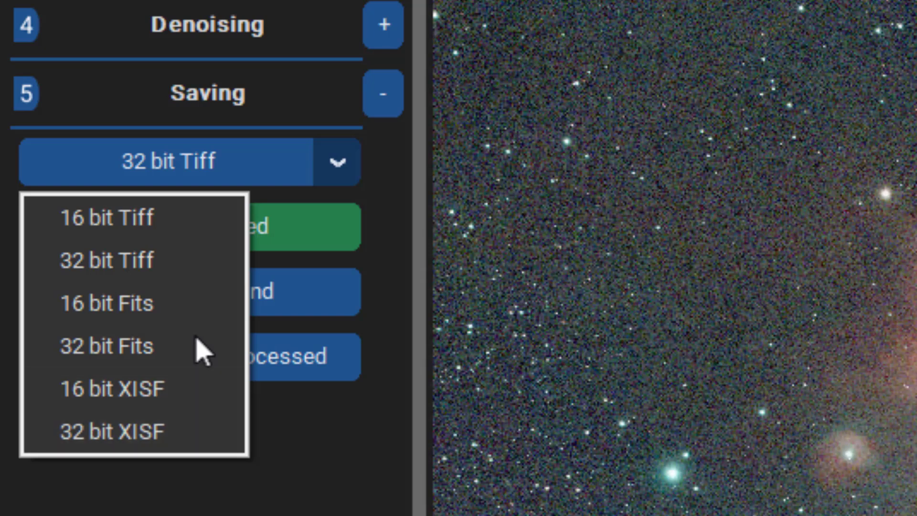
click(104, 346)
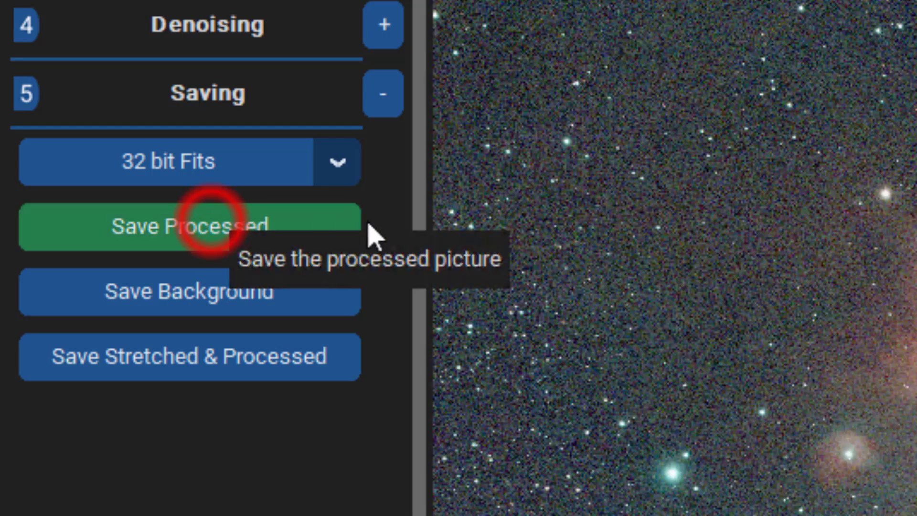
click(190, 225)
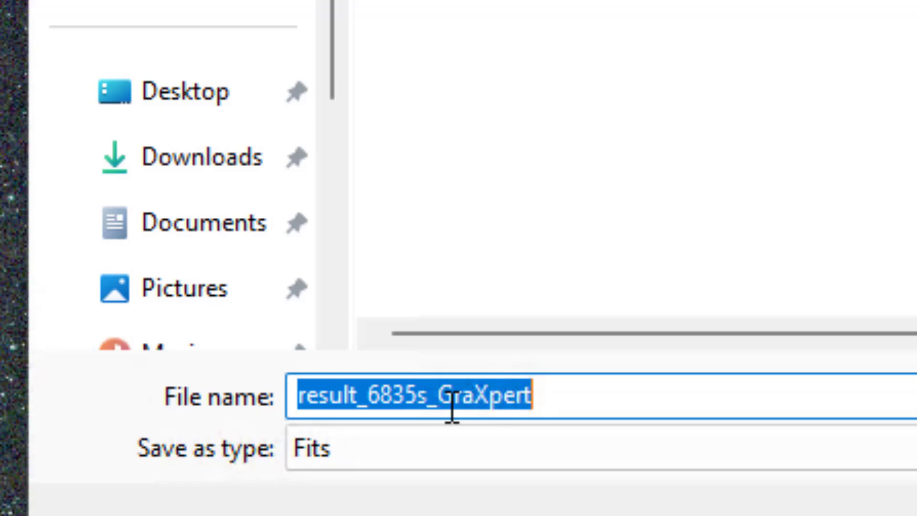
mouse_move(433, 407)
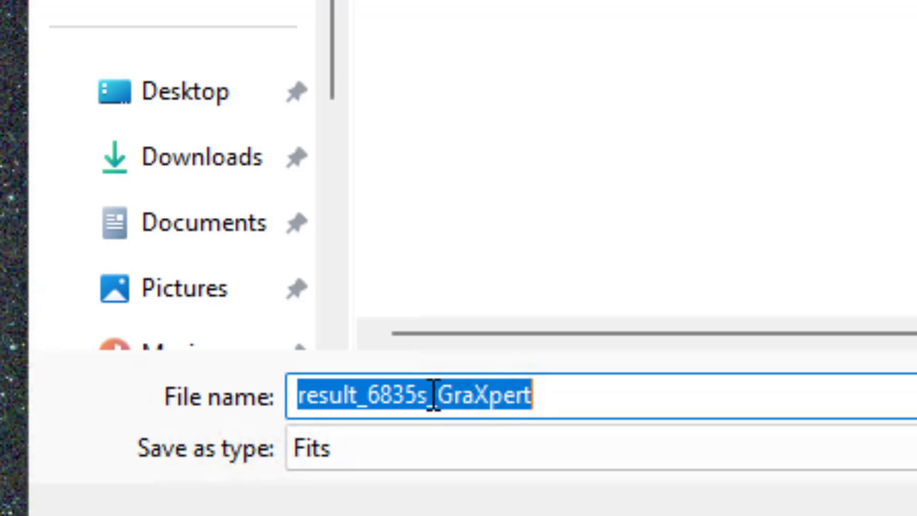
click(615, 336)
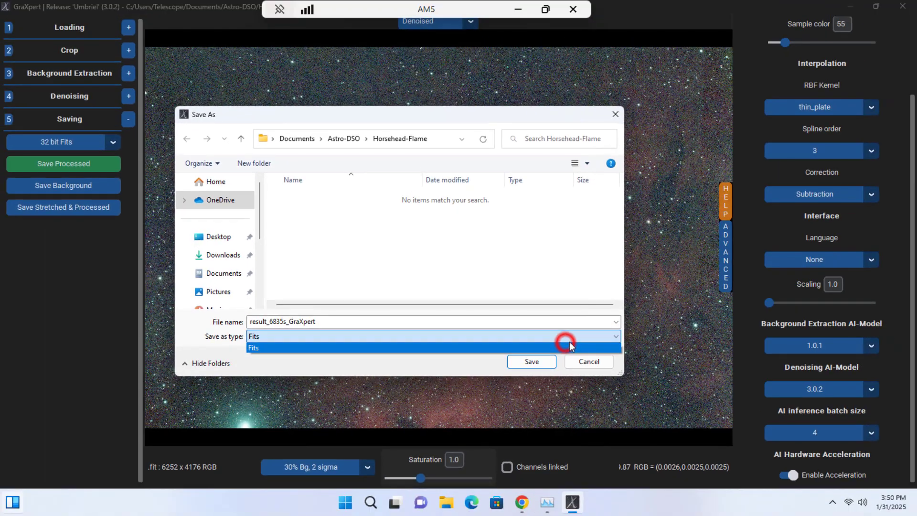
click(254, 348)
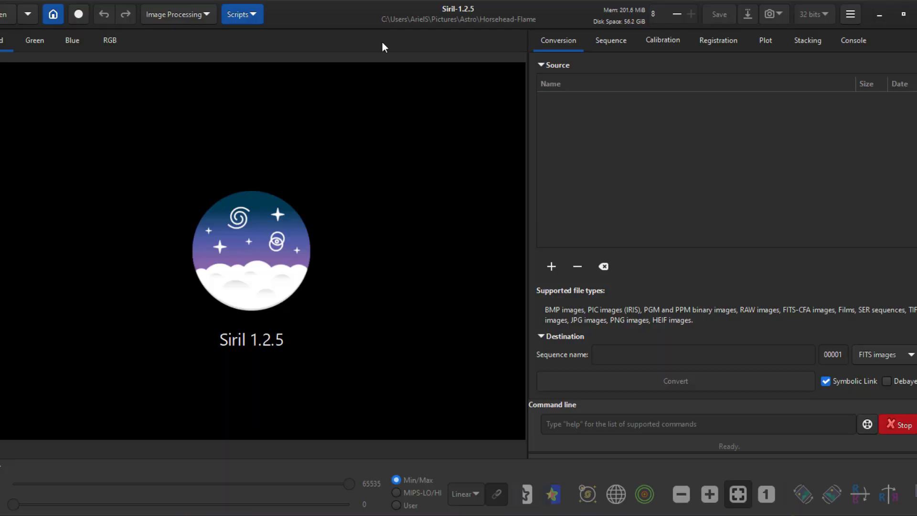
Load result_6835s_GraXpert.fits in Siril and switch the display from Linear to AutoStretch.
click(4, 13)
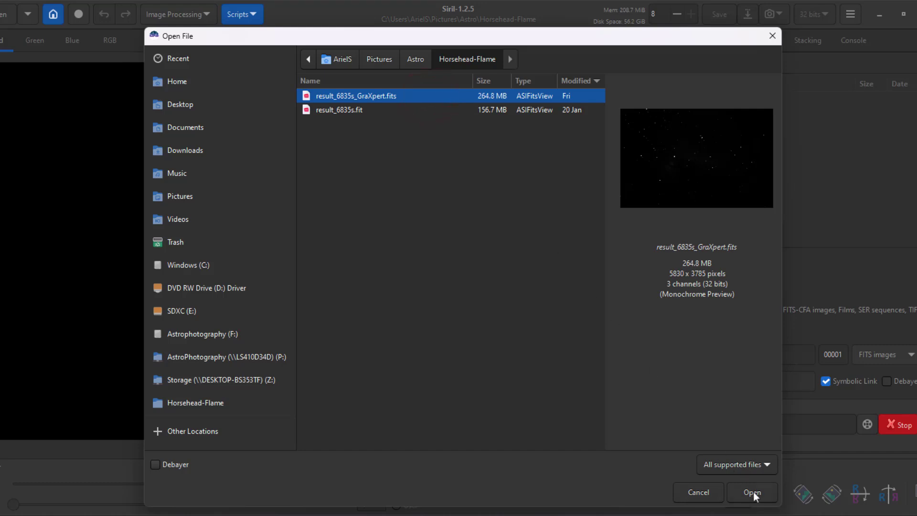
click(752, 492)
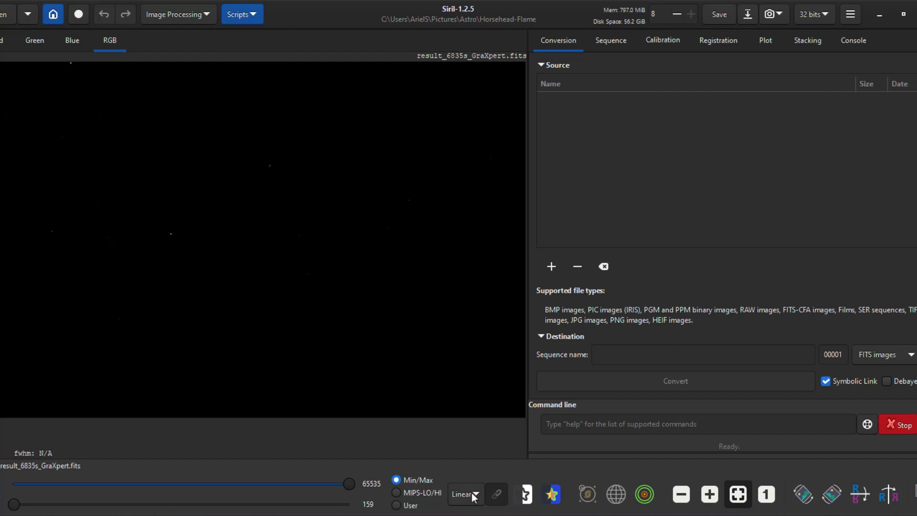
click(466, 495)
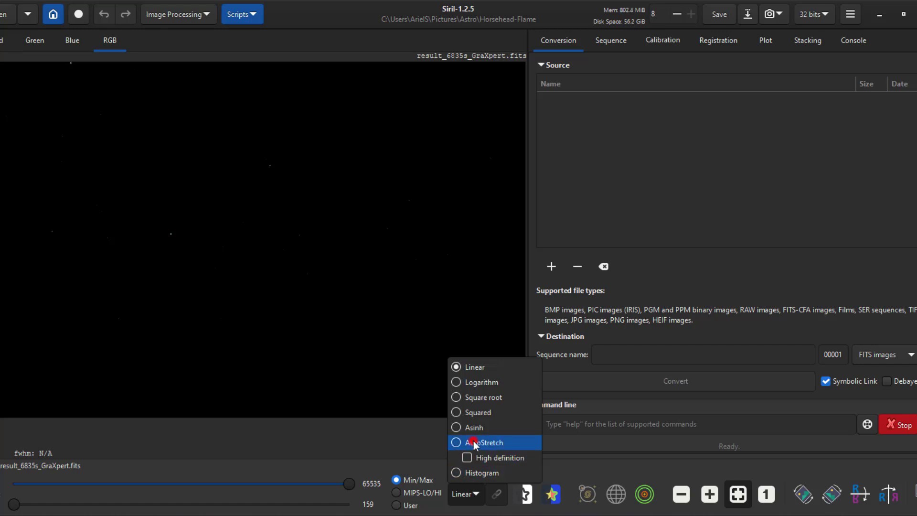
click(480, 442)
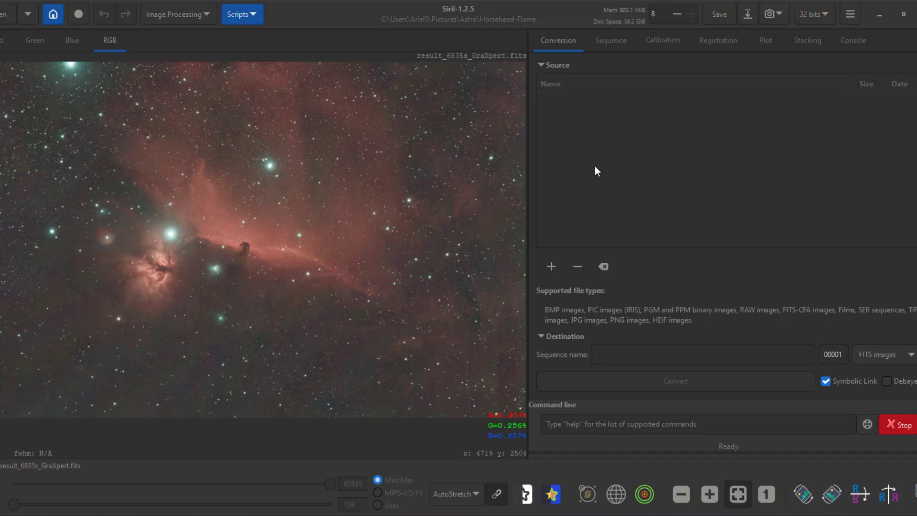
mouse_move(414, 173)
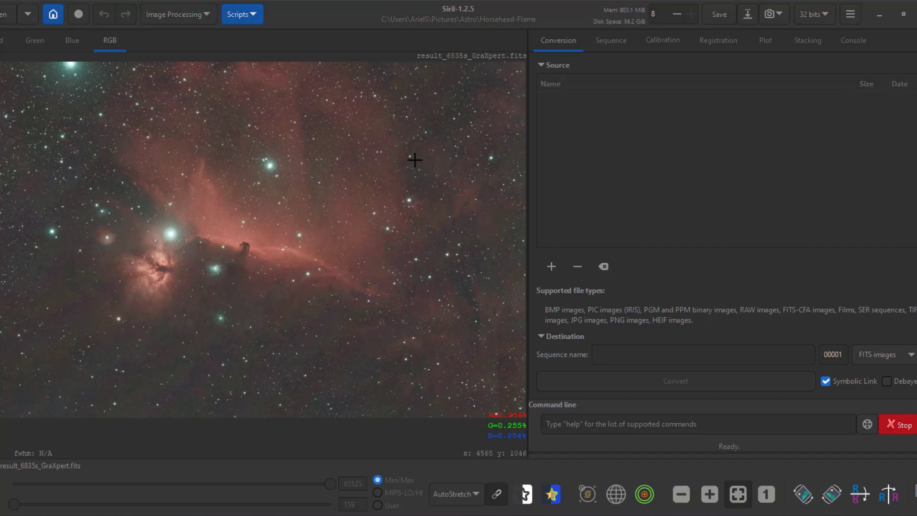
mouse_move(347, 163)
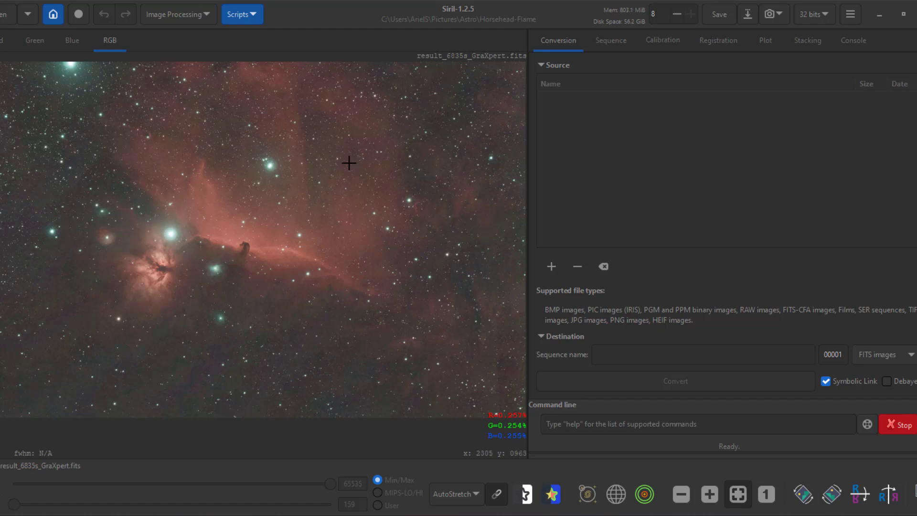
mouse_move(252, 122)
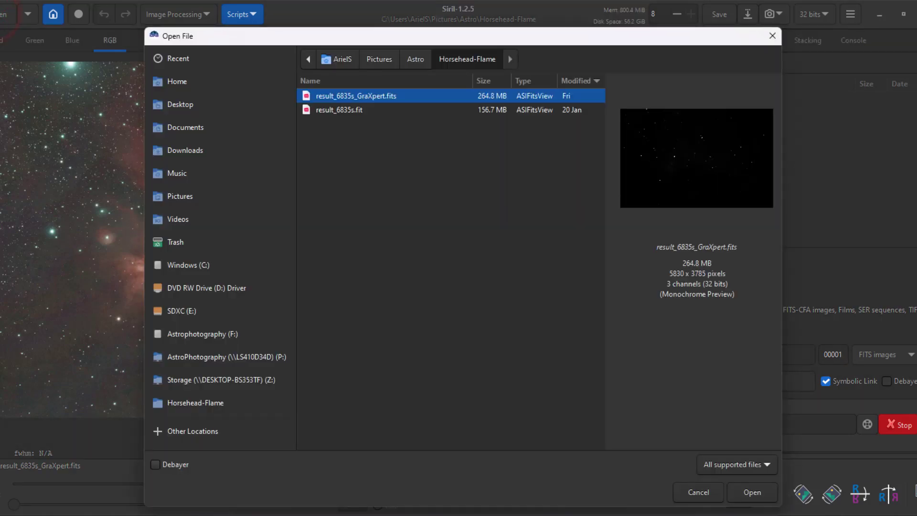
click(338, 110)
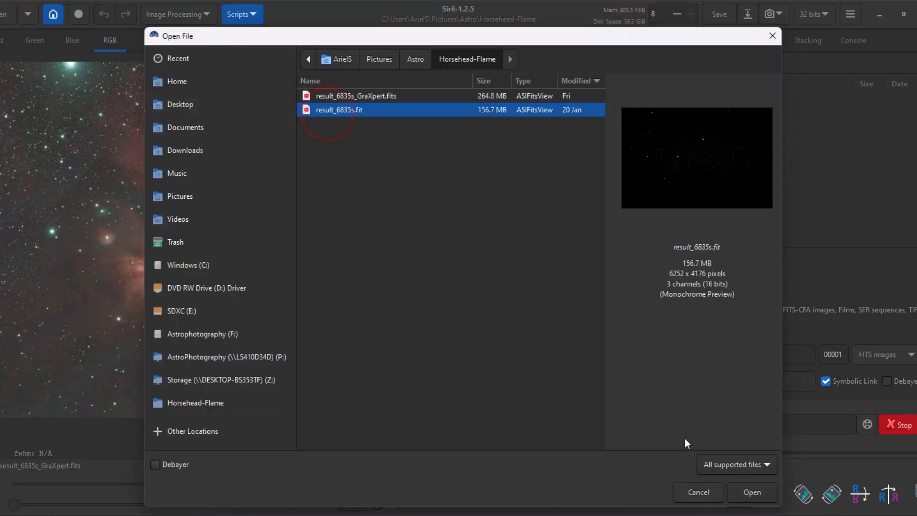
click(751, 493)
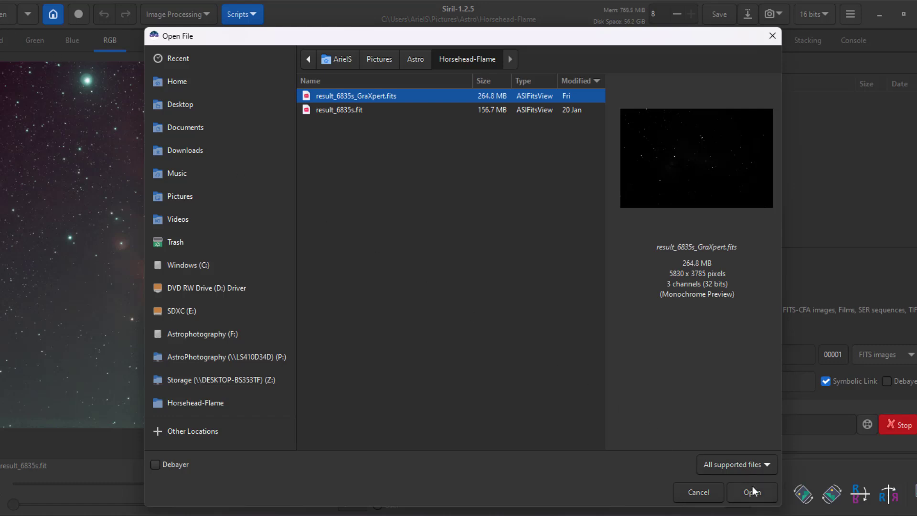
click(752, 492)
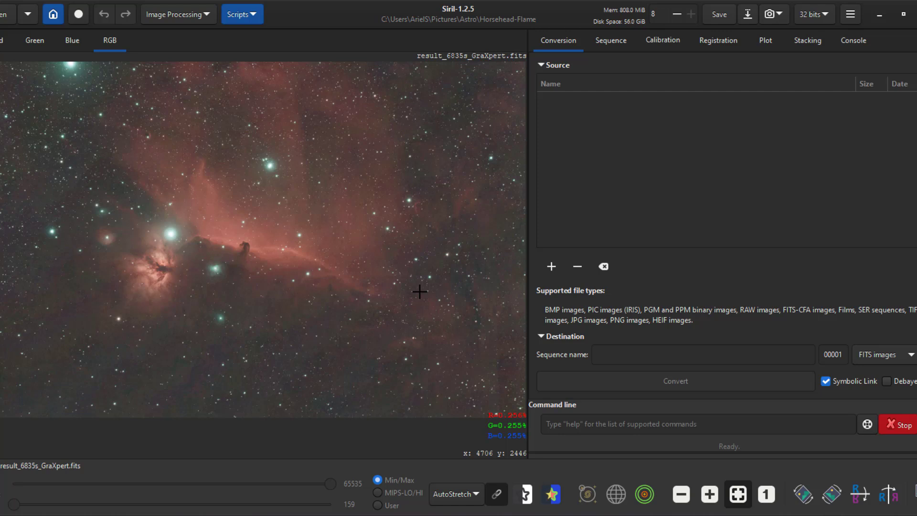
mouse_move(669, 222)
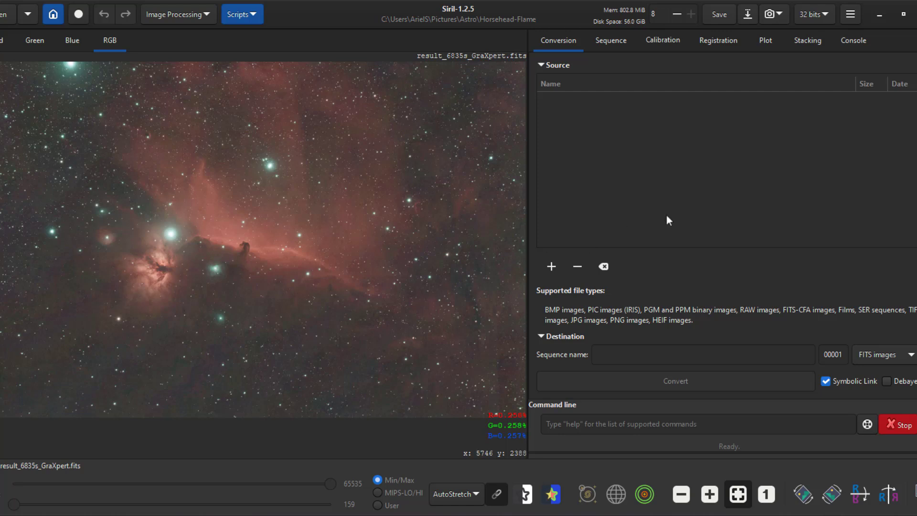